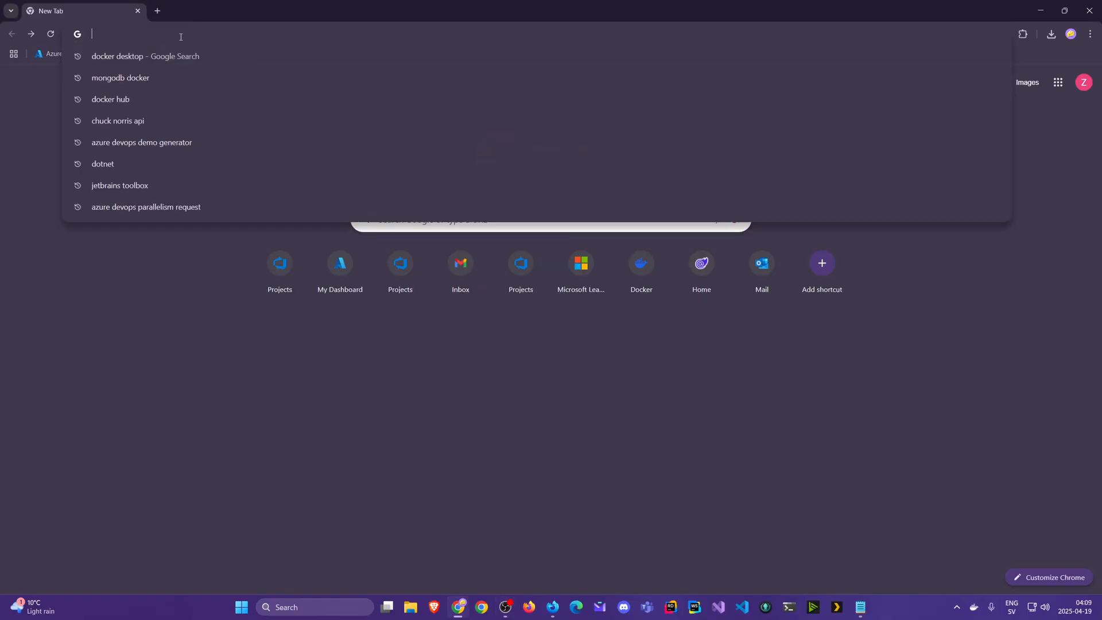
# Step: Search Google for 'docker desktop', open the Docker Desktop product page, then go to Get Started
pyautogui.click(145, 56)
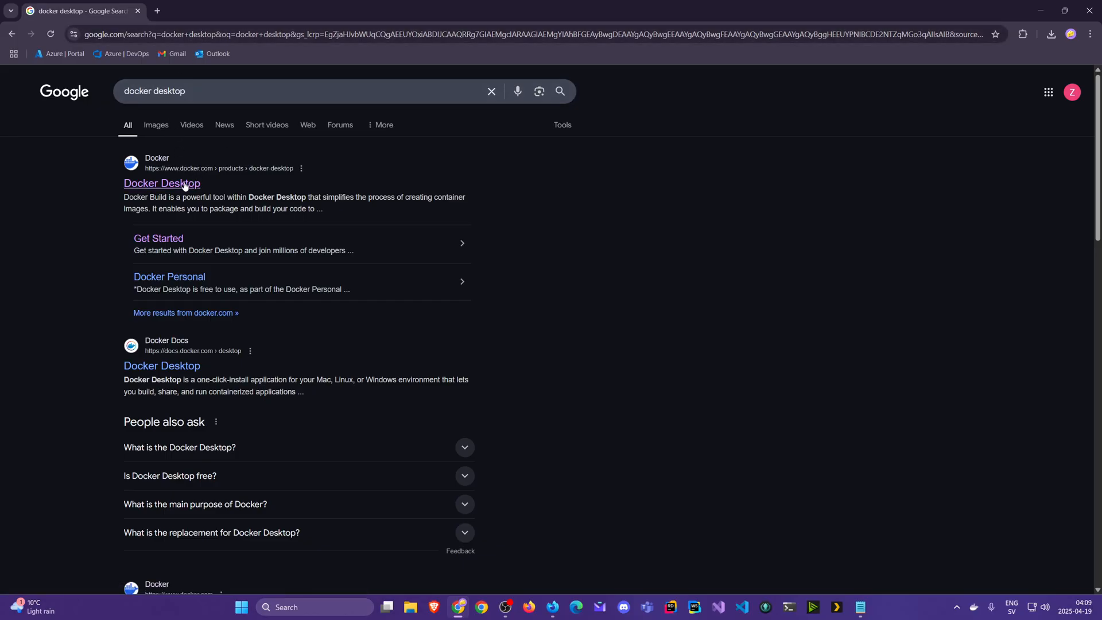
pyautogui.click(162, 183)
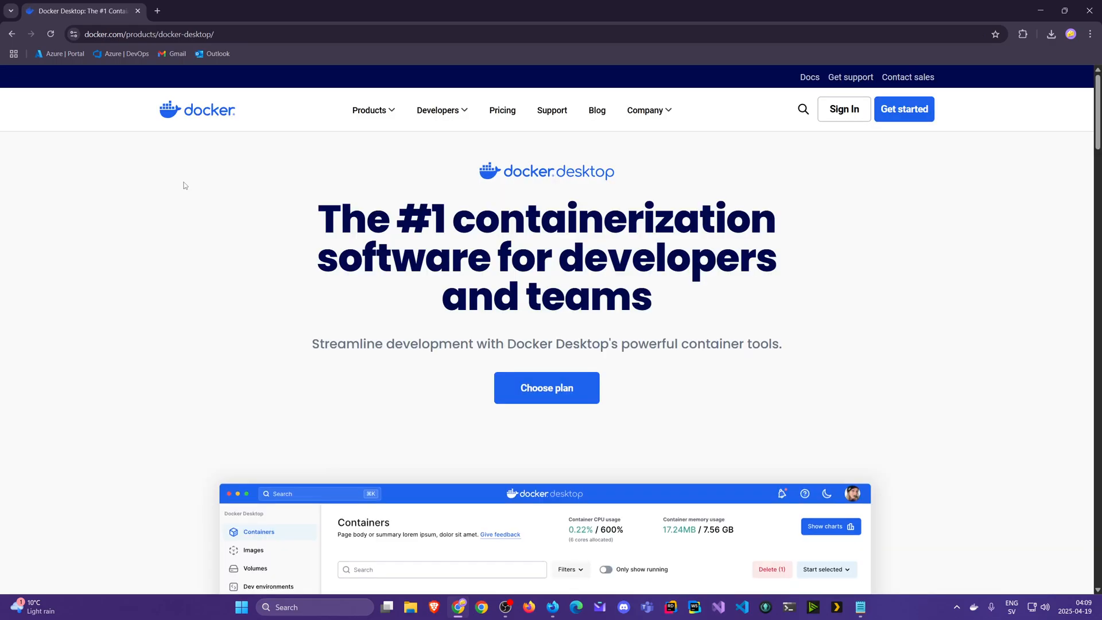
pyautogui.moveTo(905, 109)
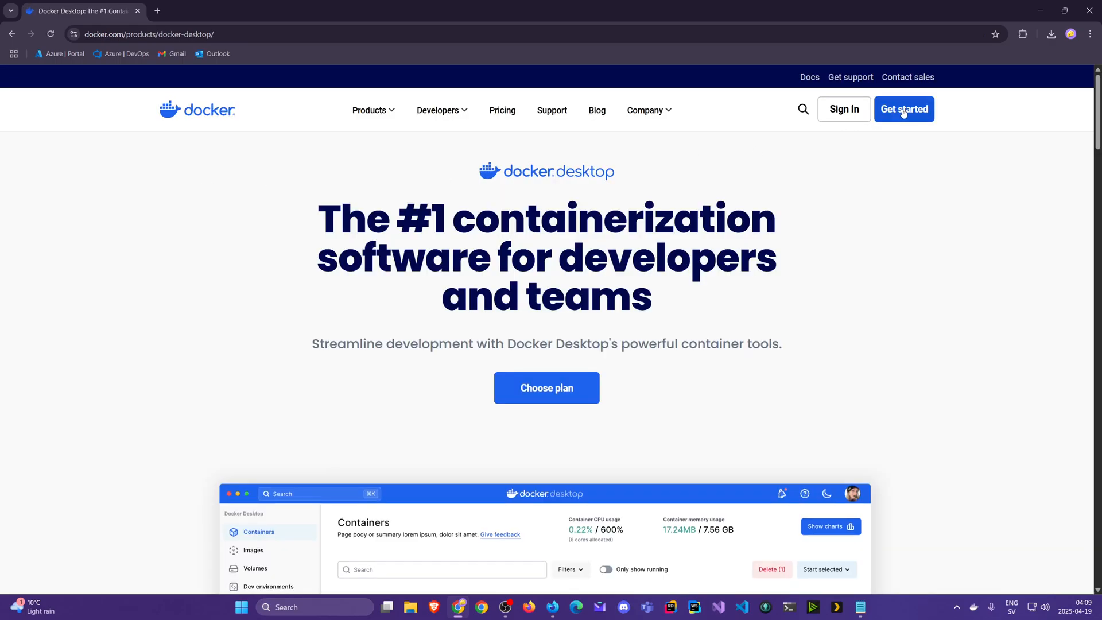
pyautogui.click(904, 109)
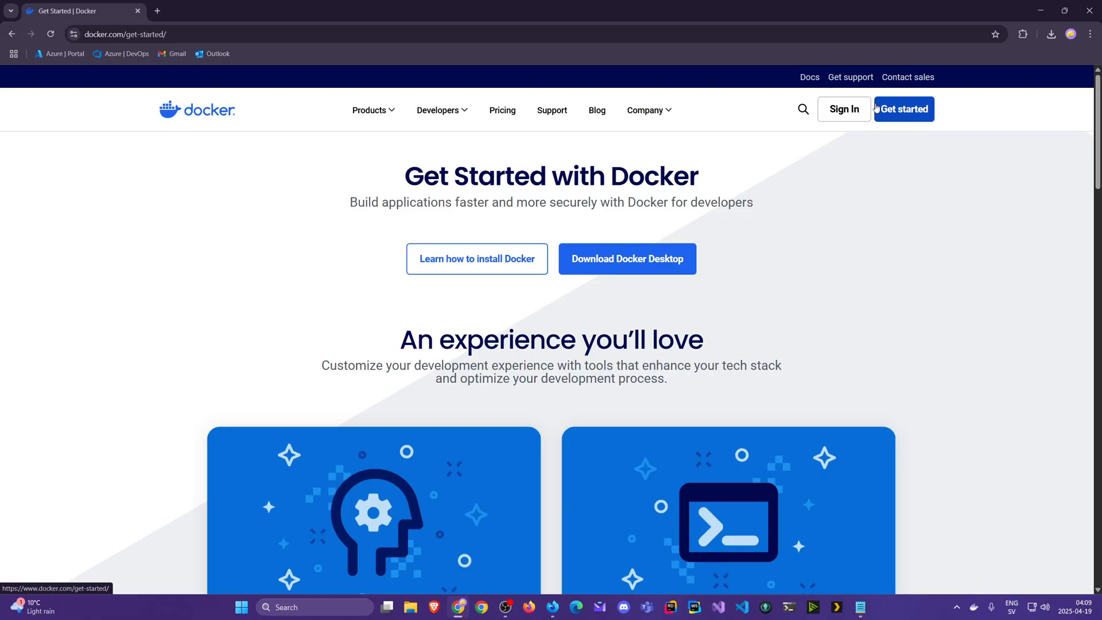
pyautogui.moveTo(877, 200)
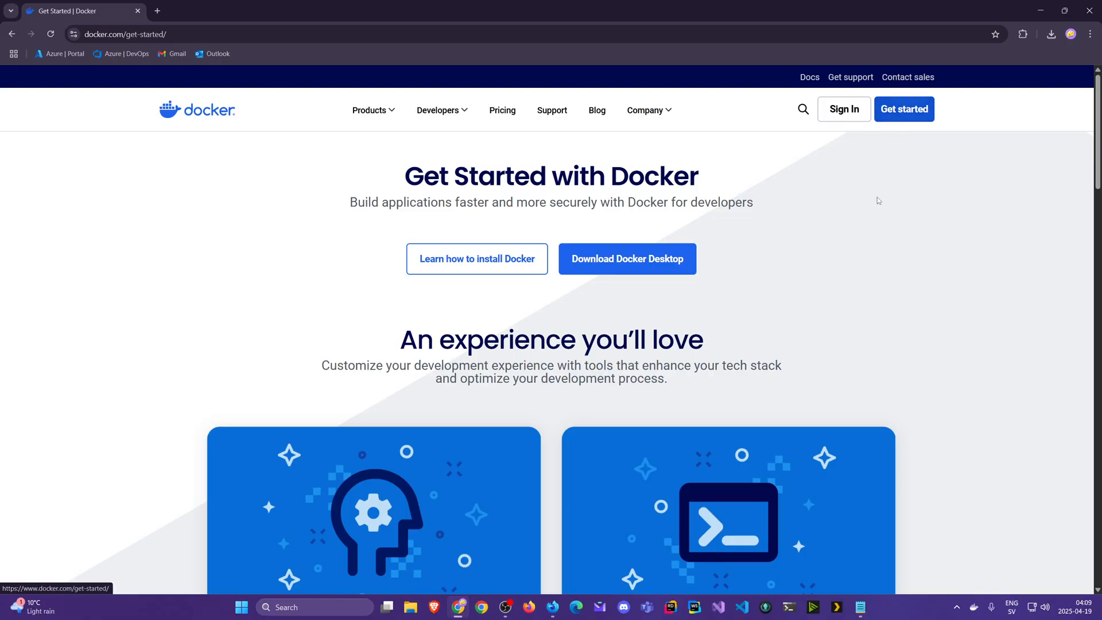
pyautogui.click(626, 259)
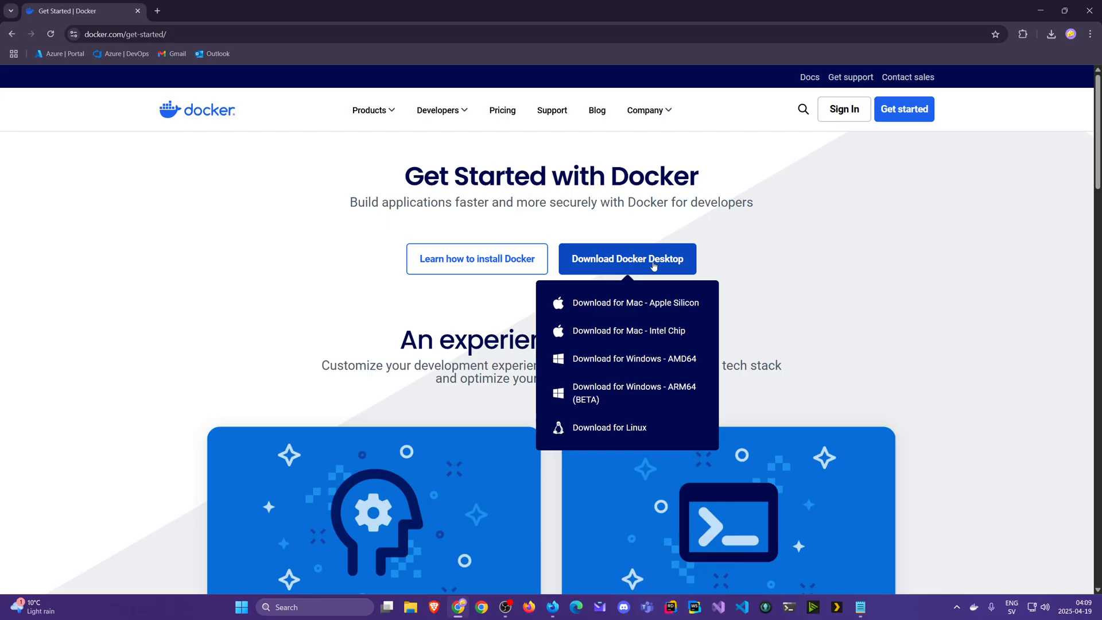
pyautogui.moveTo(630, 282)
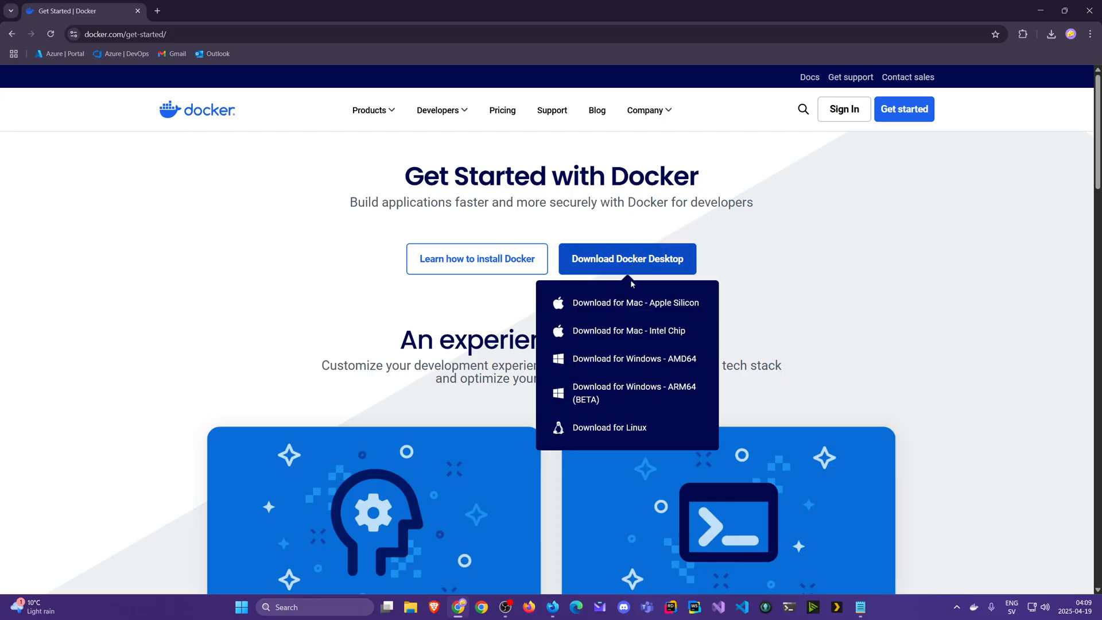
pyautogui.moveTo(635, 303)
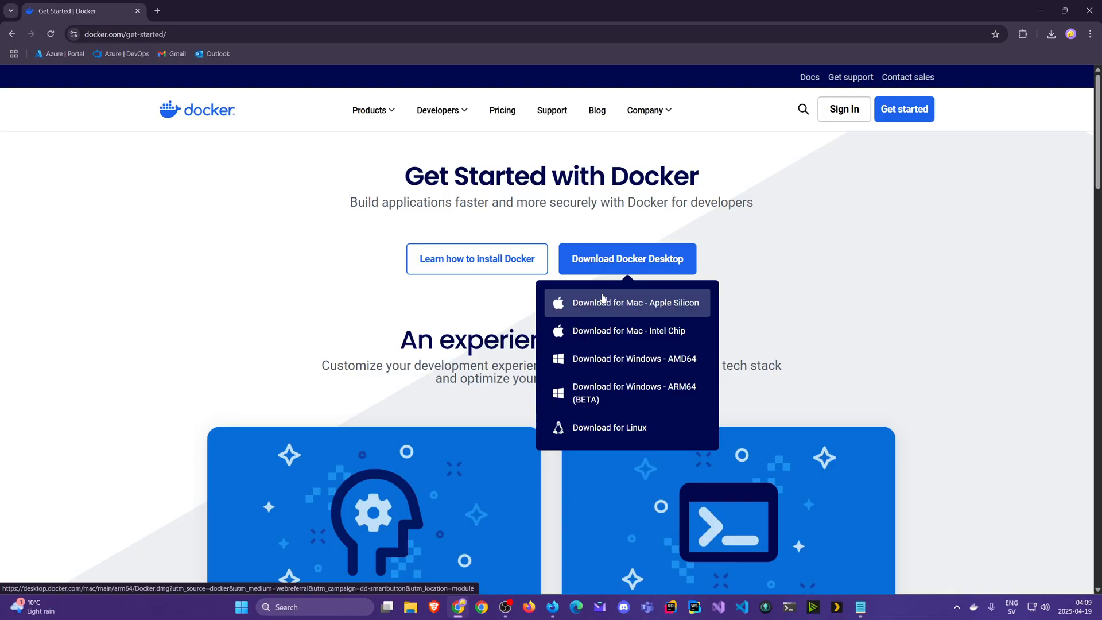
pyautogui.moveTo(627, 331)
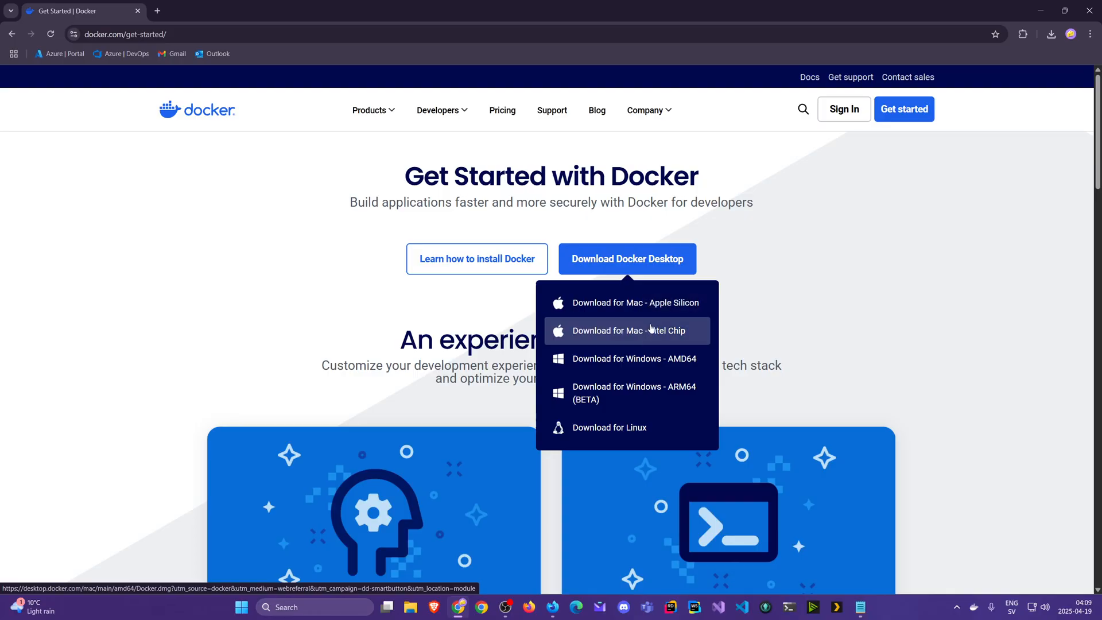
pyautogui.moveTo(661, 335)
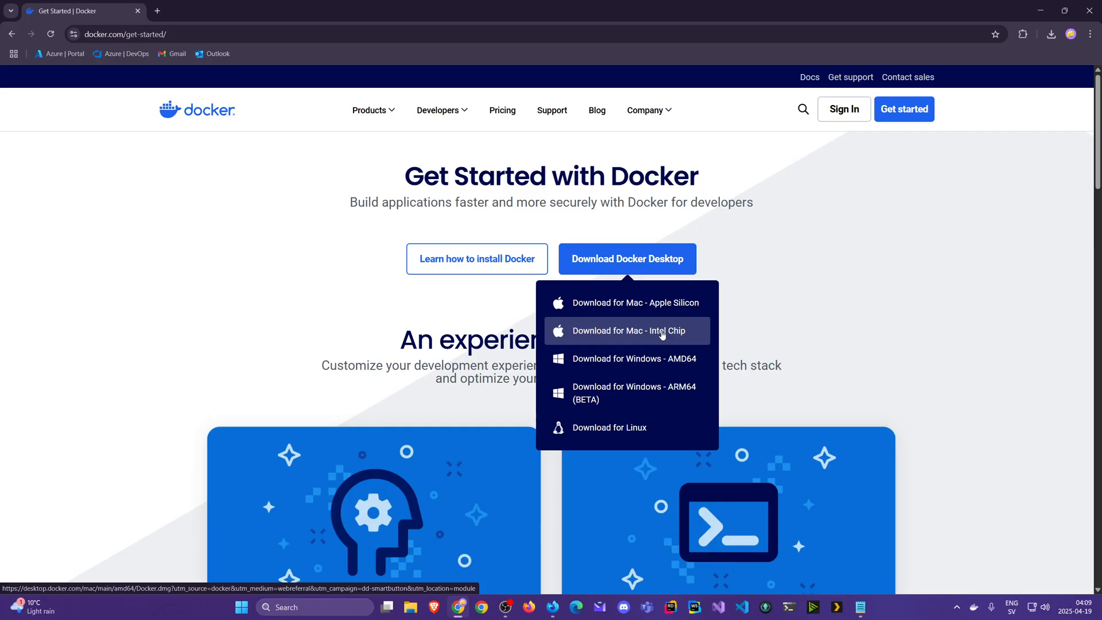
pyautogui.moveTo(635, 400)
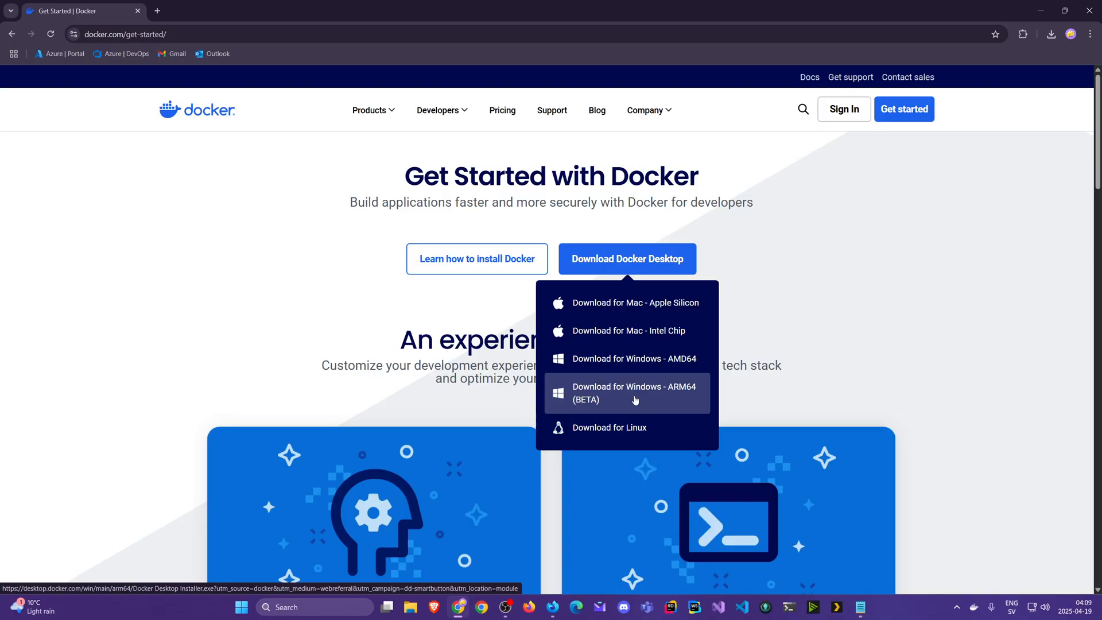
pyautogui.moveTo(646, 373)
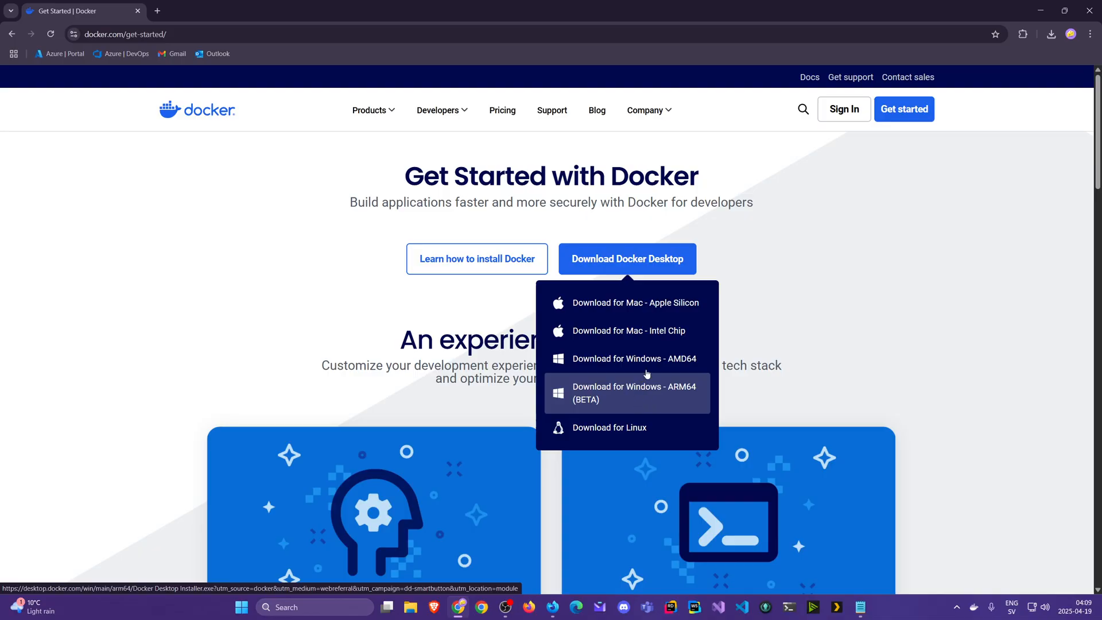
pyautogui.moveTo(633, 358)
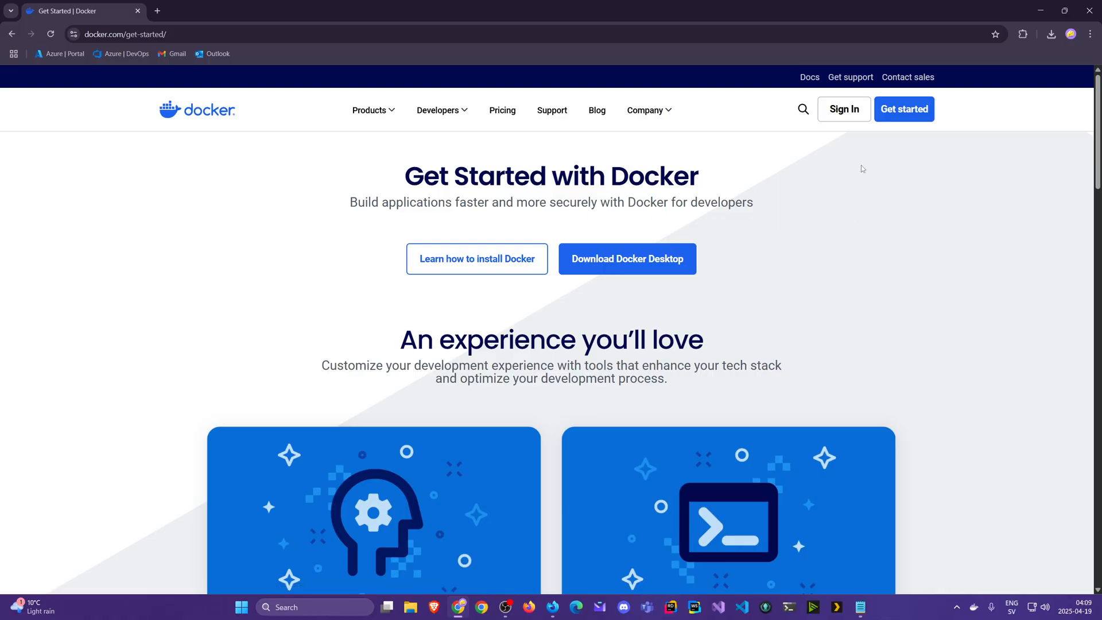
pyautogui.moveTo(175, 8)
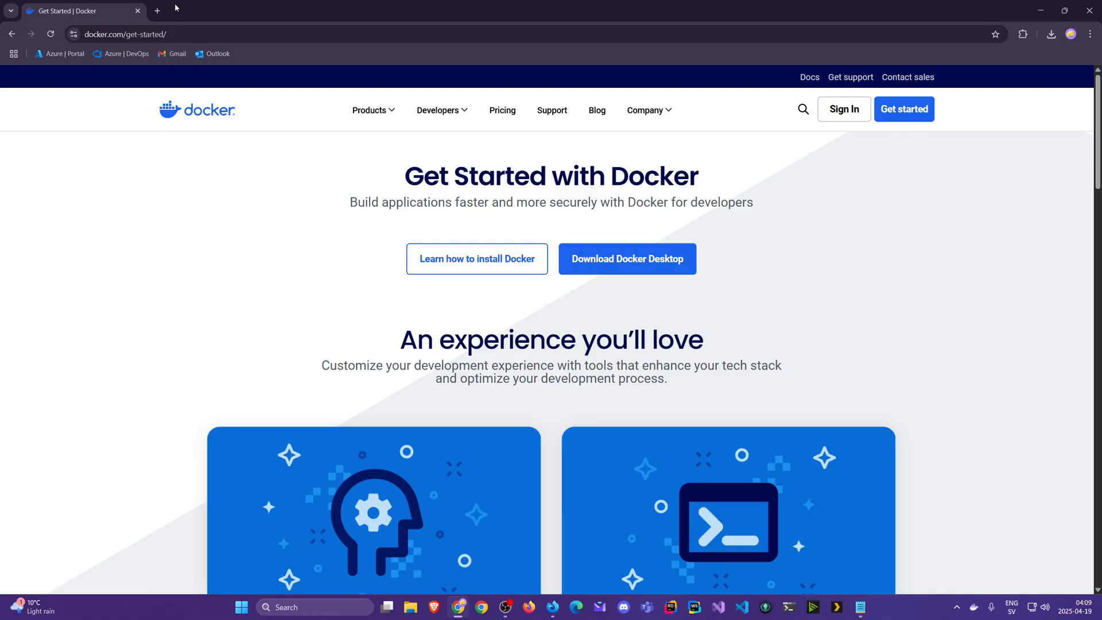
pyautogui.moveTo(157, 10)
pyautogui.write('mongodb compass')
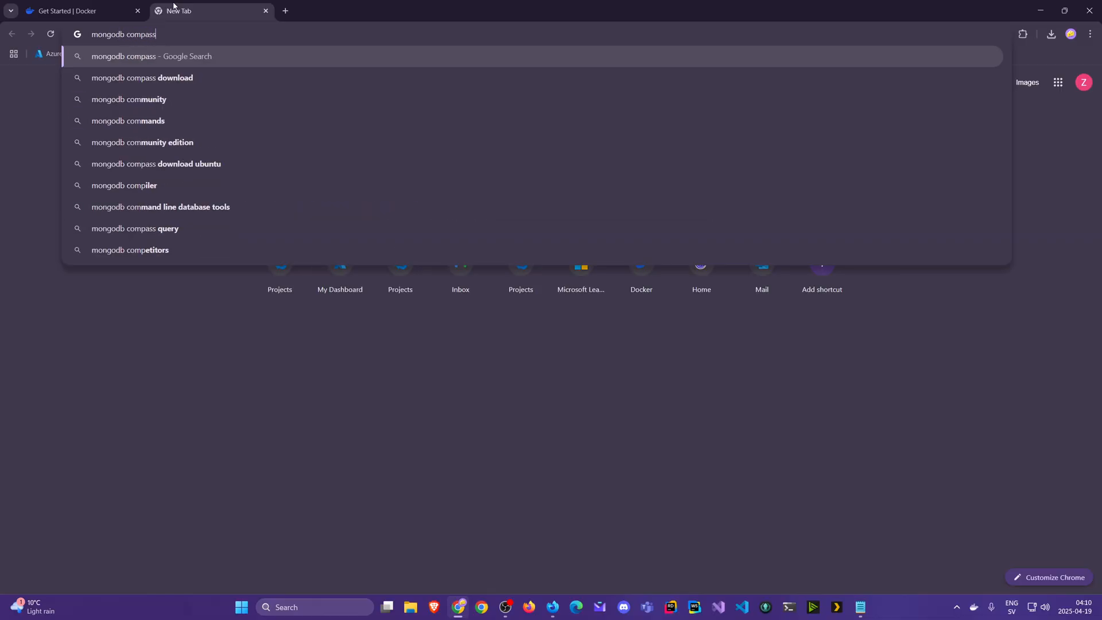
# Step: Search for MongoDB Compass, dismiss the cookie notice, and reach the Compass download page
pyautogui.press('Return')
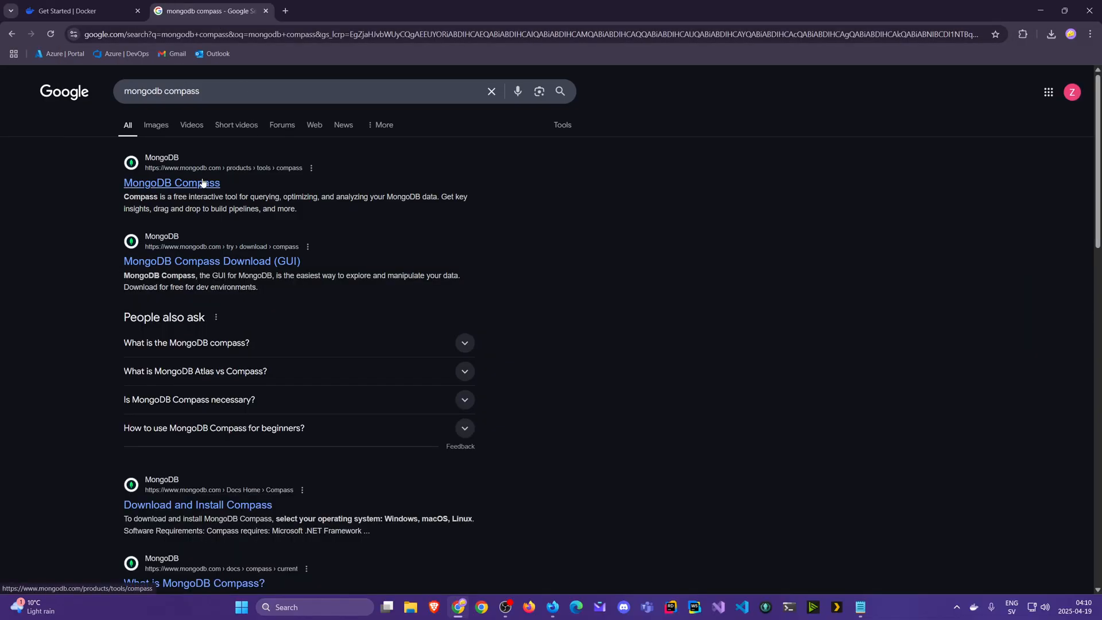
pyautogui.click(171, 183)
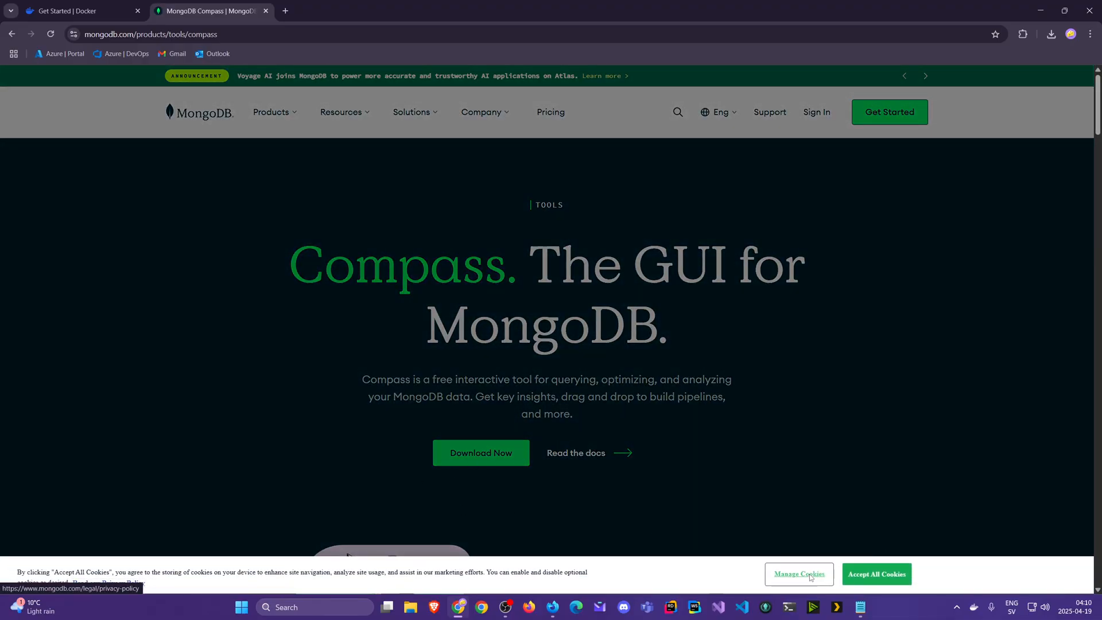
pyautogui.click(875, 573)
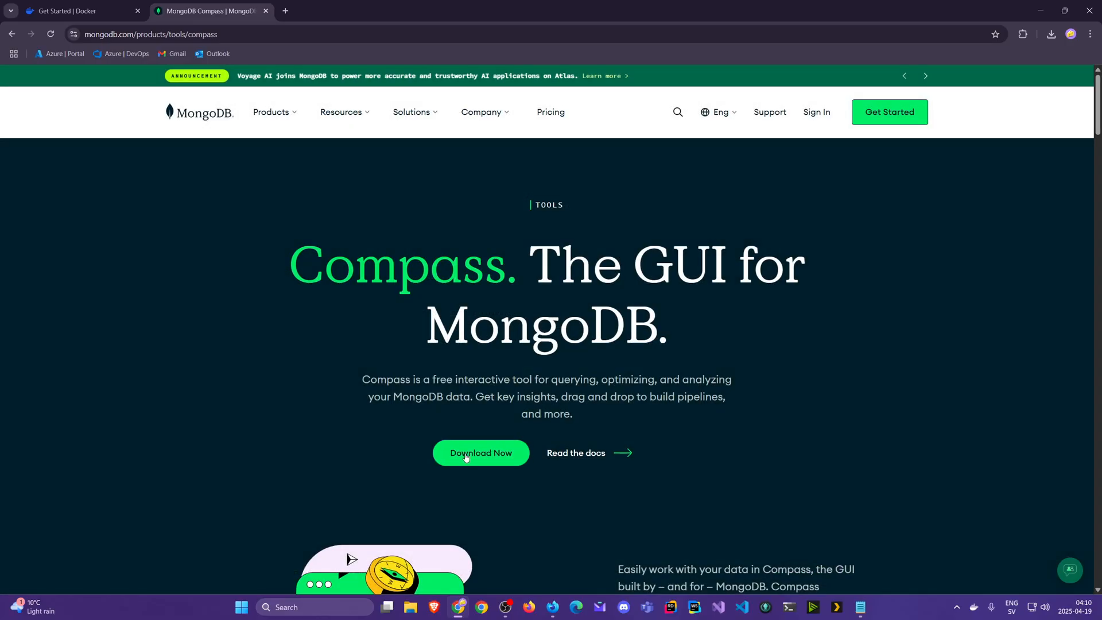
pyautogui.click(481, 453)
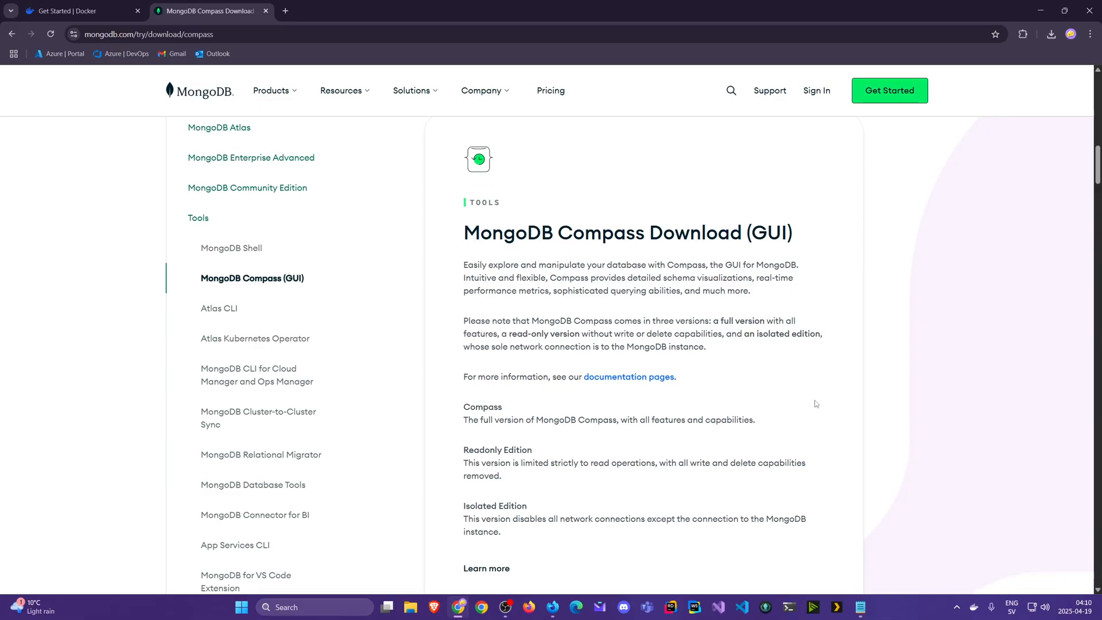
# Step: Check the download platforms, keep Windows 64-bit (10+), and close the Compass tab
pyautogui.scroll(-3)
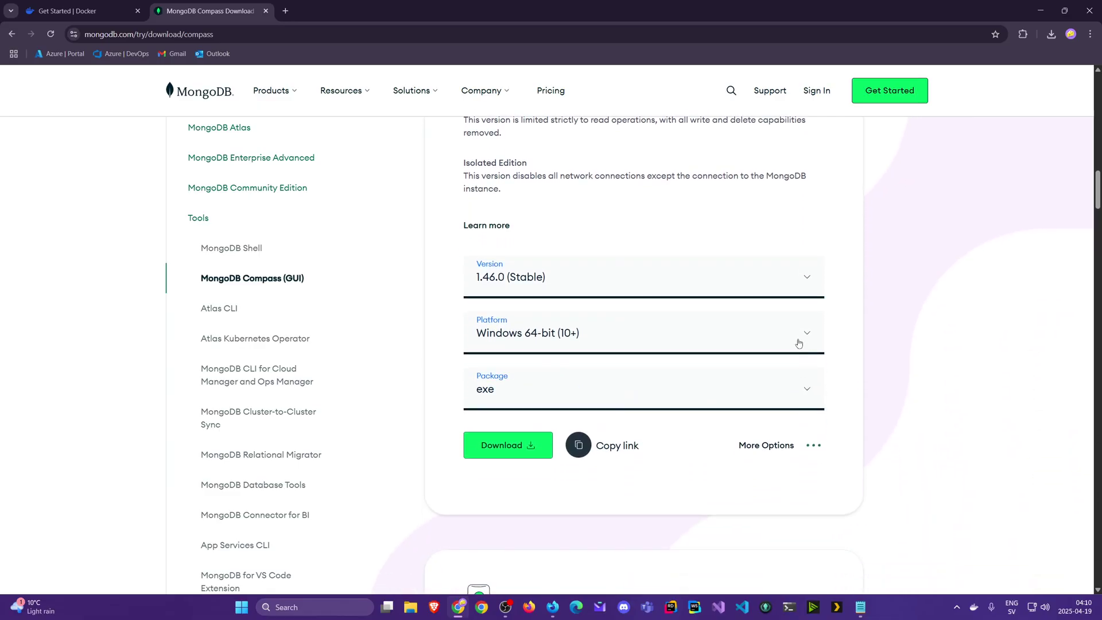
pyautogui.click(642, 333)
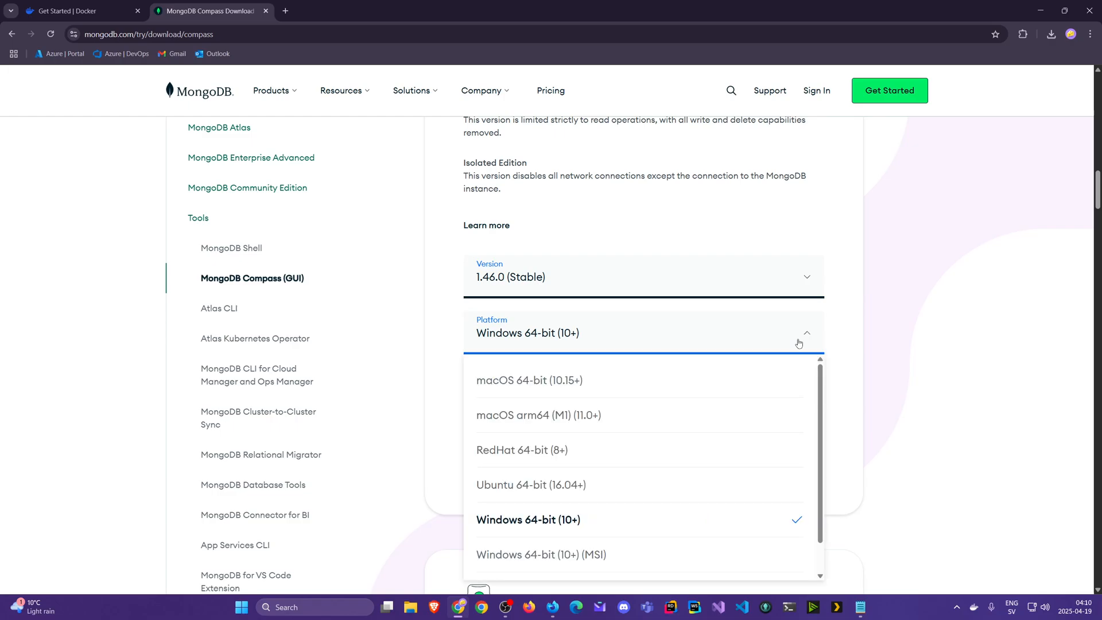
pyautogui.moveTo(565, 450)
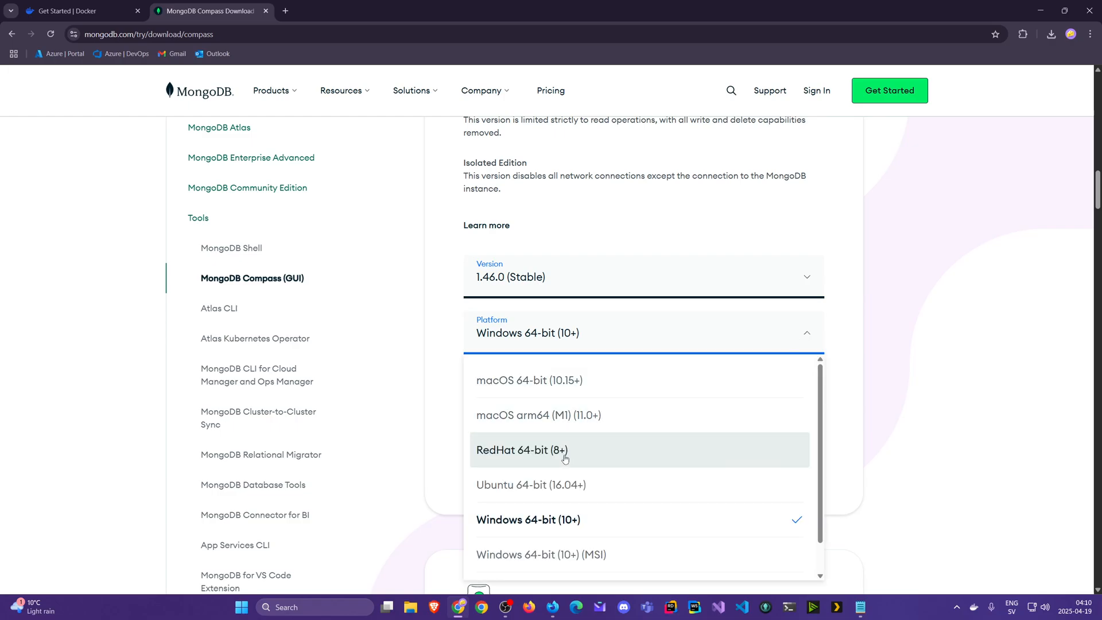
pyautogui.moveTo(642, 526)
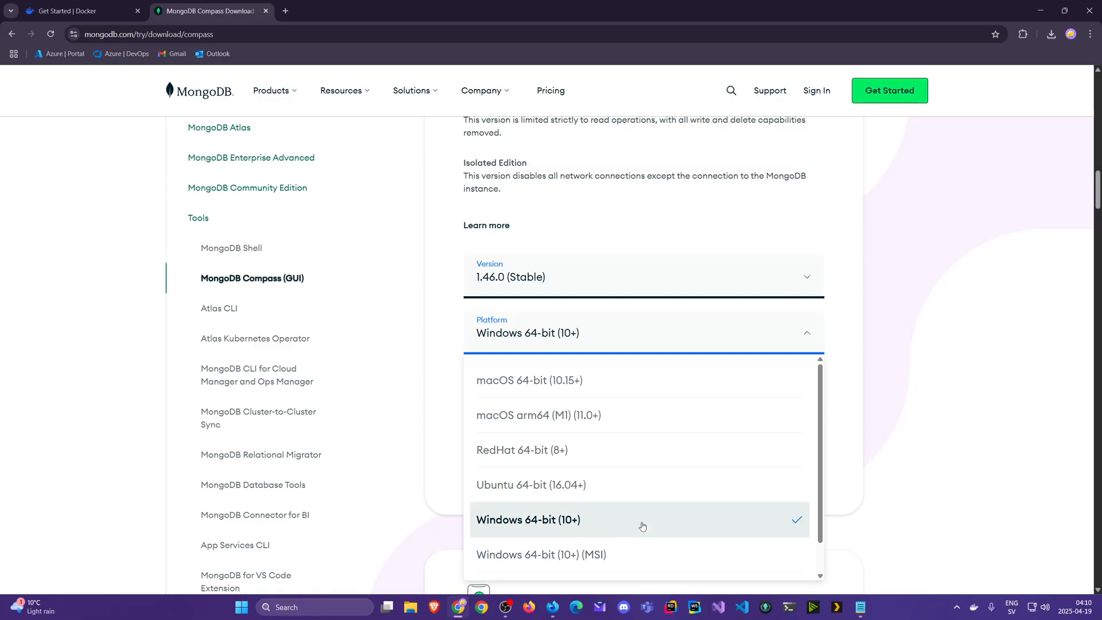
pyautogui.click(528, 520)
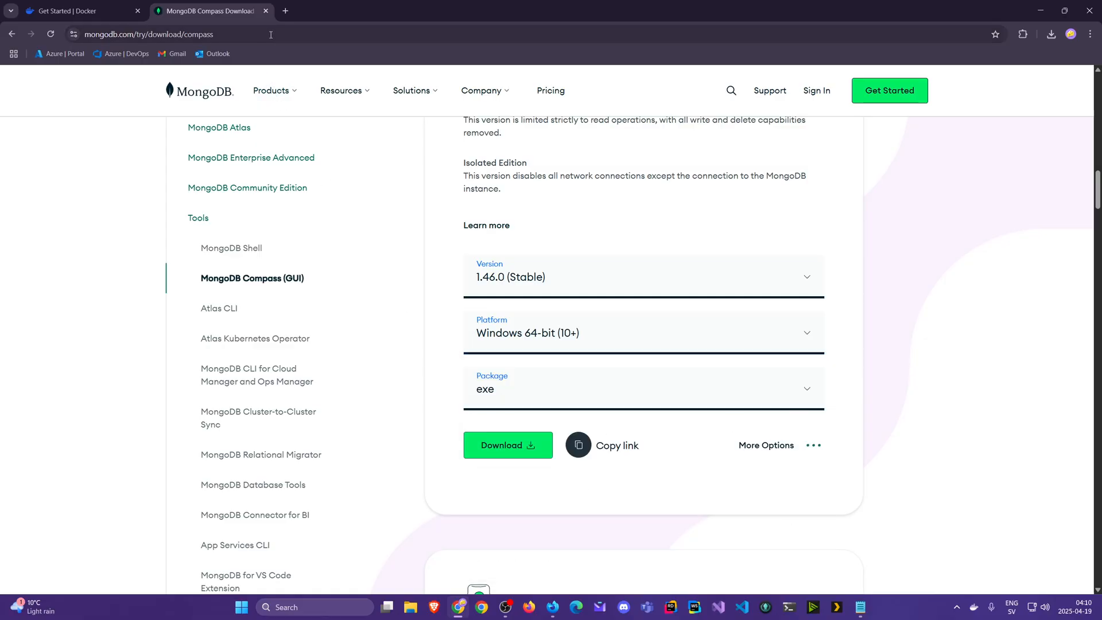
pyautogui.click(266, 10)
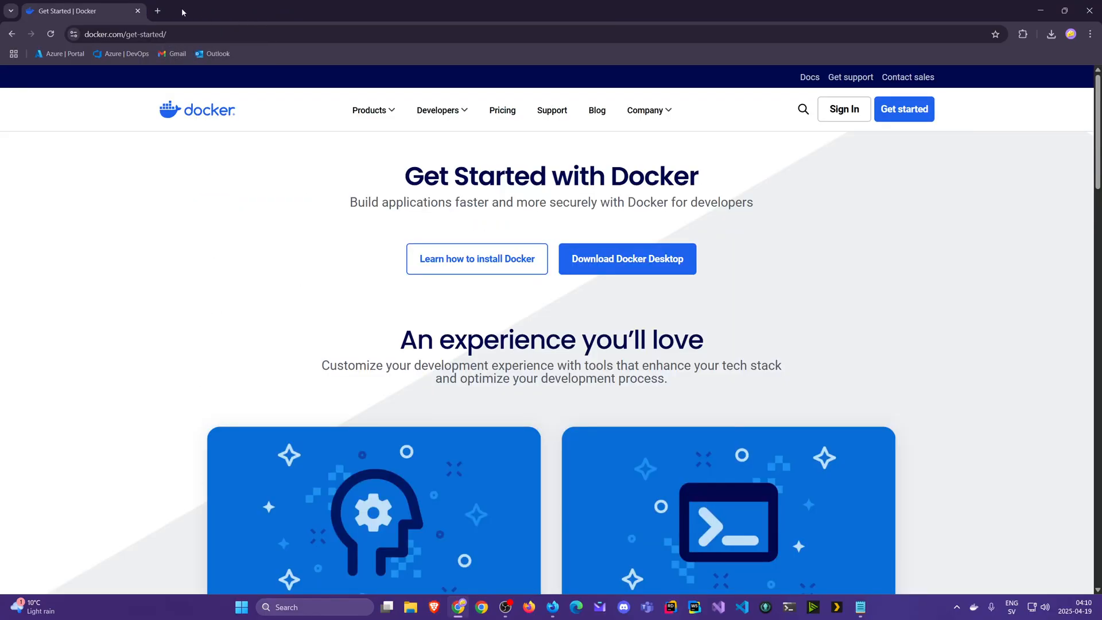
pyautogui.click(157, 10)
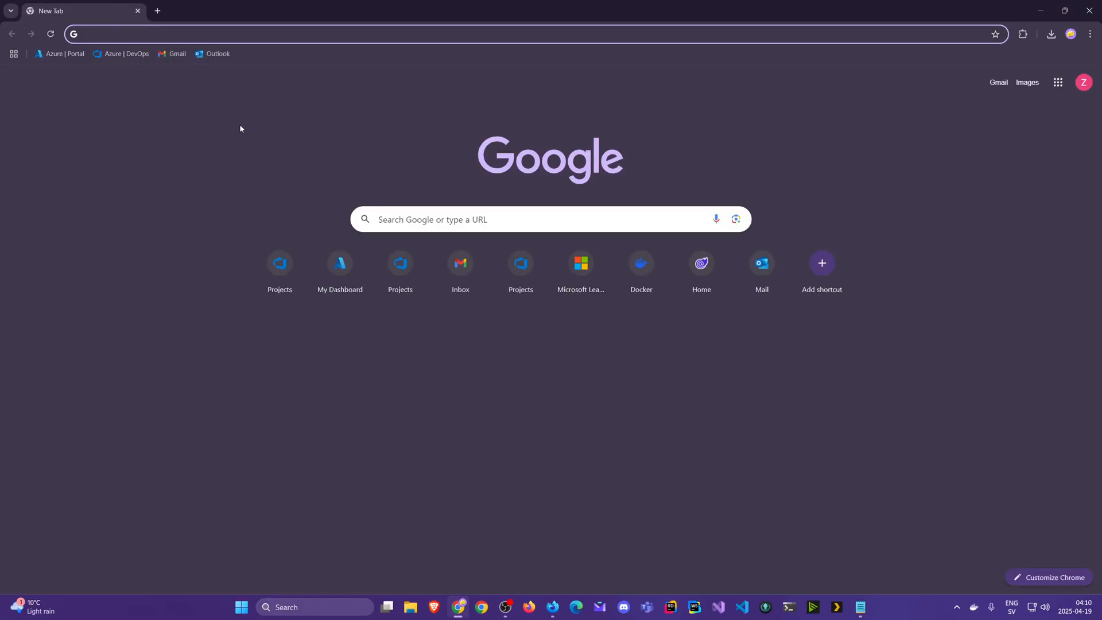
pyautogui.click(314, 607)
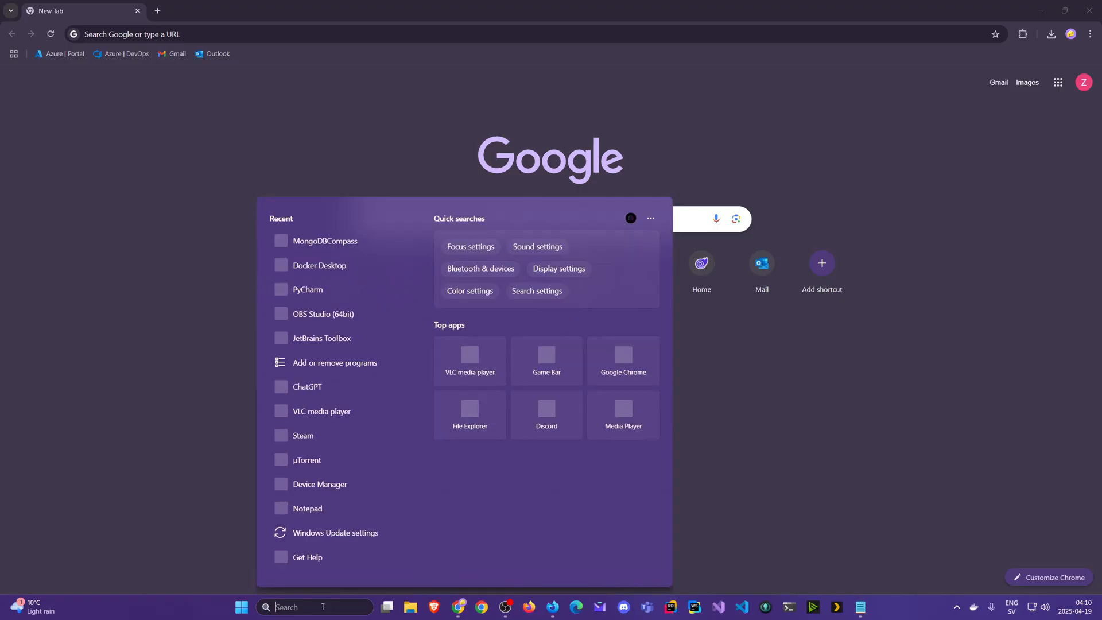
pyautogui.click(263, 122)
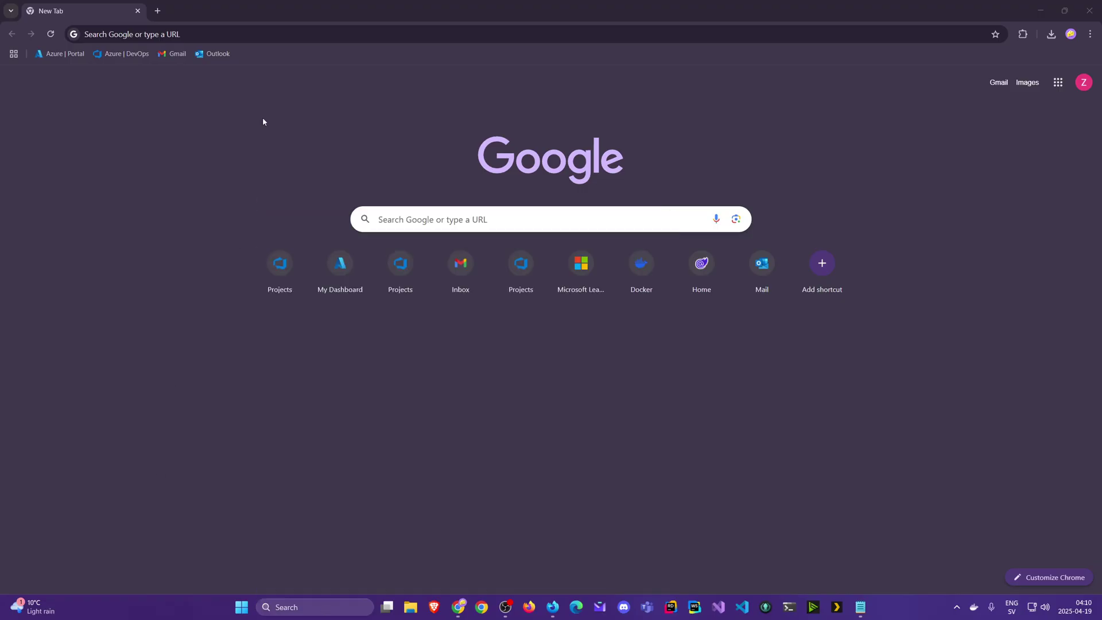
pyautogui.moveTo(929, 481)
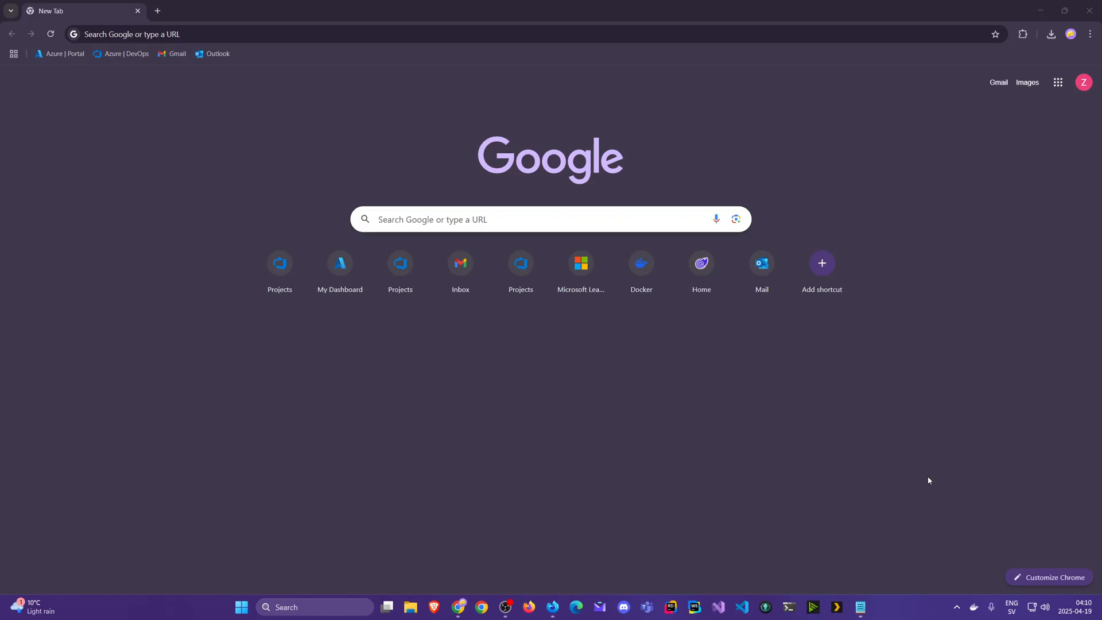
pyautogui.moveTo(974, 607)
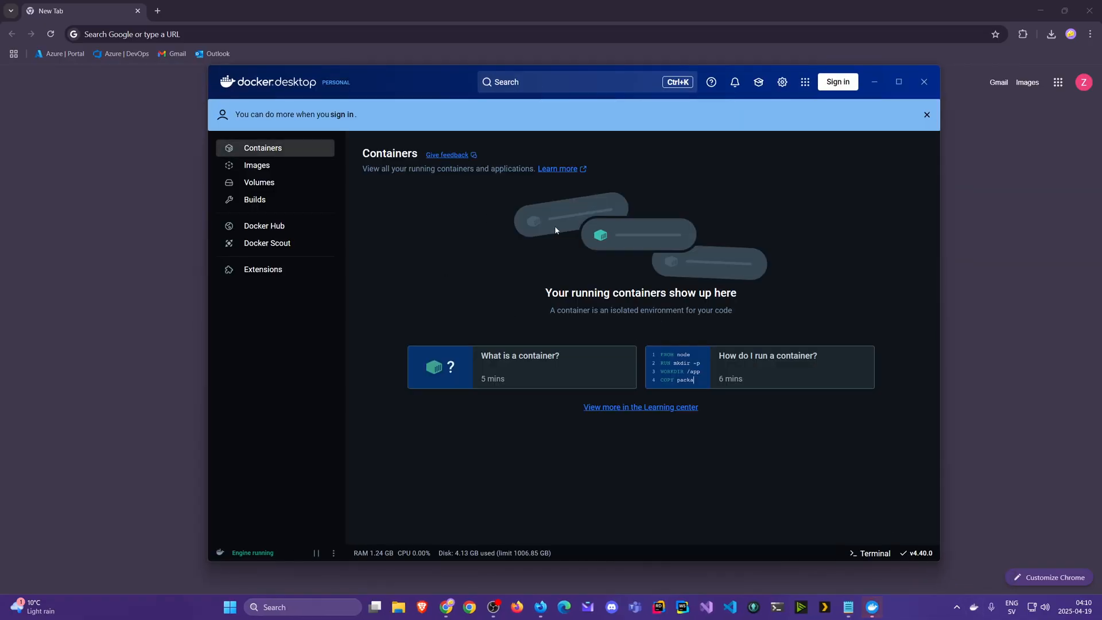
pyautogui.moveTo(466, 263)
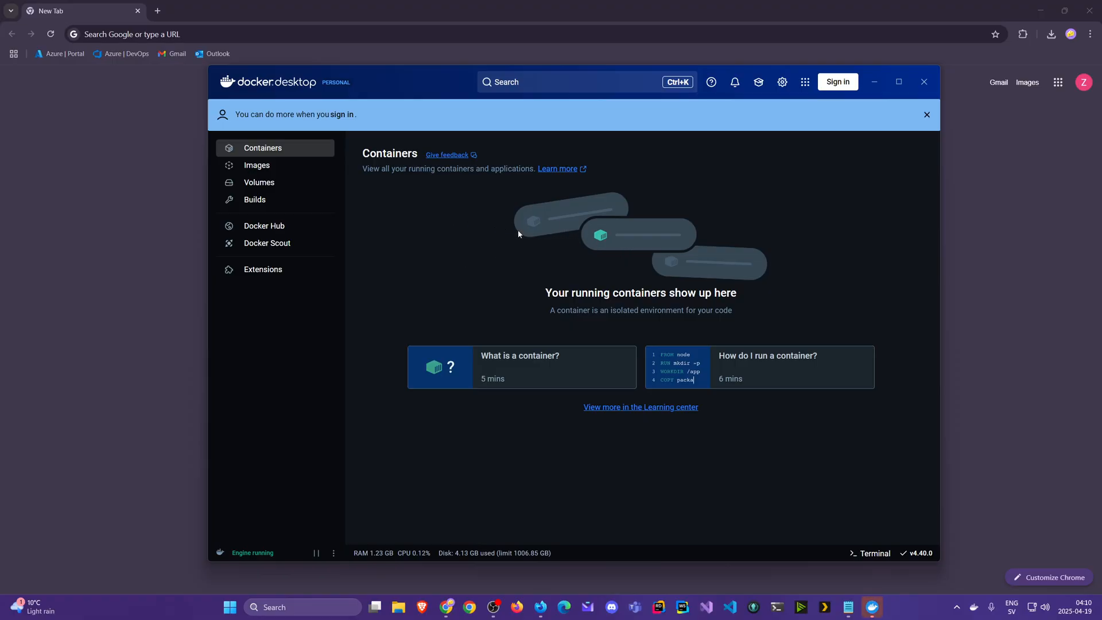
pyautogui.moveTo(609, 242)
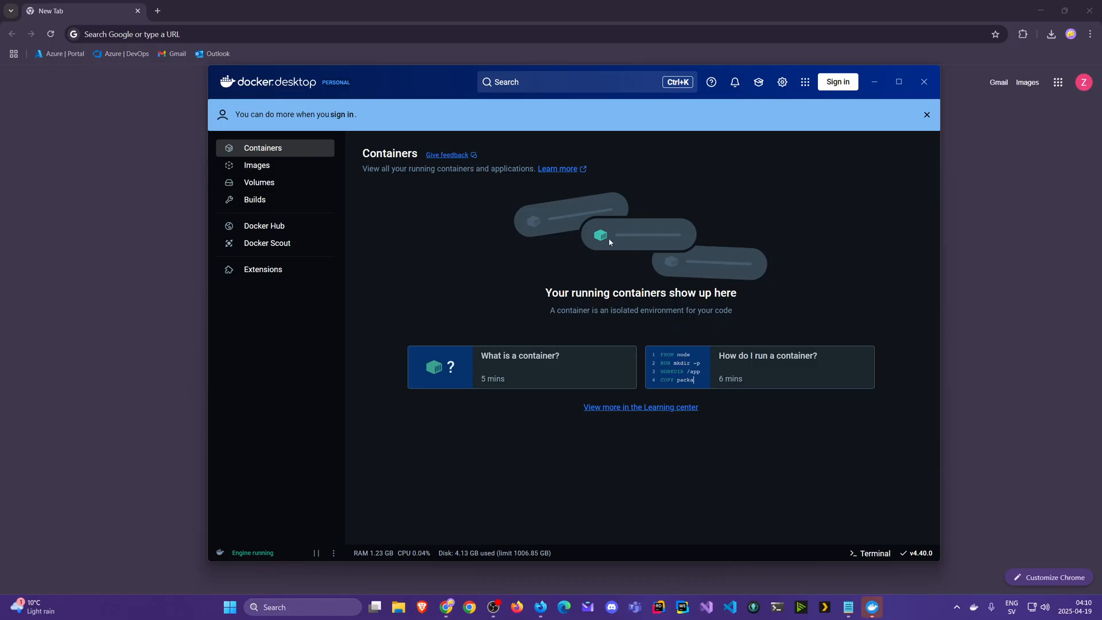
pyautogui.moveTo(922, 113)
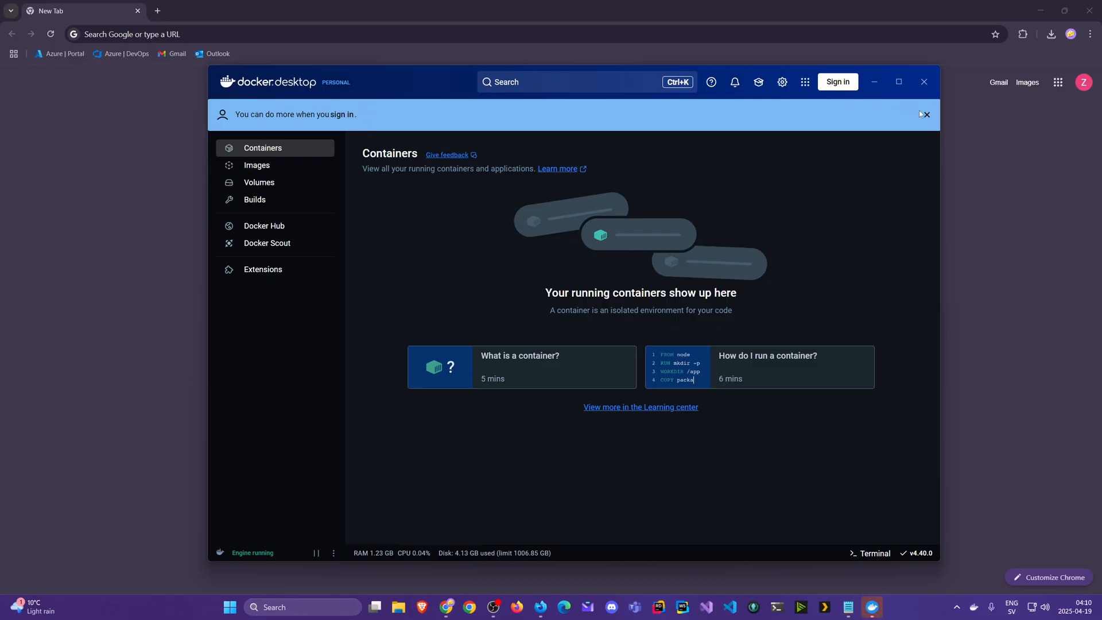
# Step: Dismiss the blue sign-in banner on the empty Containers page
pyautogui.click(924, 115)
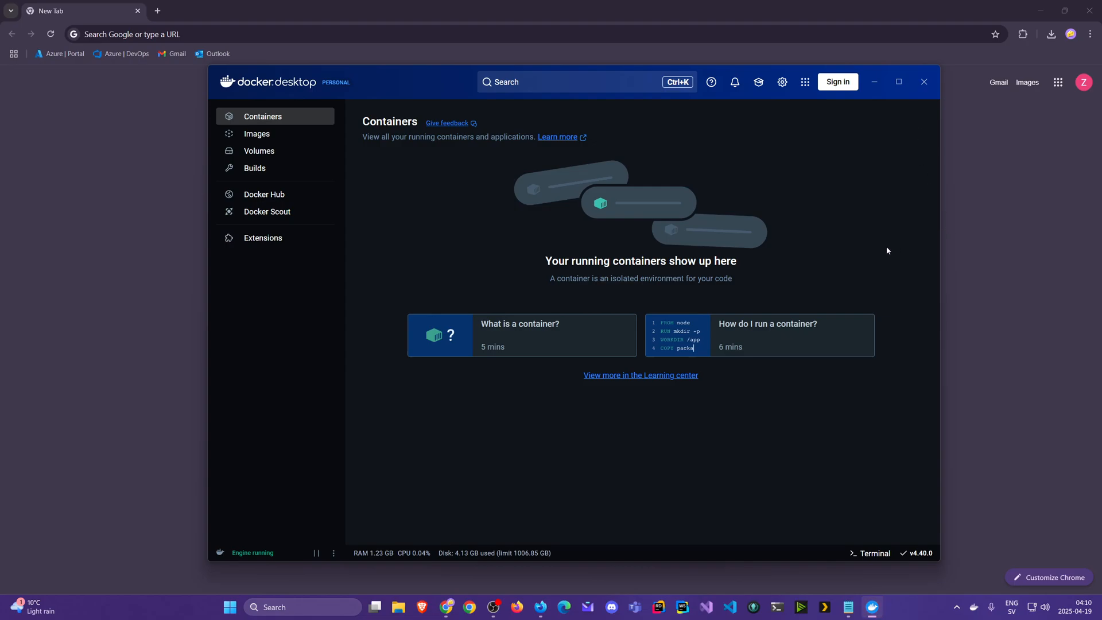
pyautogui.moveTo(416, 279)
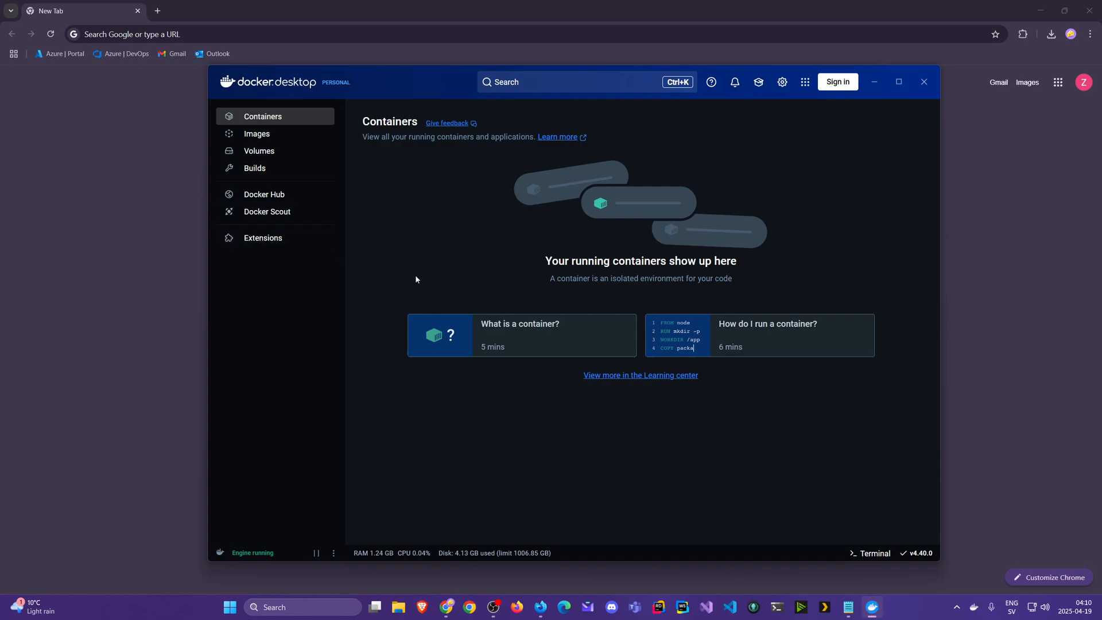
pyautogui.moveTo(385, 174)
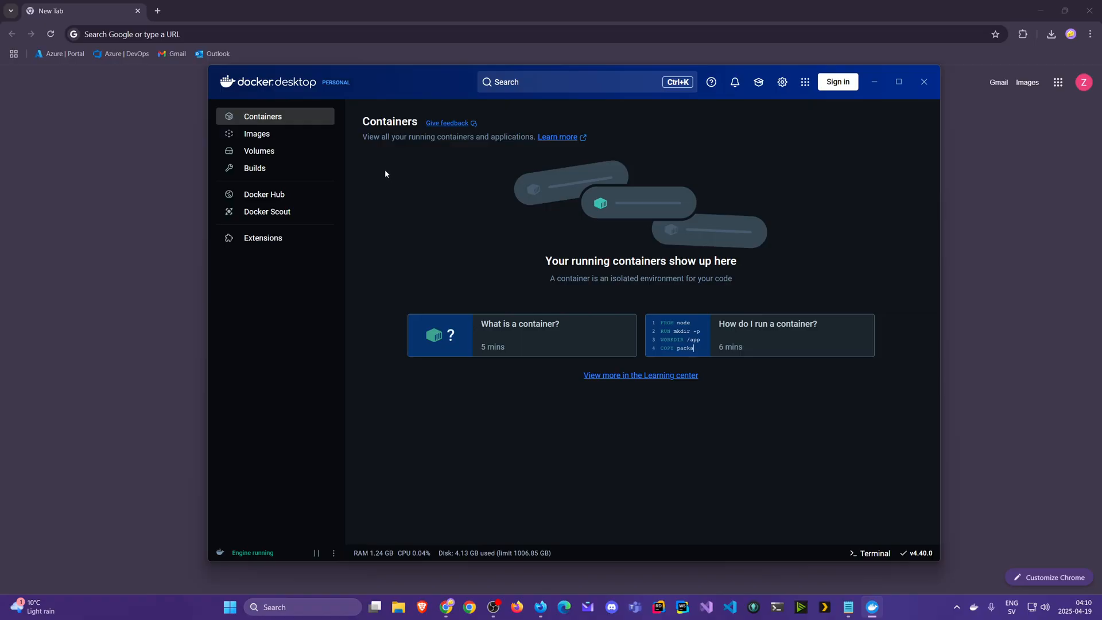
pyautogui.moveTo(275, 129)
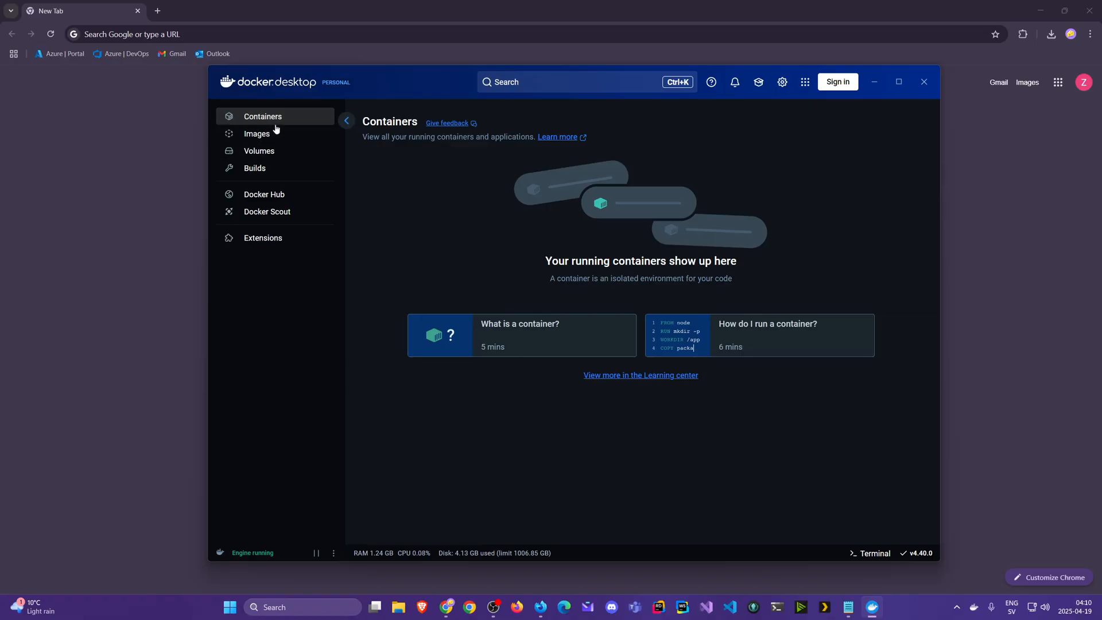
pyautogui.moveTo(274, 125)
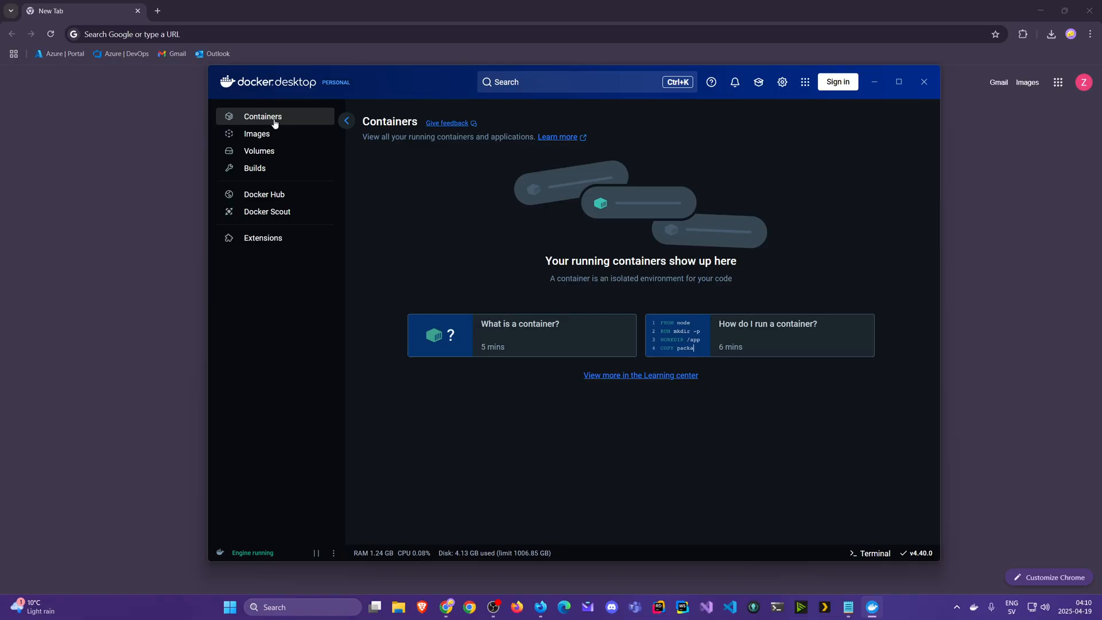
pyautogui.moveTo(257, 134)
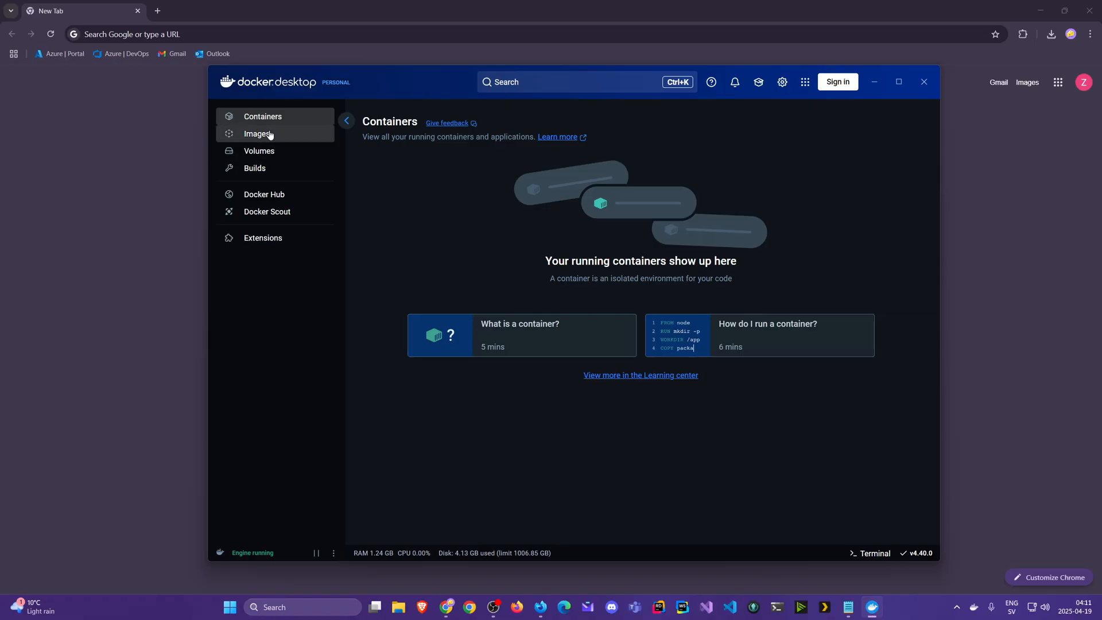
# Step: Browse the Images view, checking Docker Hub repositories before returning to Local images
pyautogui.click(257, 133)
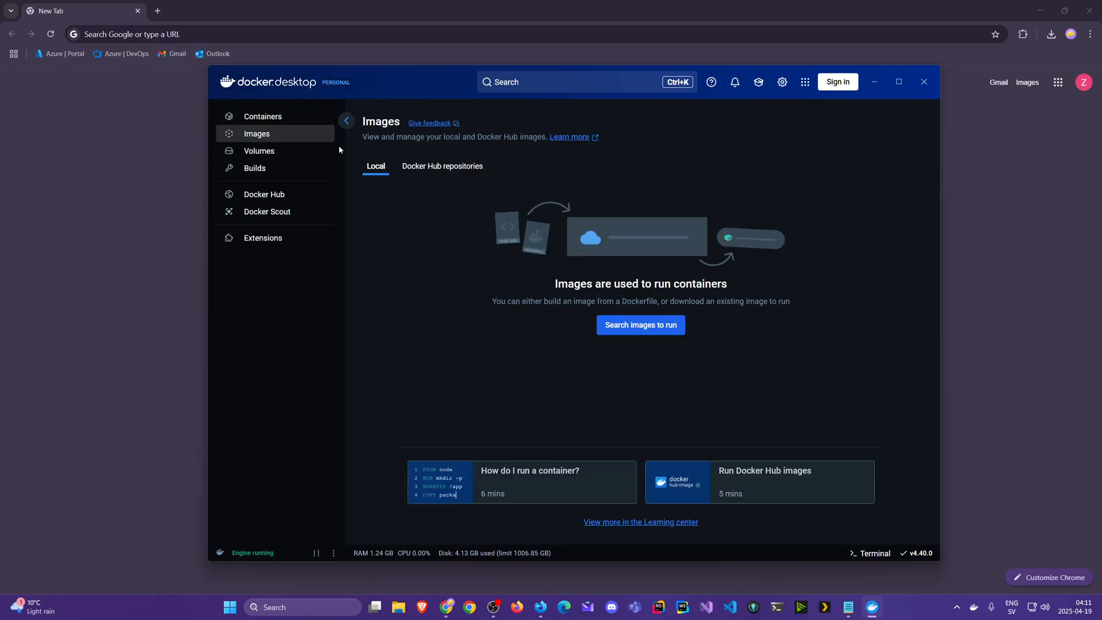
pyautogui.moveTo(413, 228)
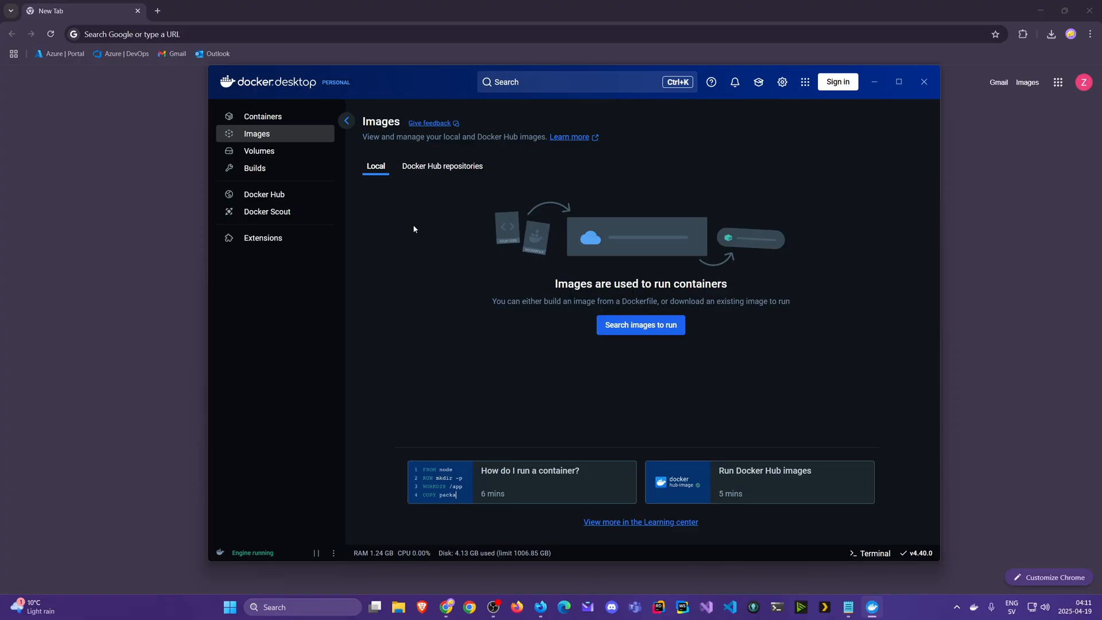
pyautogui.moveTo(425, 194)
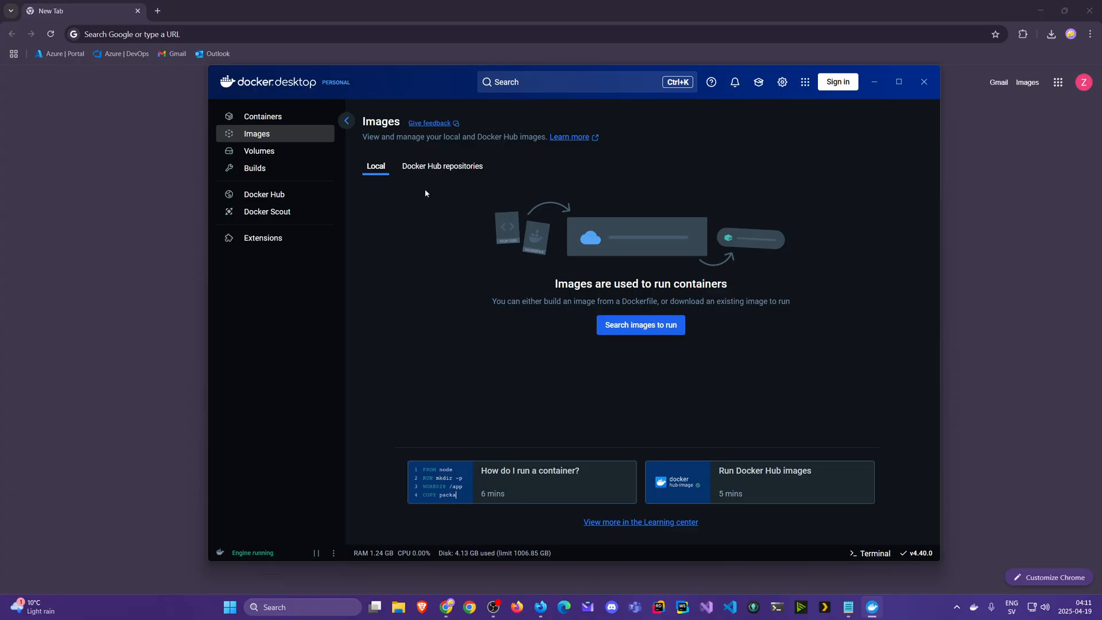
pyautogui.moveTo(422, 173)
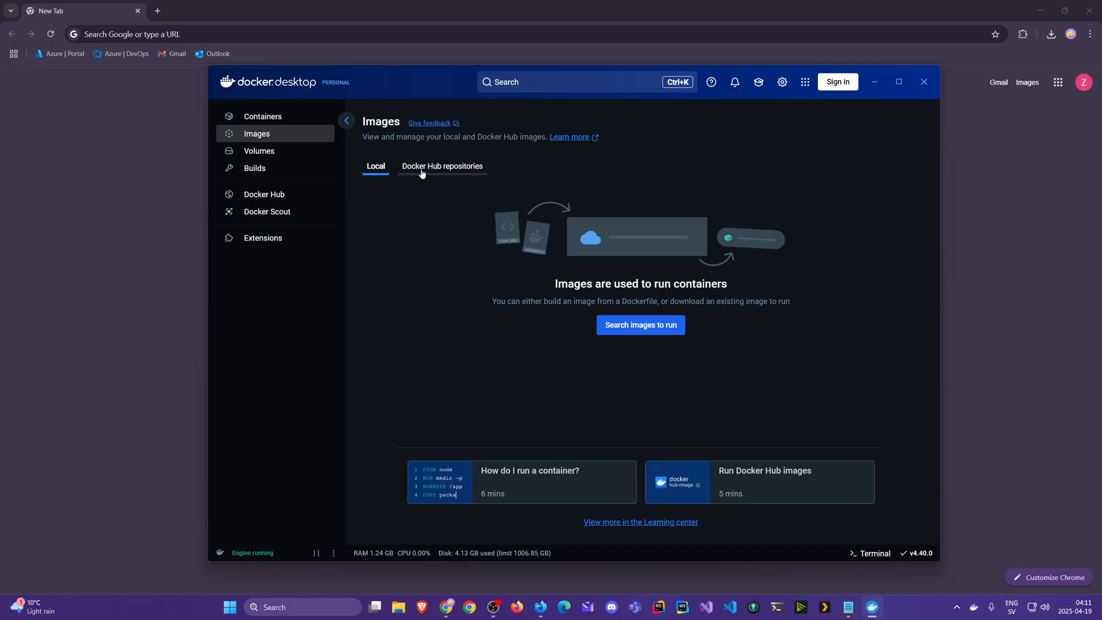
pyautogui.click(442, 166)
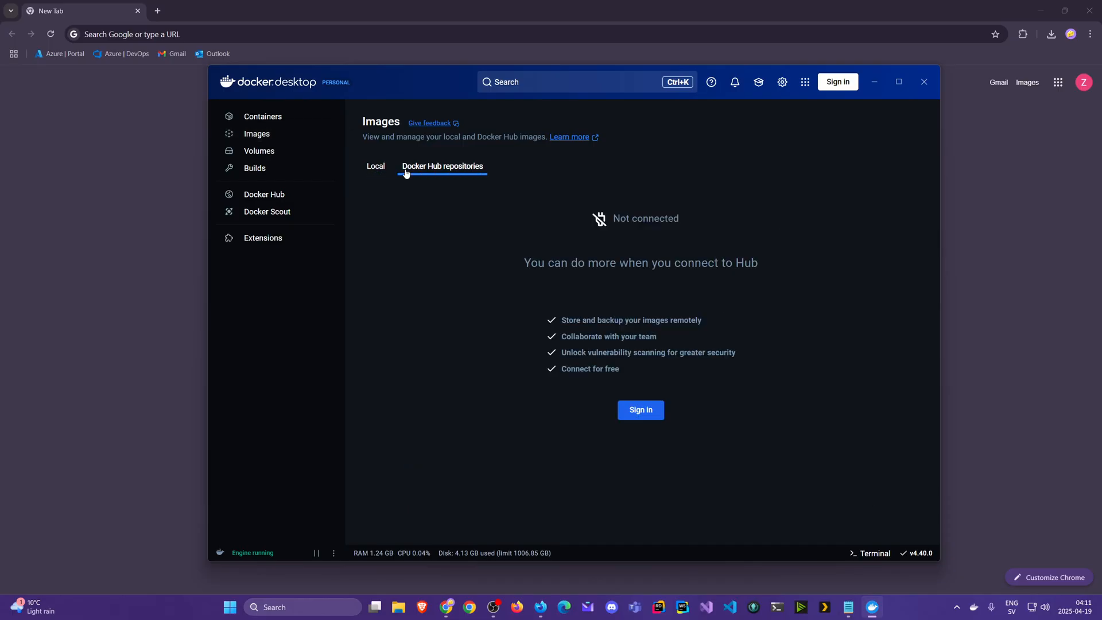
pyautogui.moveTo(379, 176)
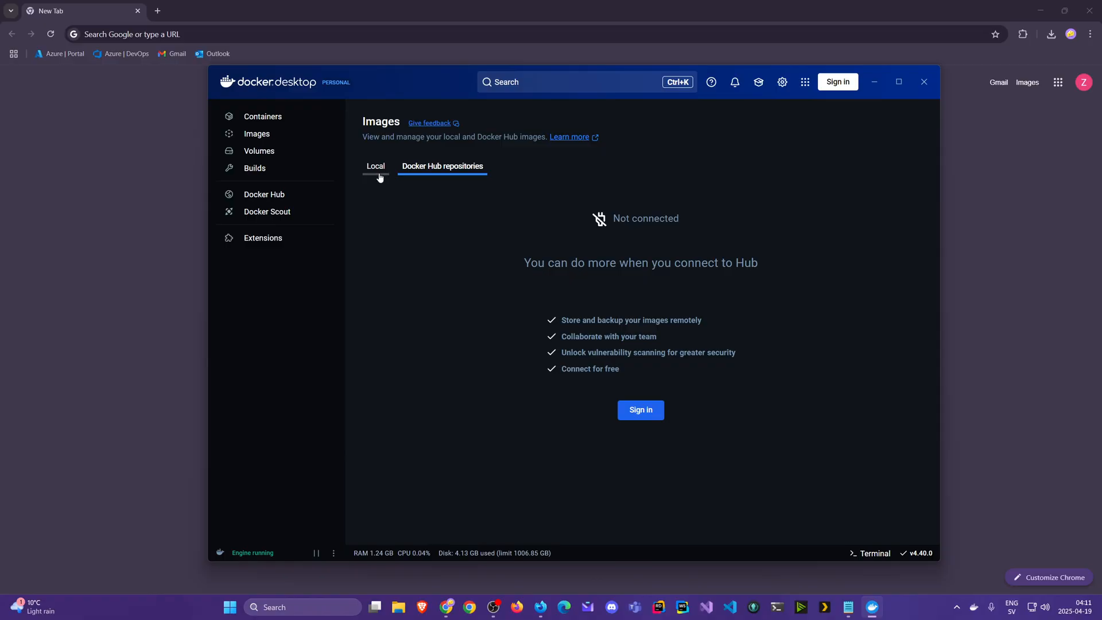
pyautogui.click(376, 166)
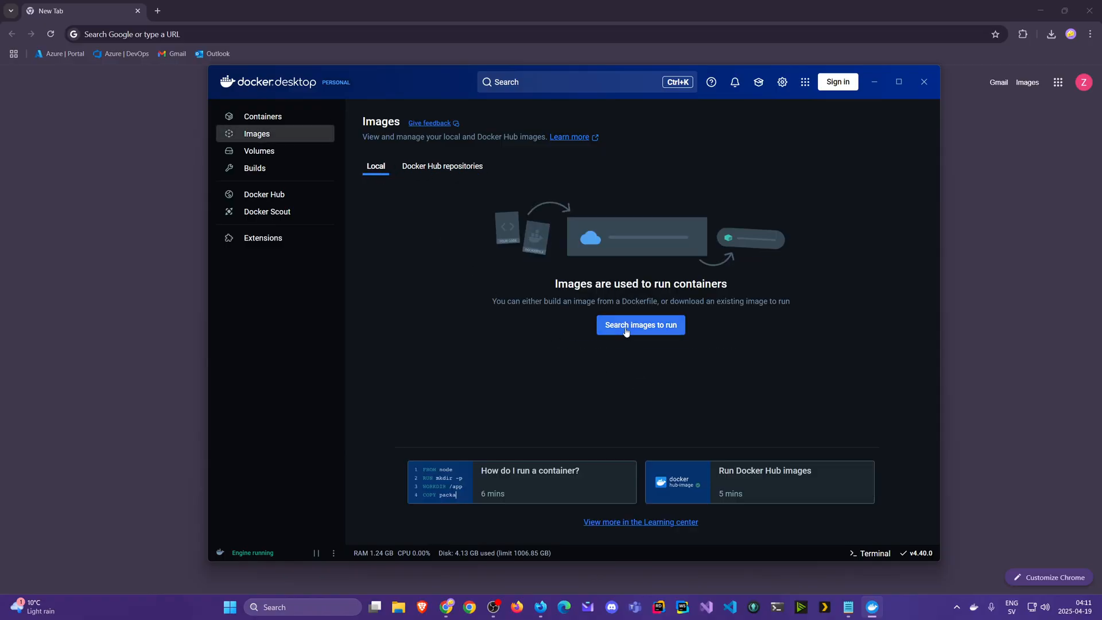
# Step: Search images for 'mongo' from recent searches and hover the mongo row's Pull button
pyautogui.click(639, 325)
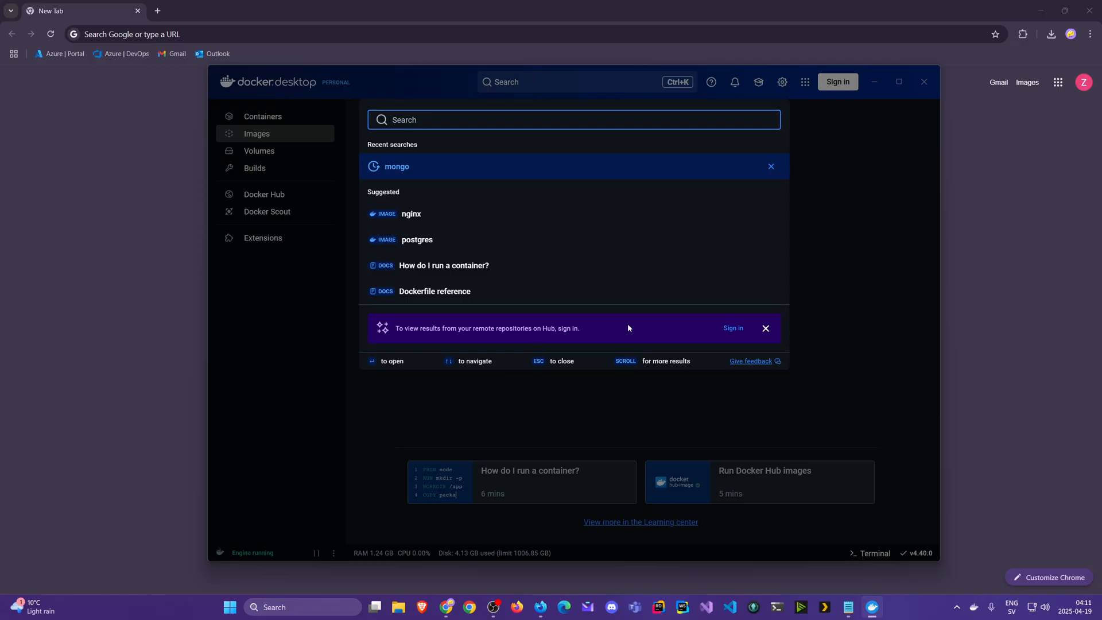
pyautogui.click(397, 166)
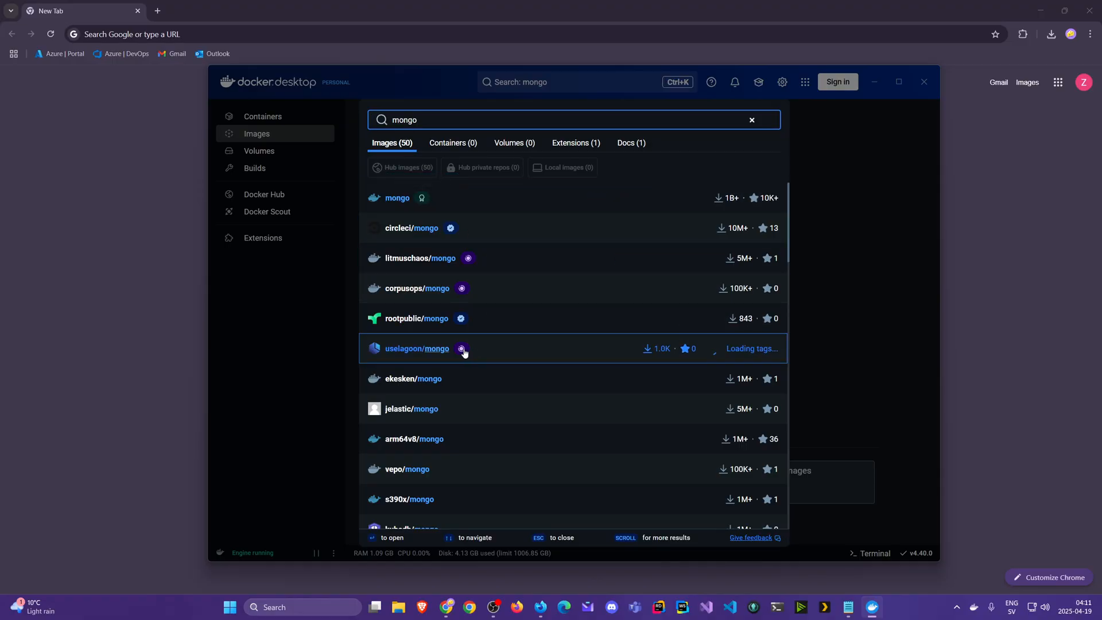
pyautogui.moveTo(444, 433)
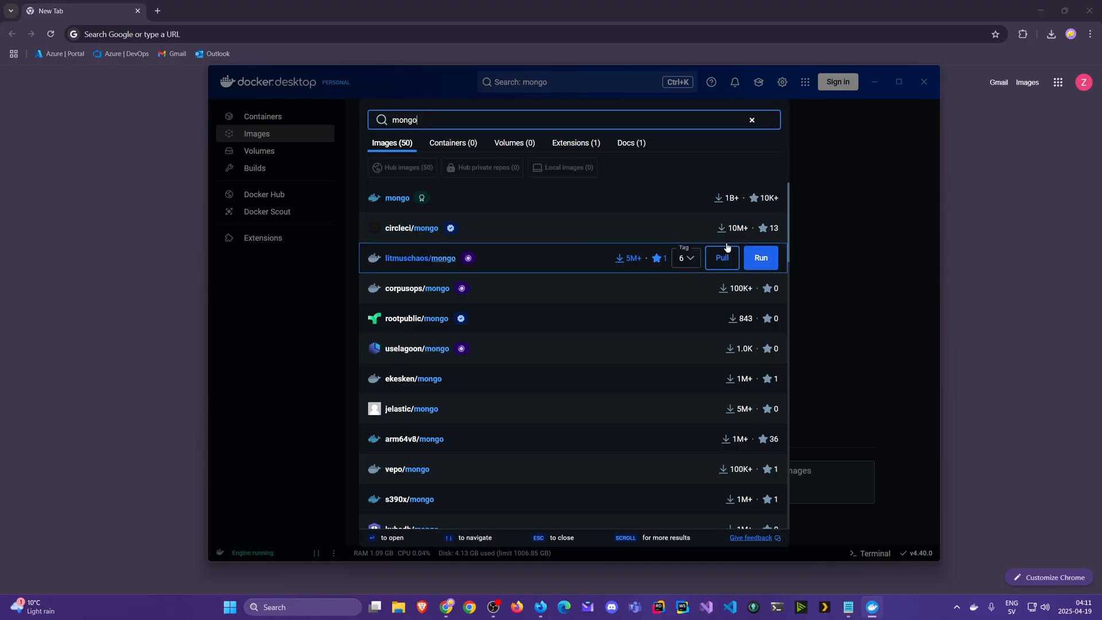
pyautogui.moveTo(412, 228)
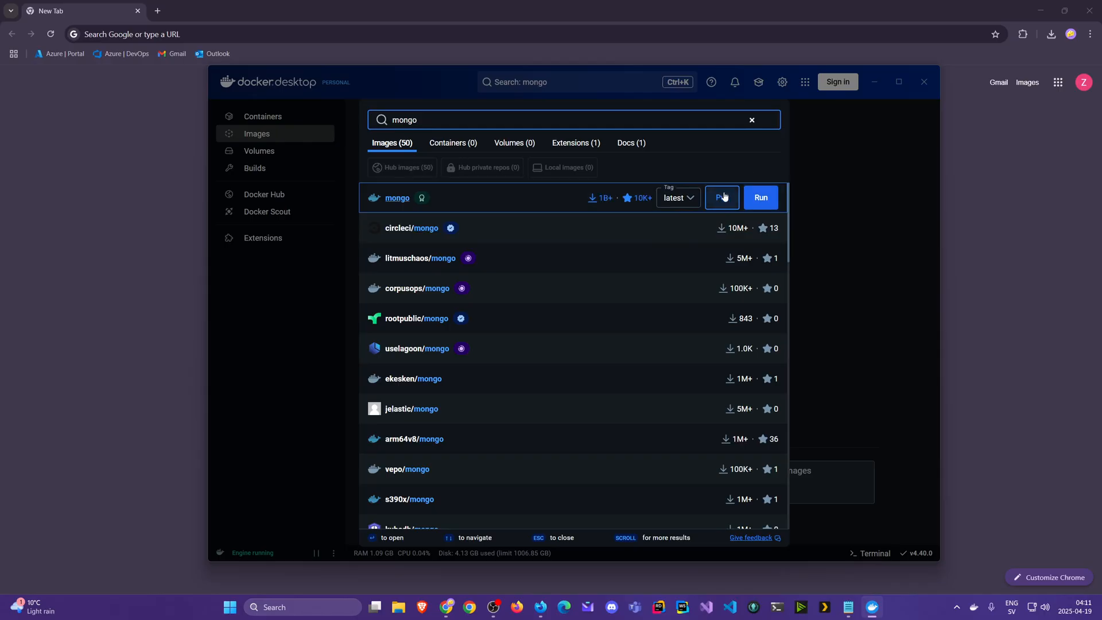
pyautogui.click(723, 197)
pyautogui.write('dock')
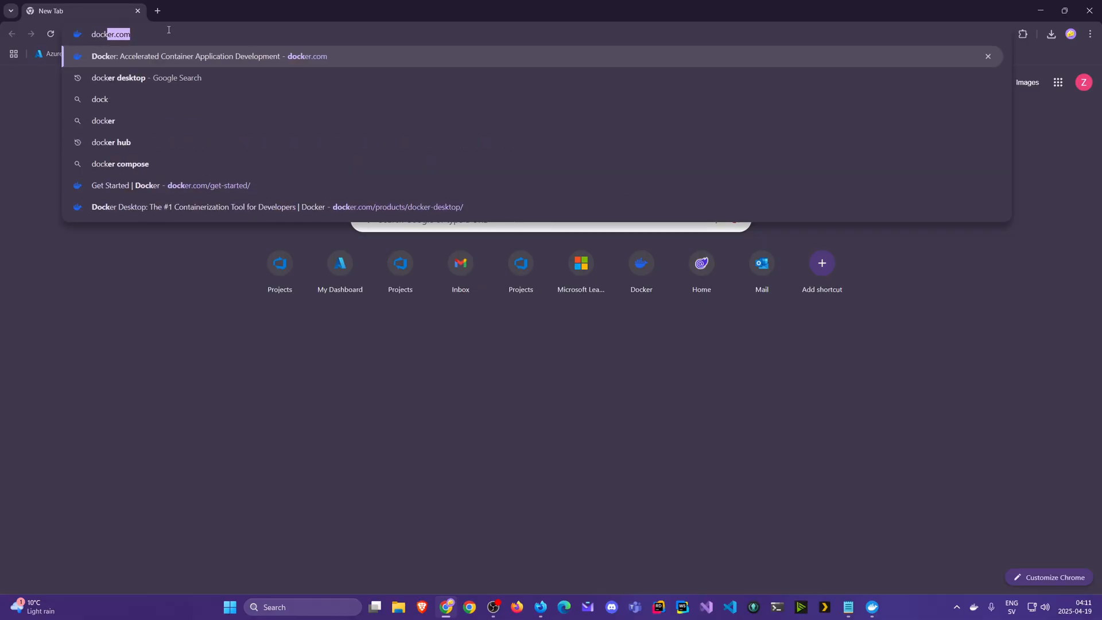
# Step: Open the Docker Hub website and search it for 'mongo'
pyautogui.click(110, 142)
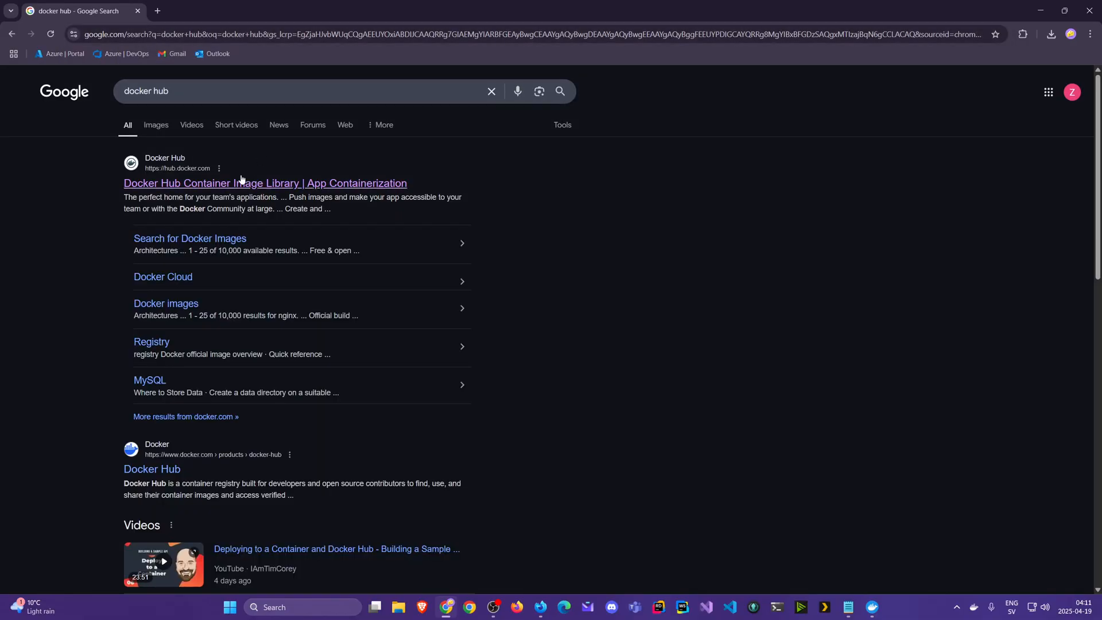
pyautogui.moveTo(190, 183)
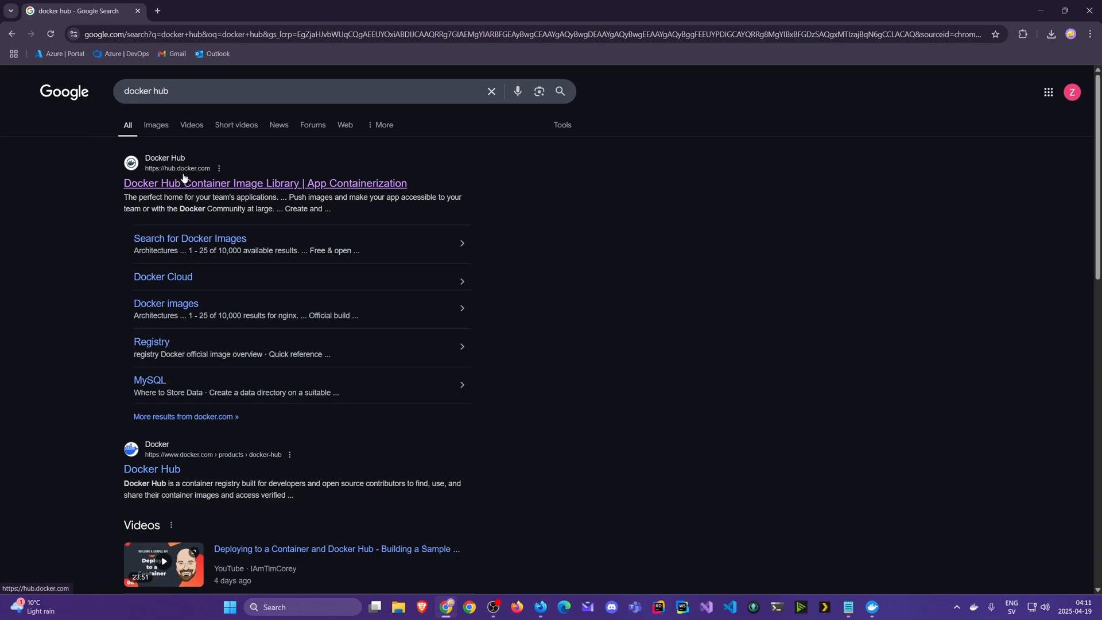
pyautogui.click(265, 184)
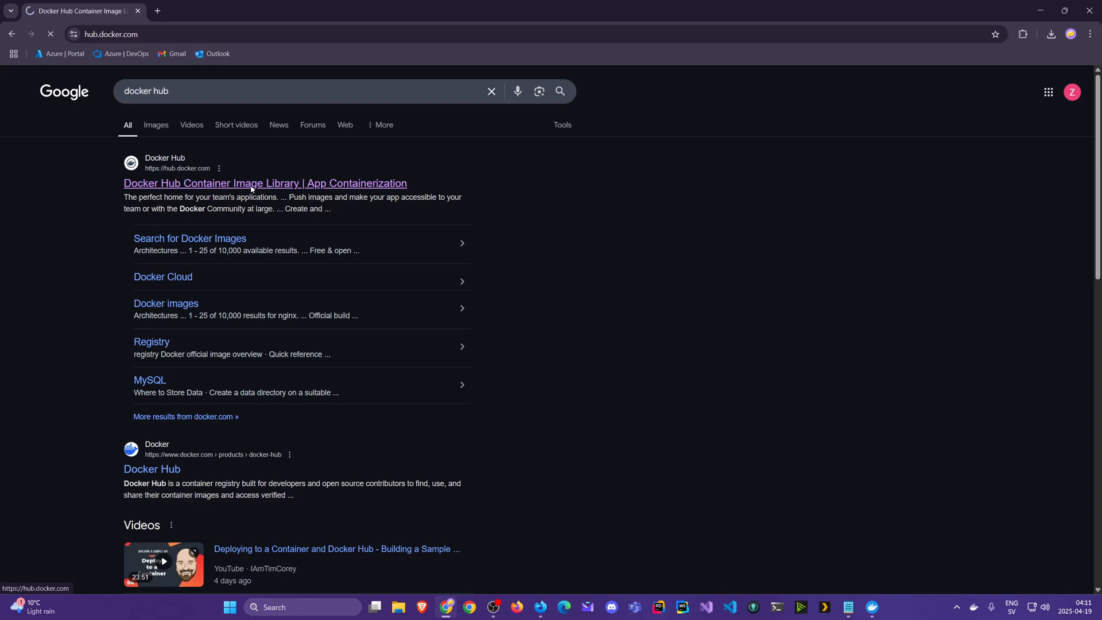
pyautogui.click(266, 183)
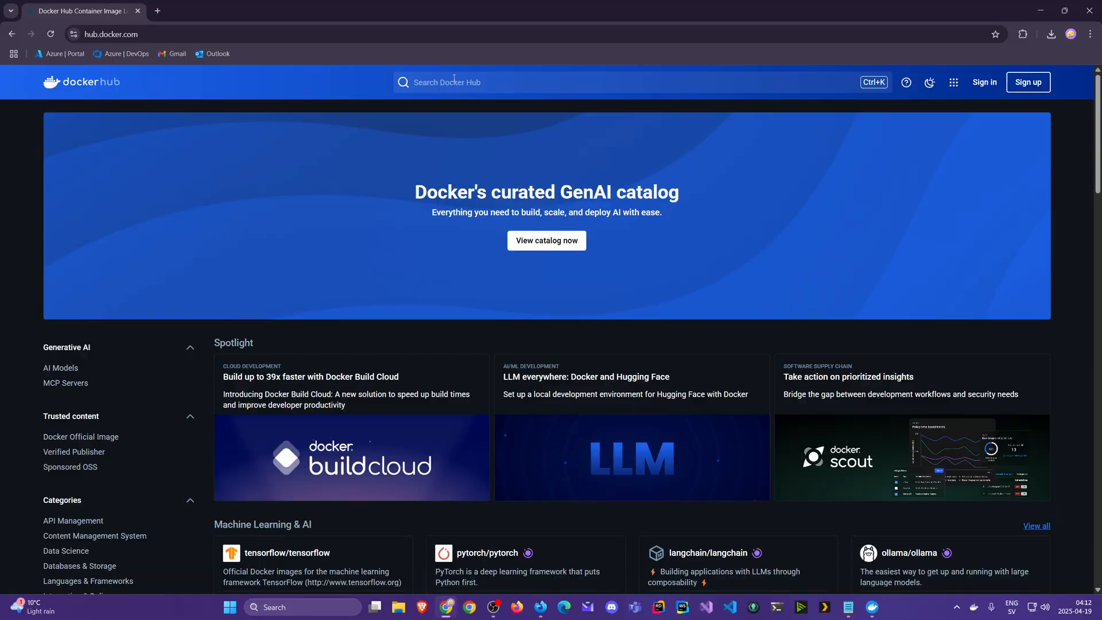
pyautogui.write('mongo')
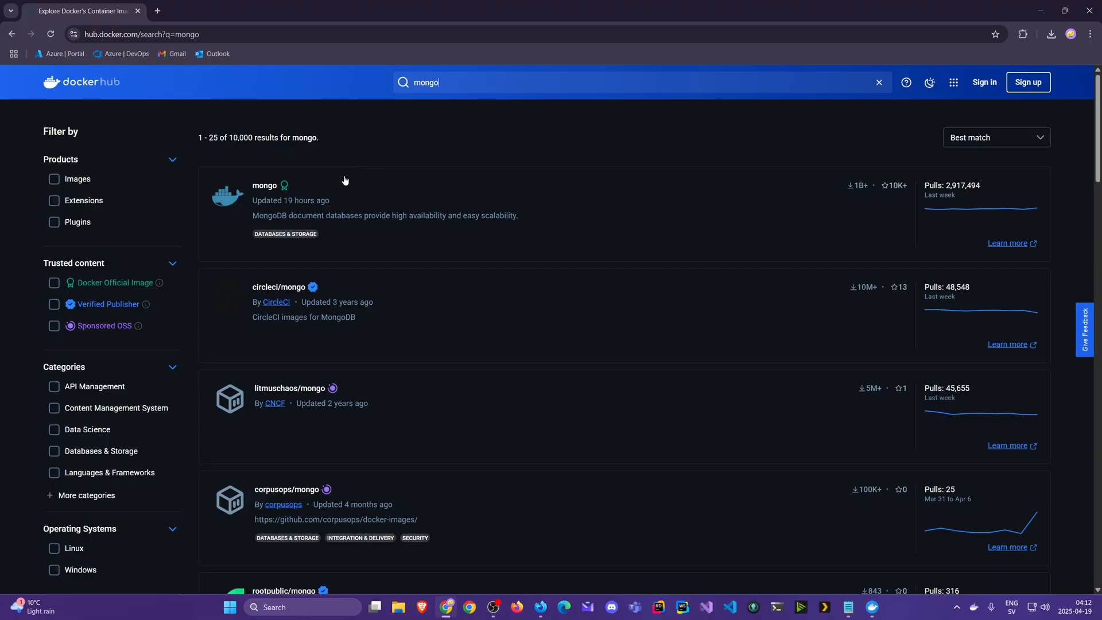
pyautogui.moveTo(324, 191)
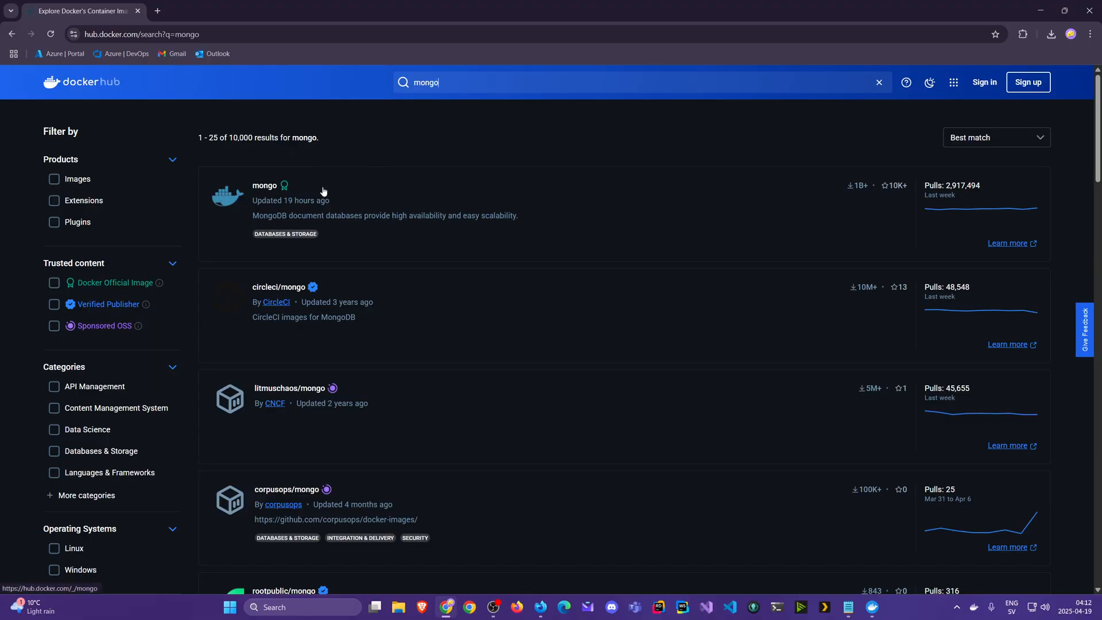
pyautogui.moveTo(714, 105)
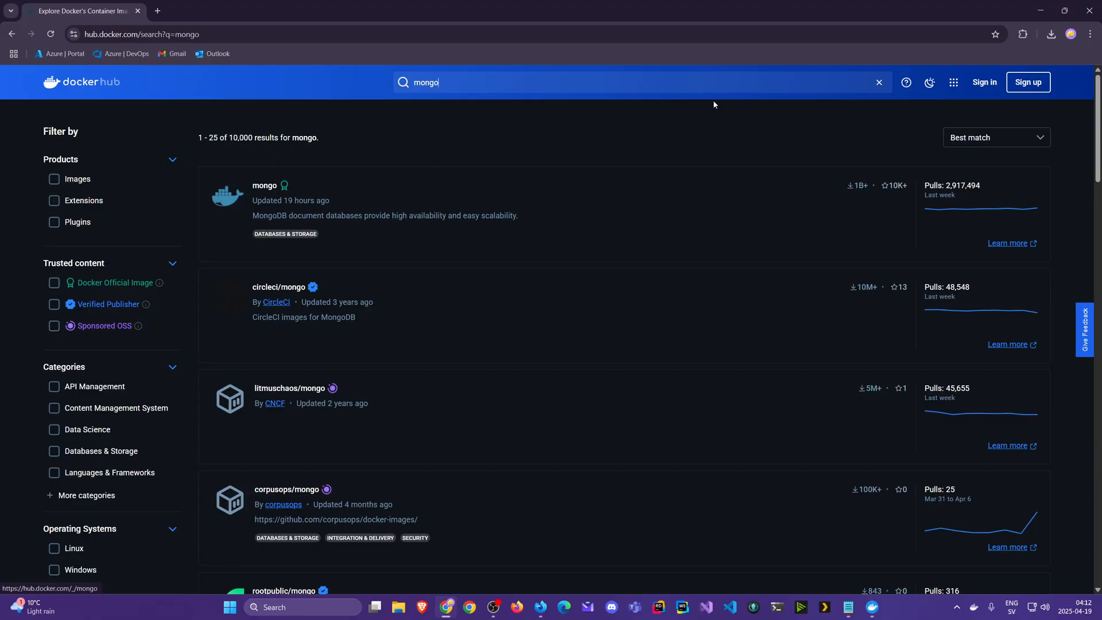
pyautogui.moveTo(864, 223)
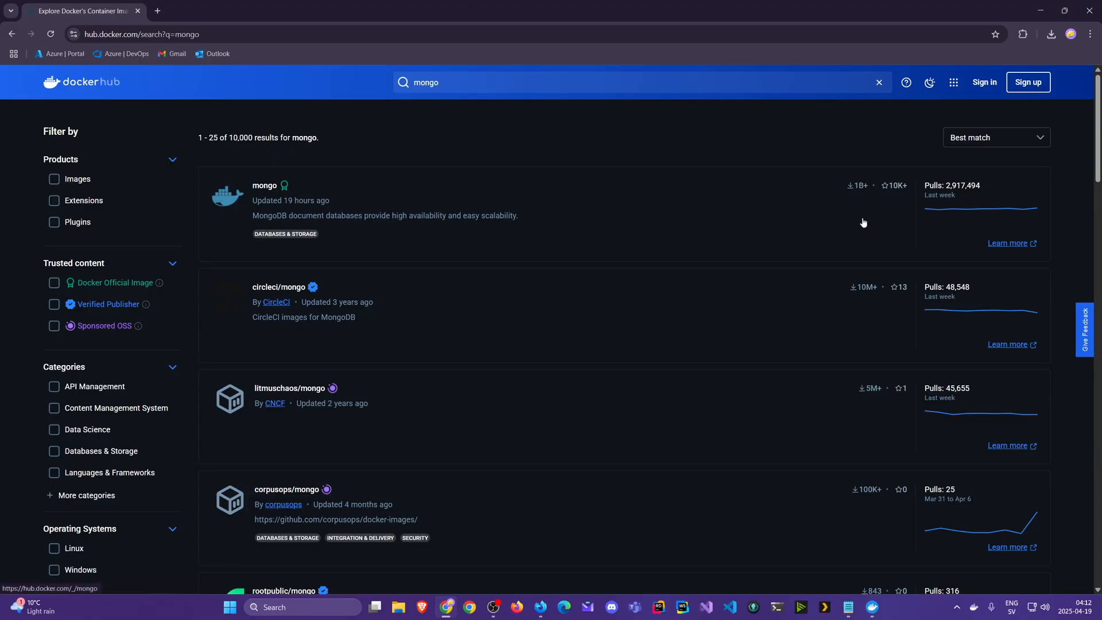
pyautogui.moveTo(921, 222)
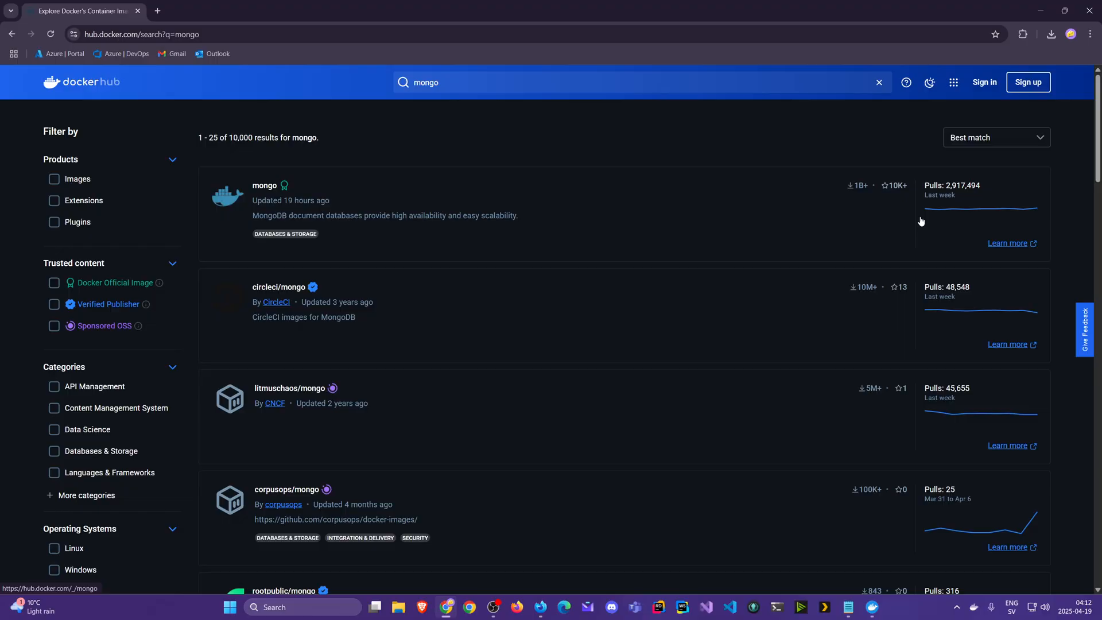
pyautogui.moveTo(848, 239)
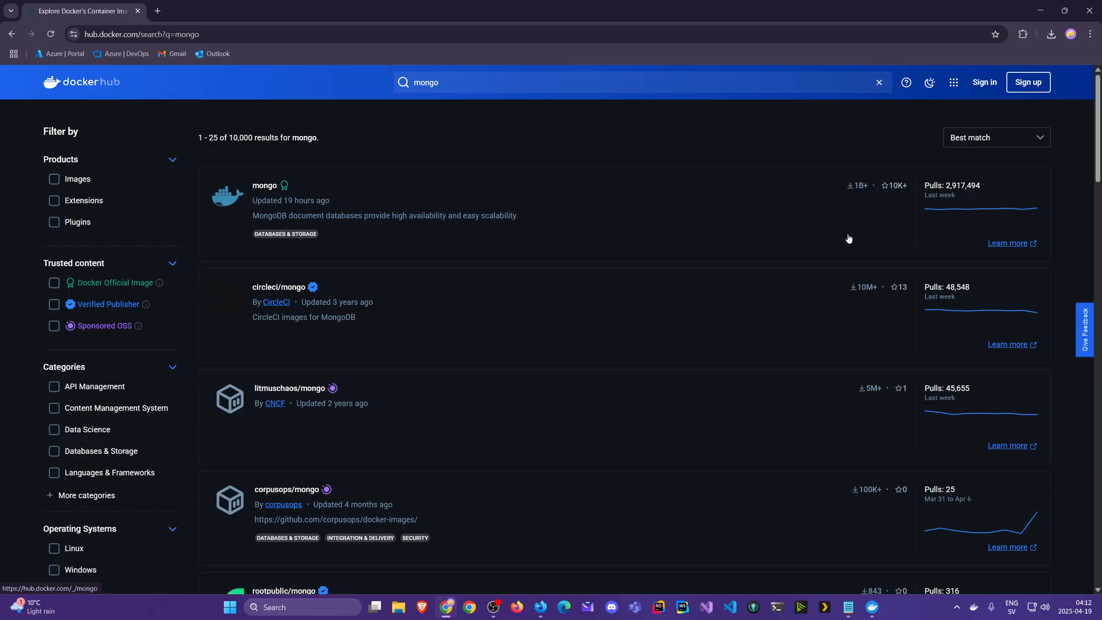
pyautogui.moveTo(343, 209)
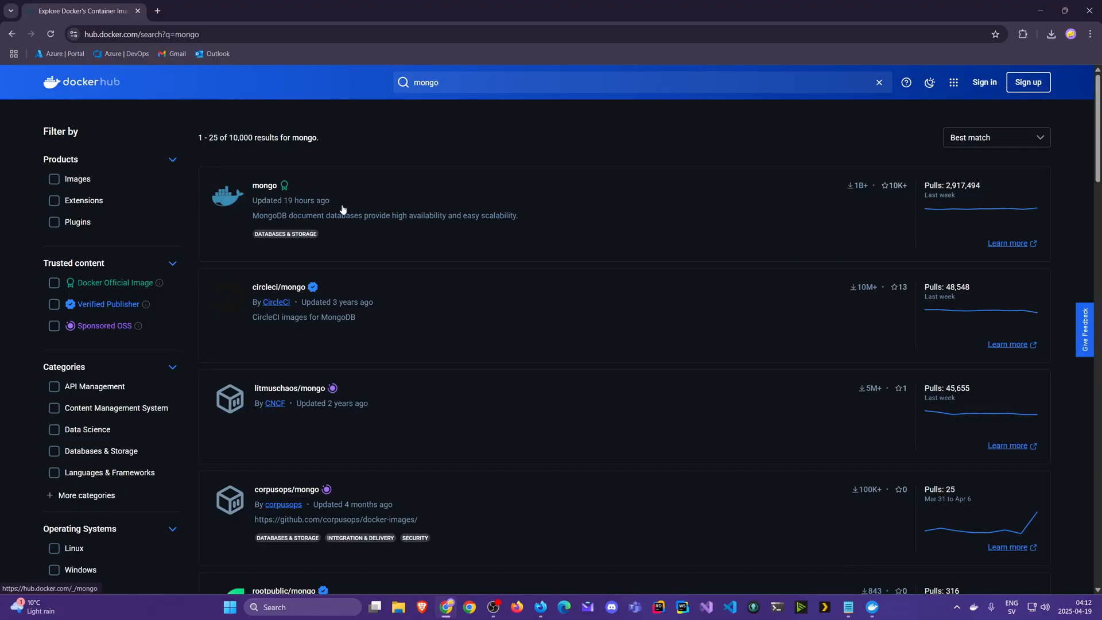
pyautogui.moveTo(389, 321)
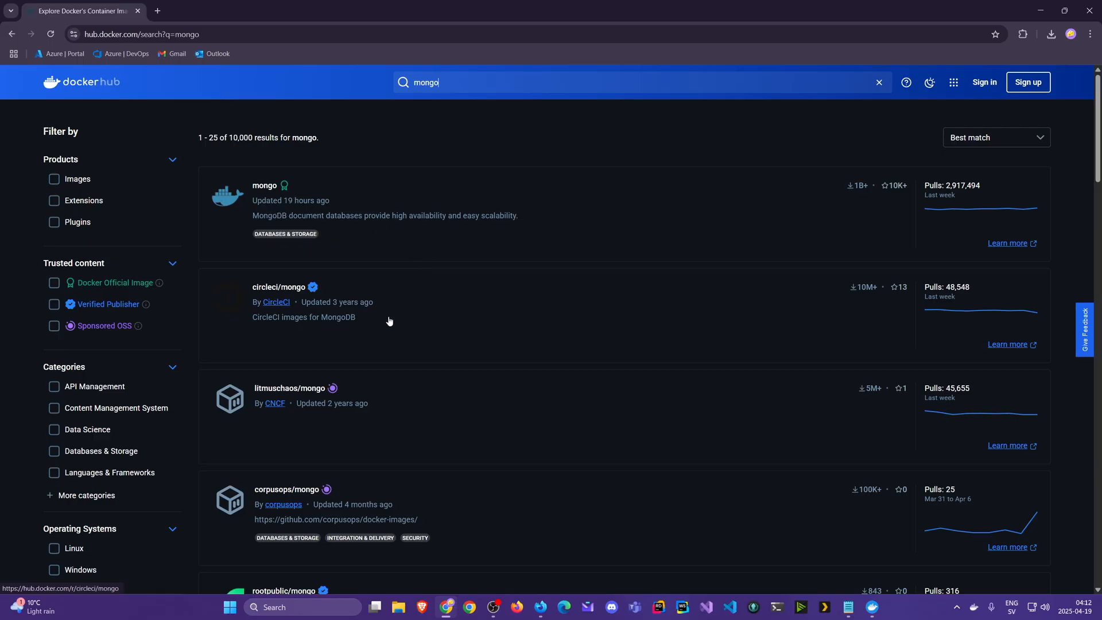
pyautogui.moveTo(367, 318)
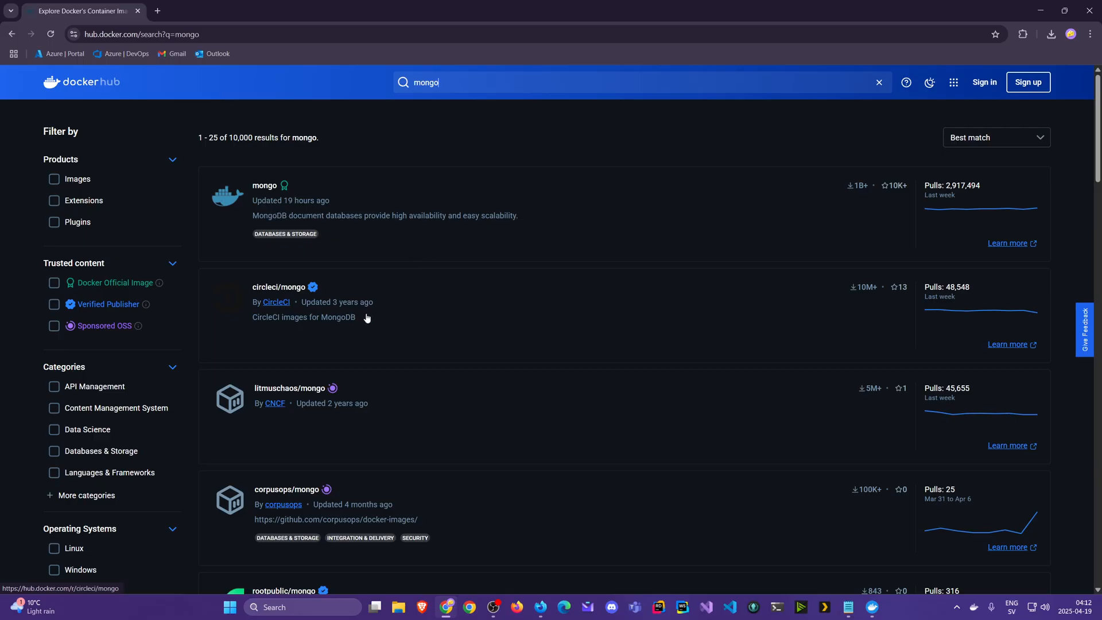
pyautogui.moveTo(199, 219)
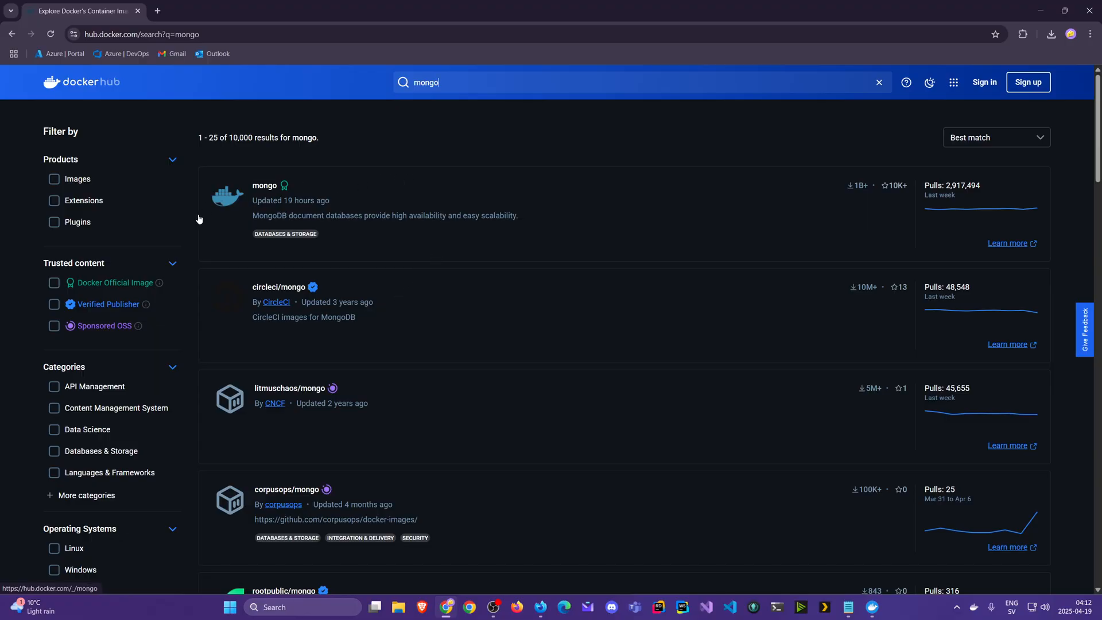
pyautogui.moveTo(110, 472)
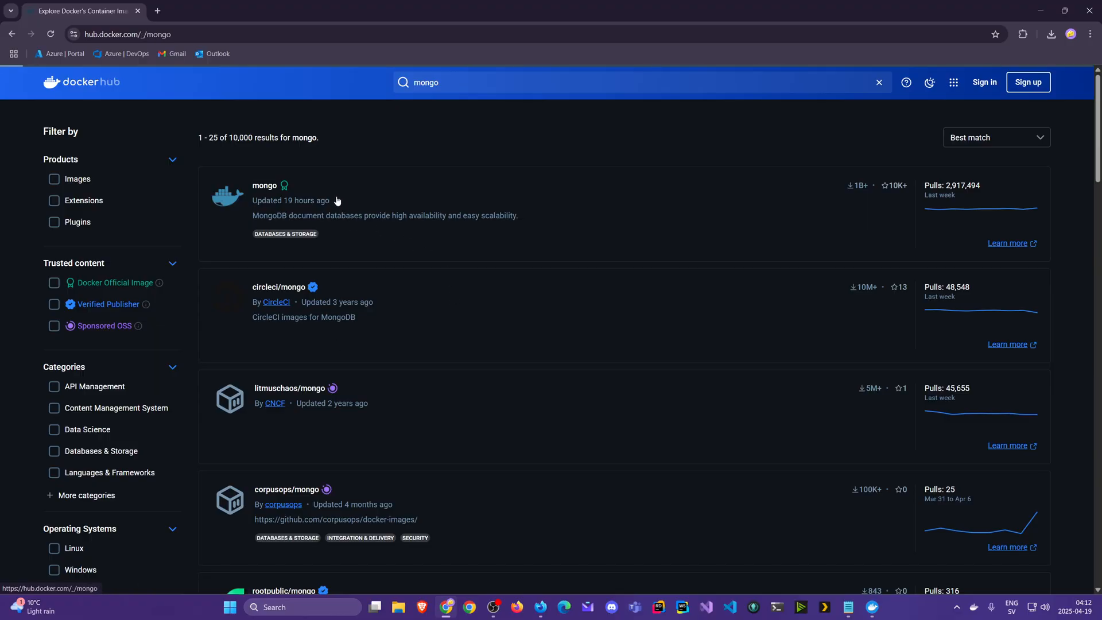
# Step: Review the official mongo image's Overview on Docker Hub, then switch back to Docker Desktop
pyautogui.click(265, 185)
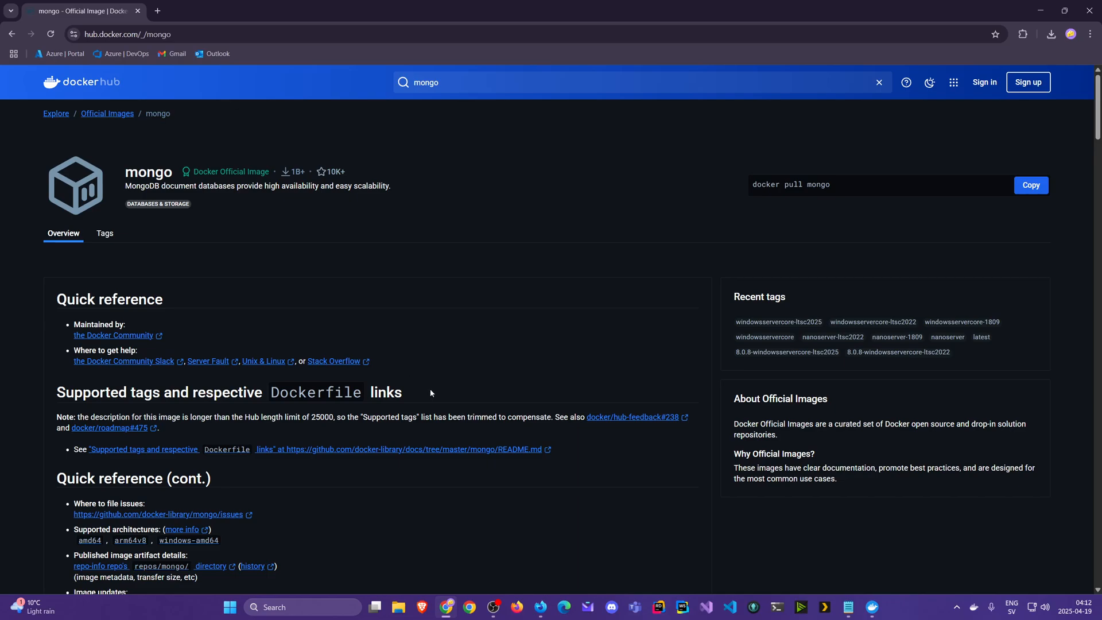
pyautogui.scroll(-3)
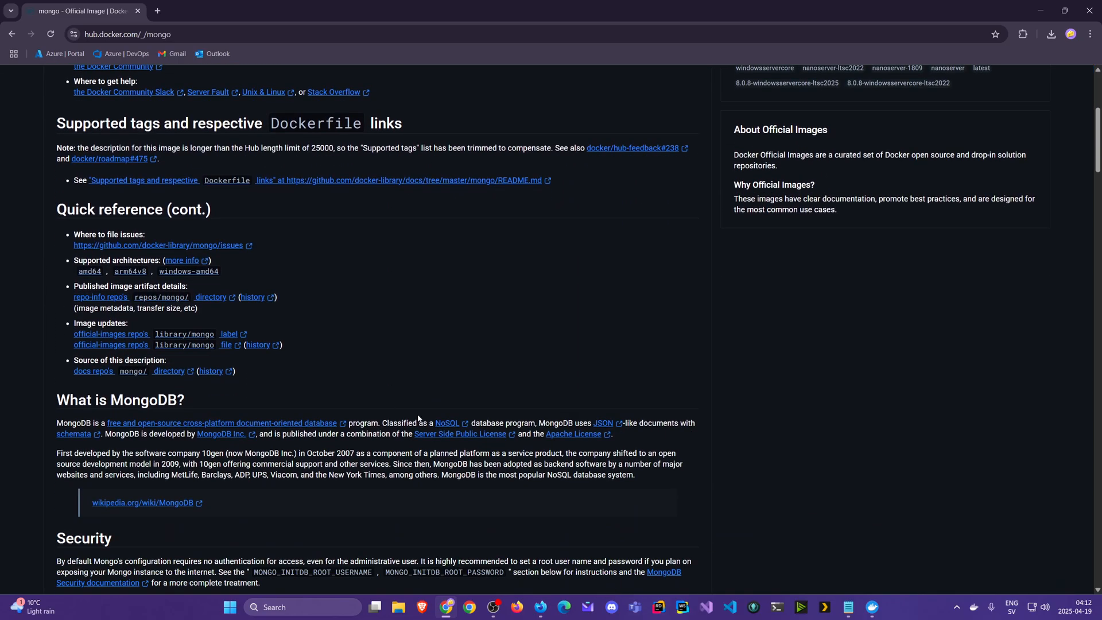
pyautogui.scroll(3)
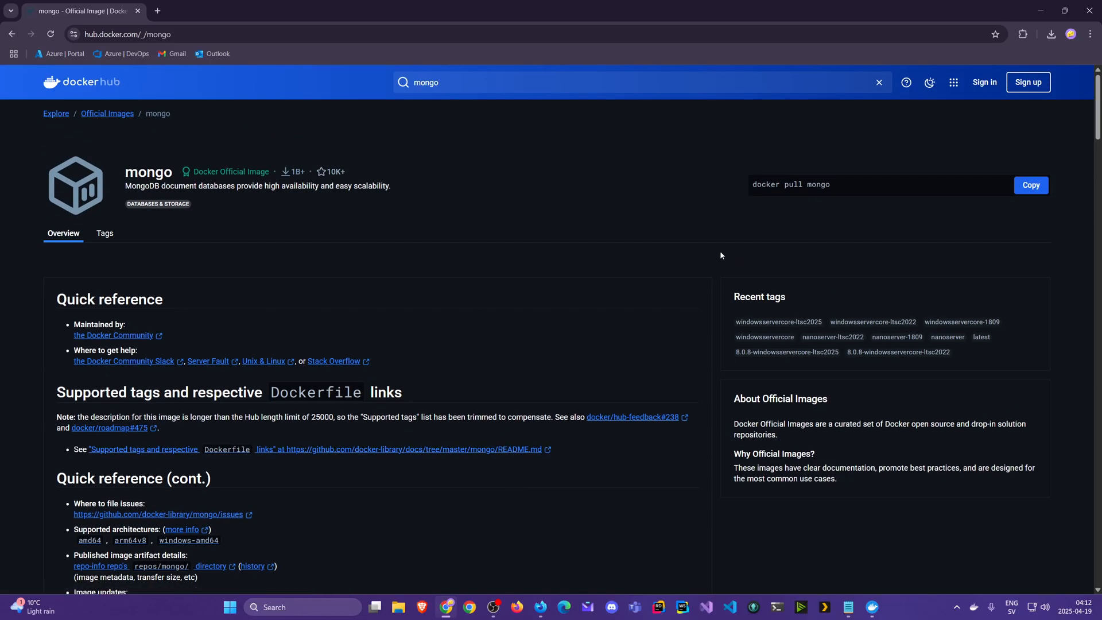
pyautogui.moveTo(669, 240)
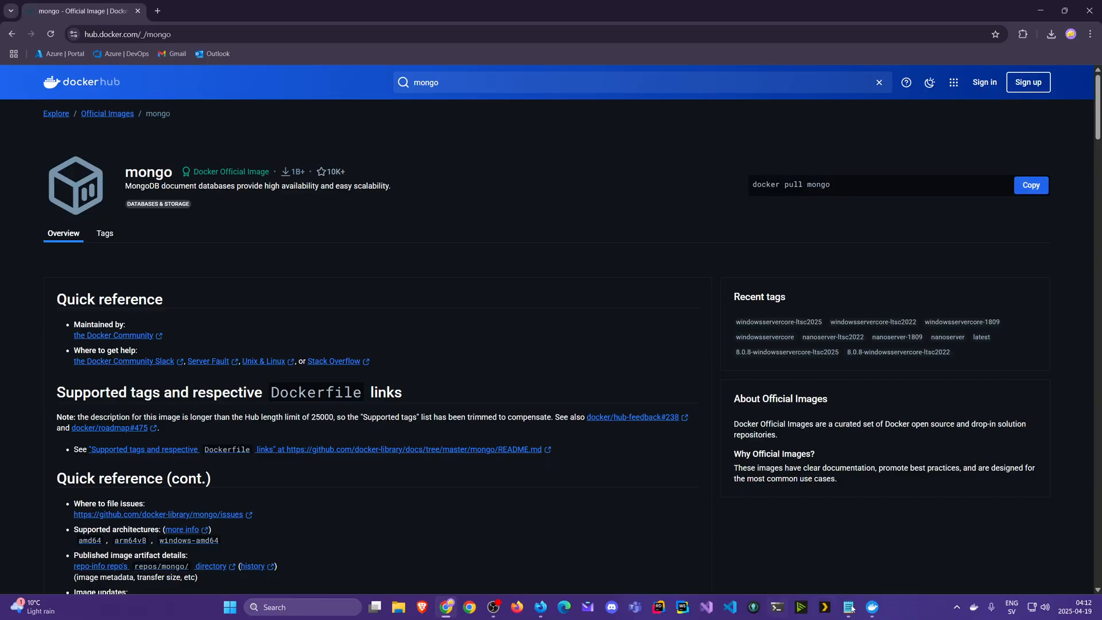
pyautogui.click(870, 607)
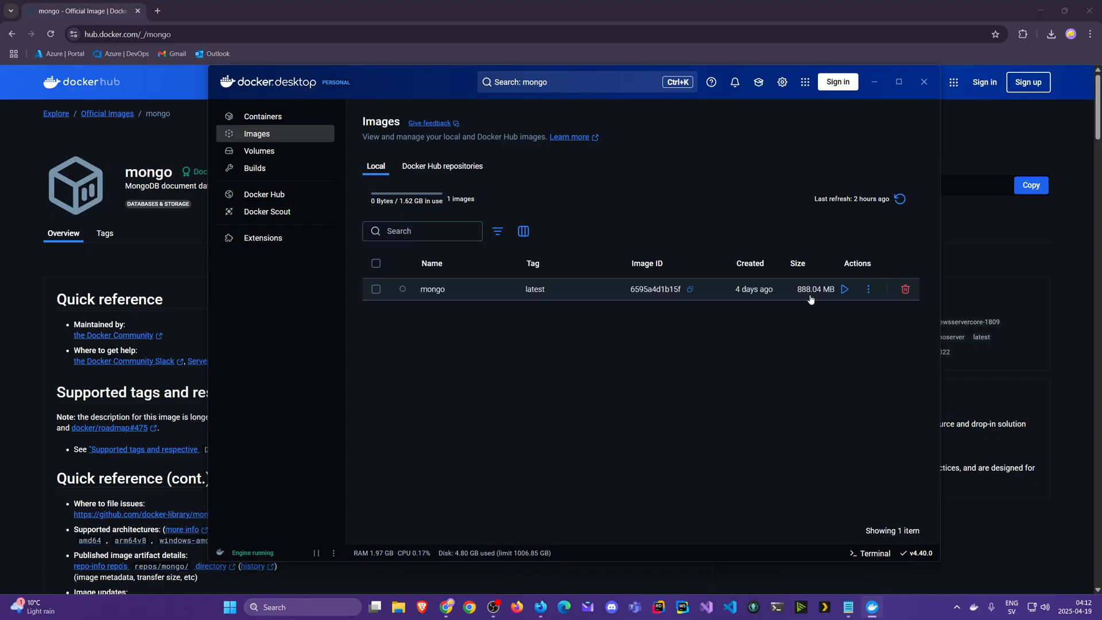
pyautogui.moveTo(754, 341)
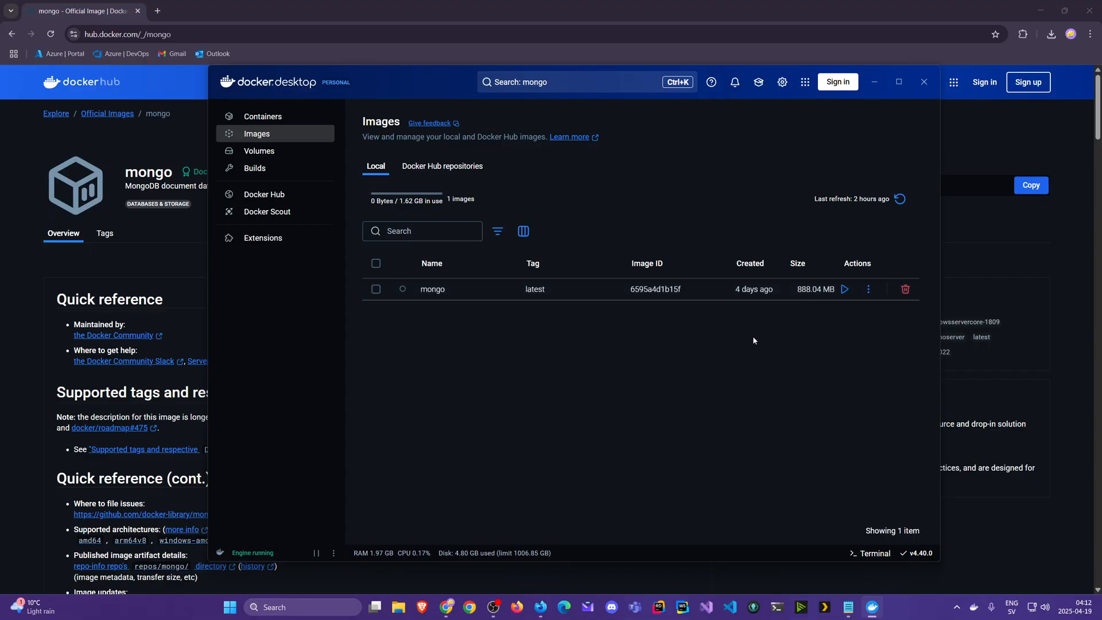
pyautogui.moveTo(693, 345)
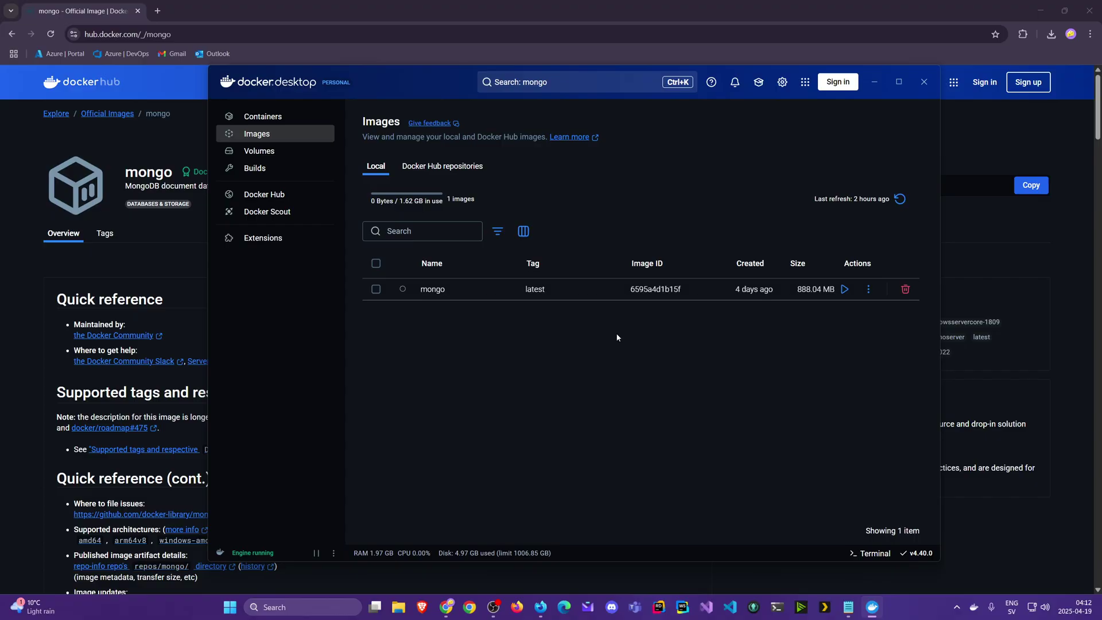
pyautogui.moveTo(825, 331)
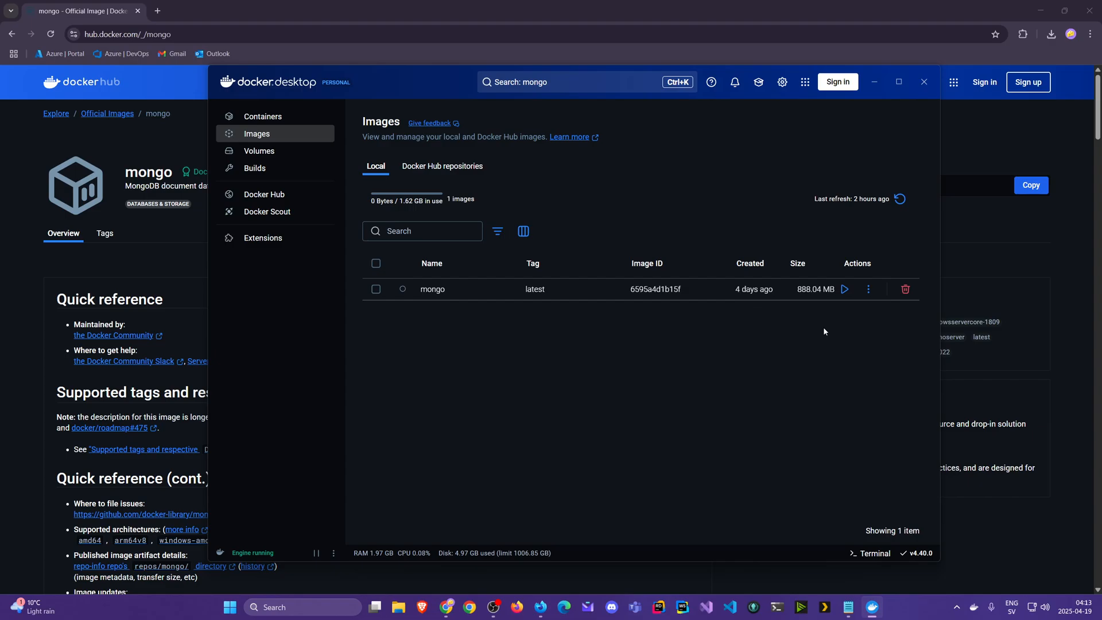
pyautogui.moveTo(846, 294)
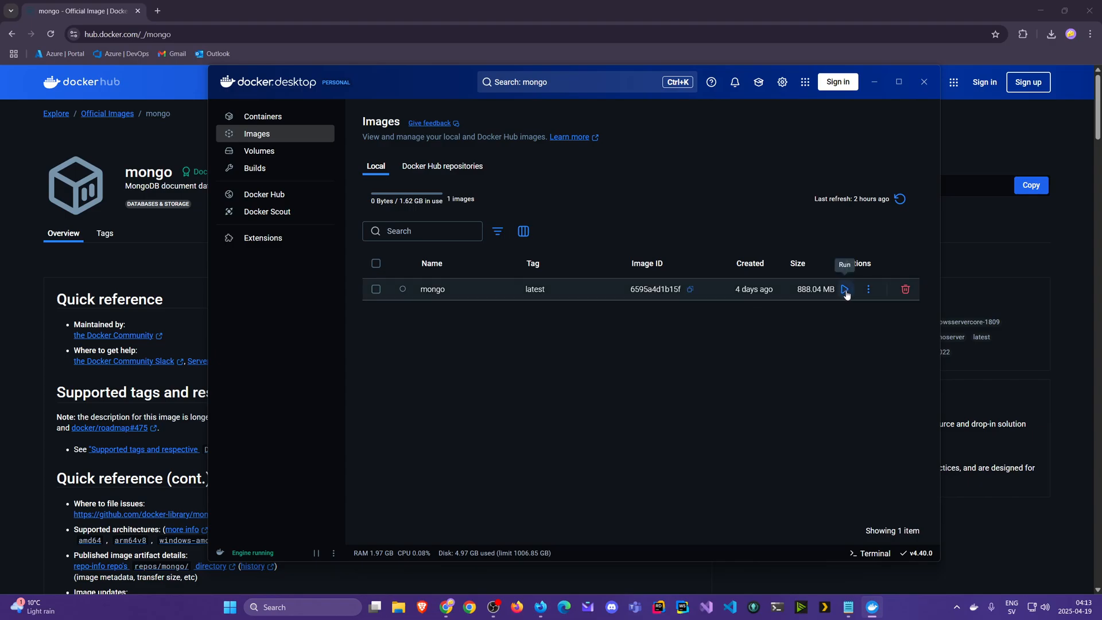
# Step: Start a new container from the mongo image and name it 'mongodb-sandbox'
pyautogui.click(846, 289)
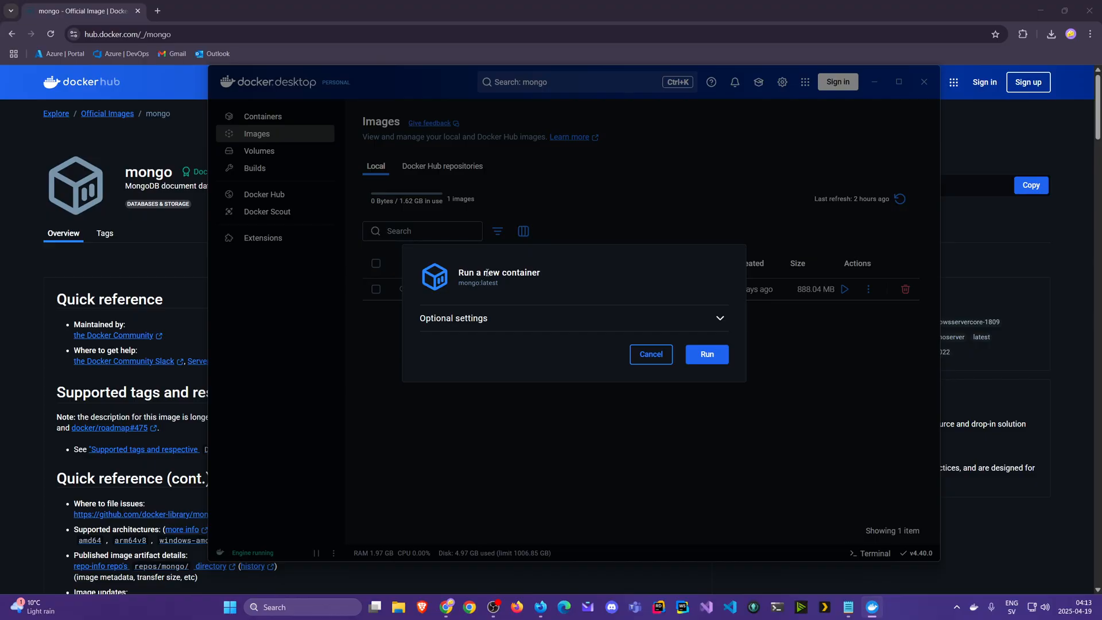
pyautogui.moveTo(714, 320)
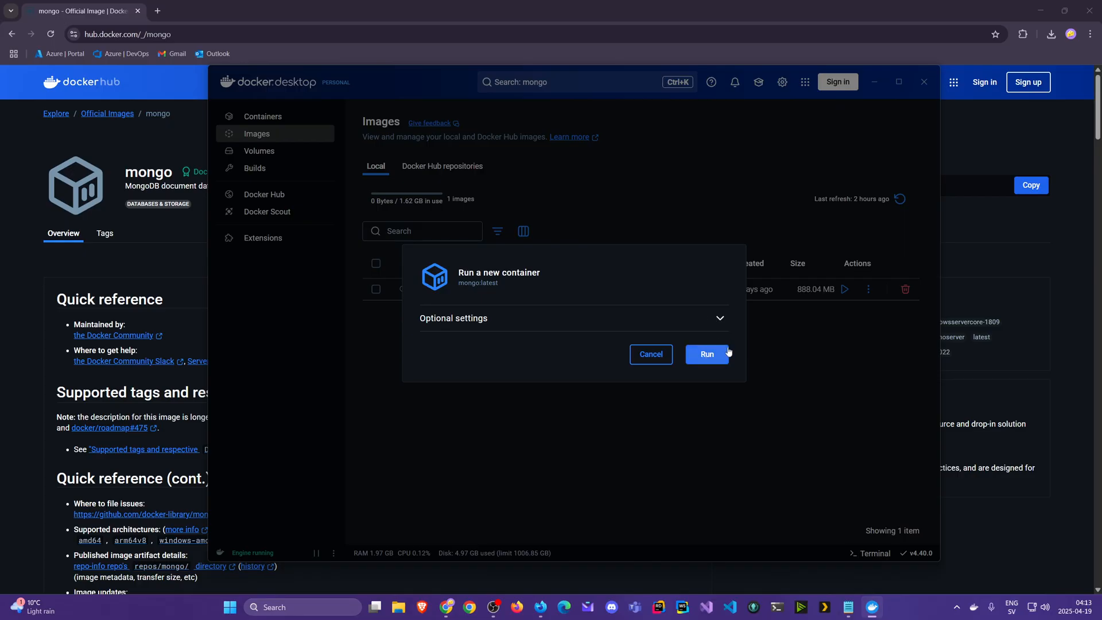
pyautogui.click(720, 318)
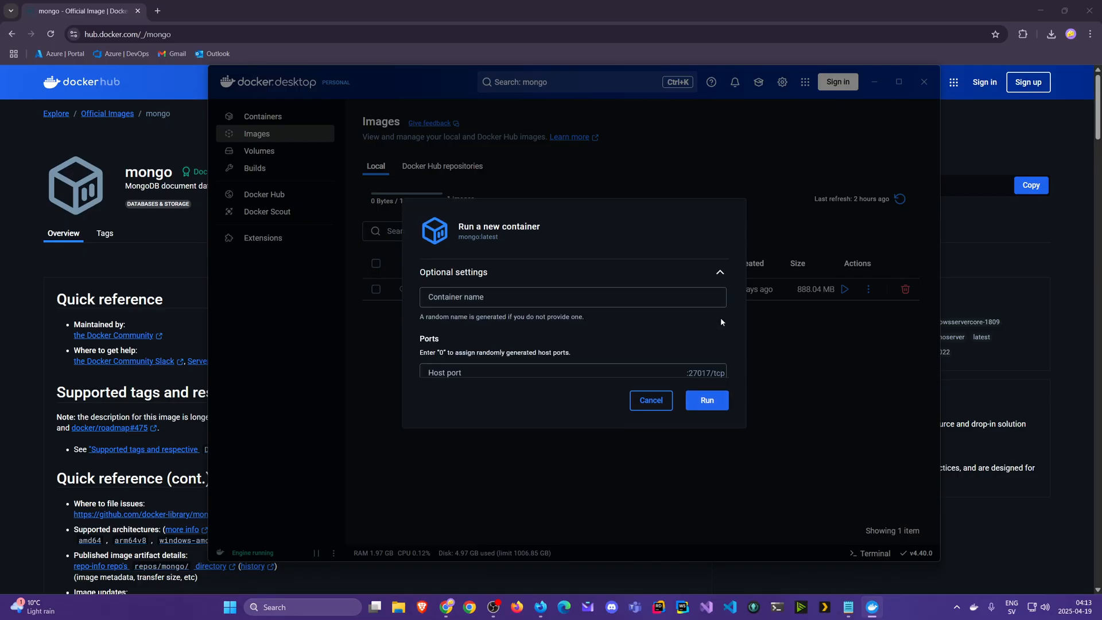
pyautogui.click(572, 297)
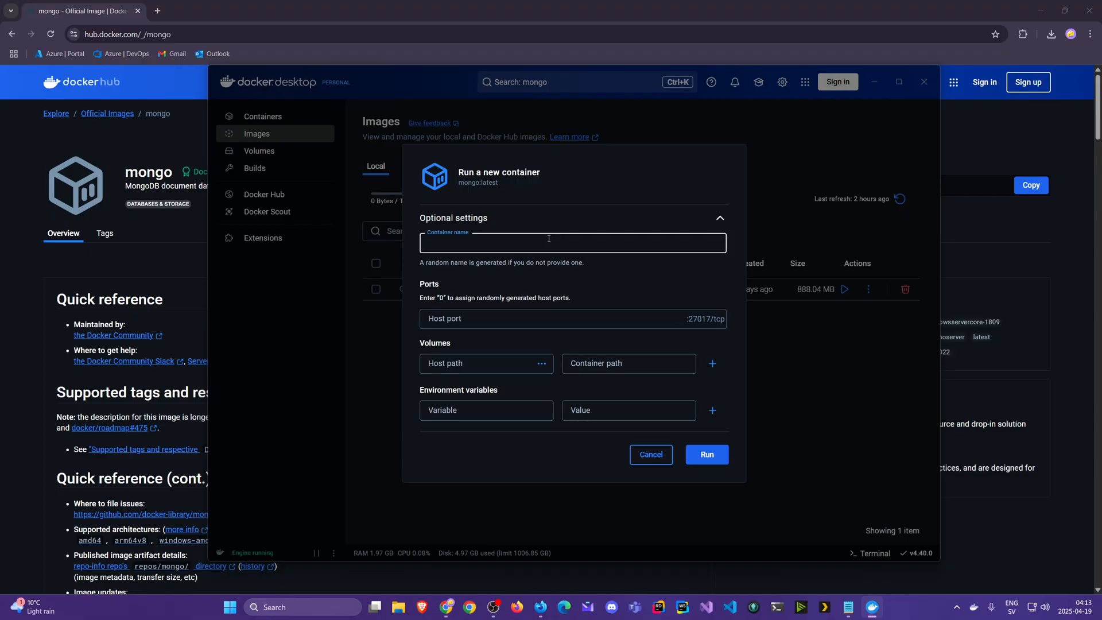
pyautogui.write('mongod')
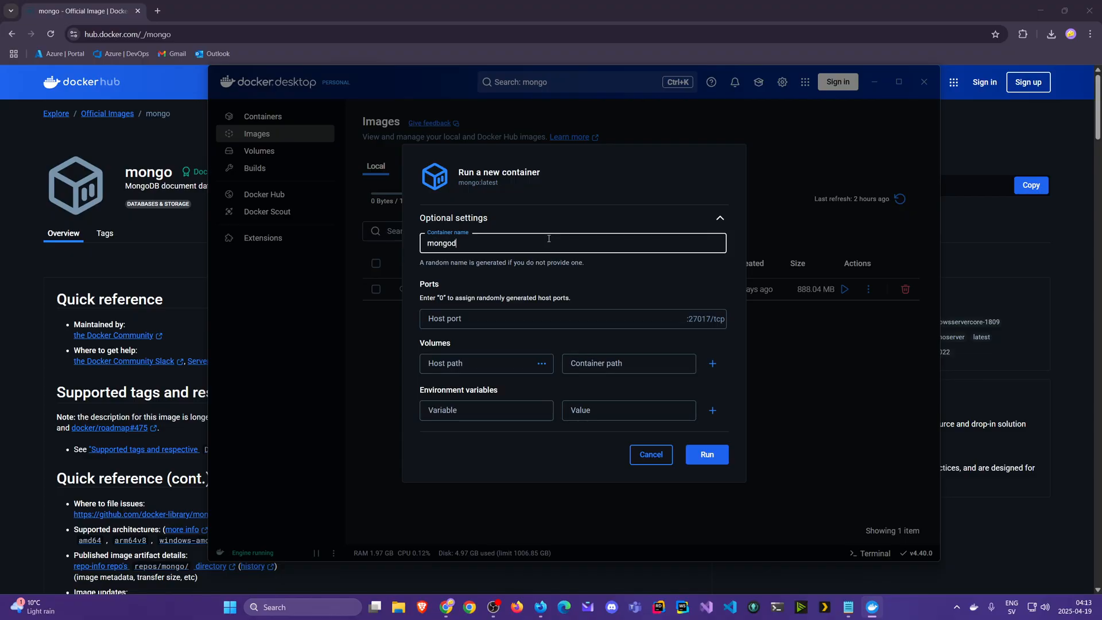
pyautogui.write('b-sand')
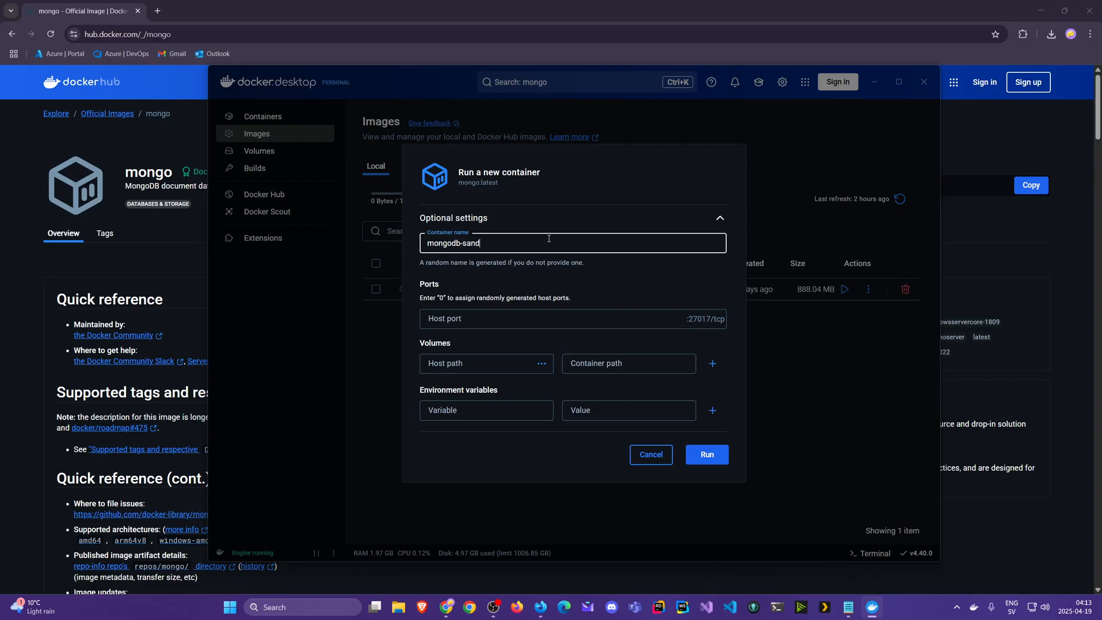
pyautogui.write('box')
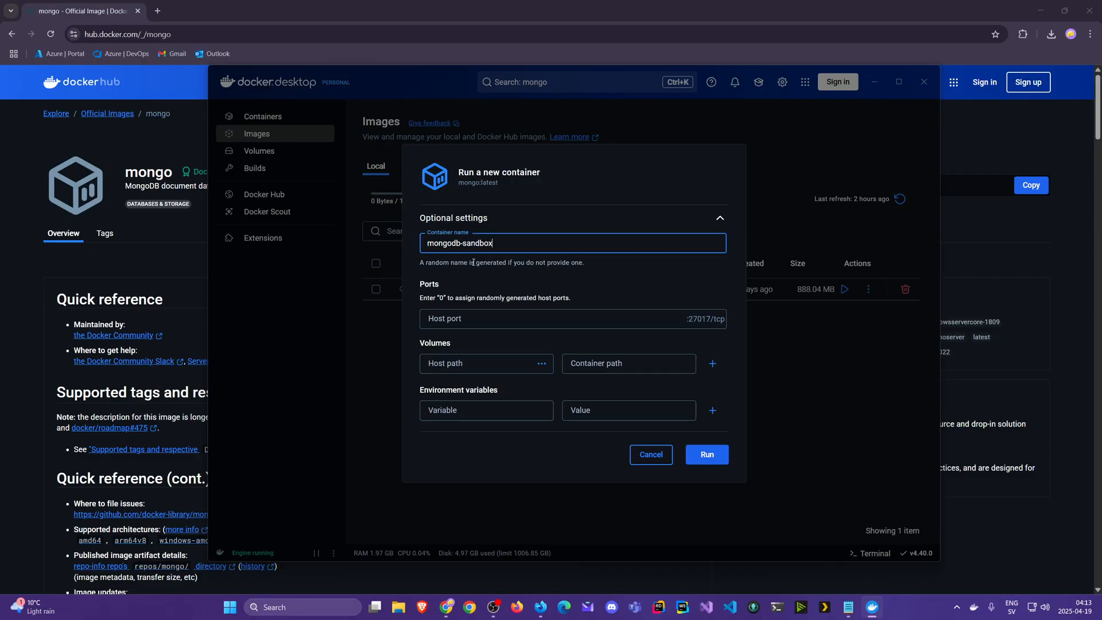
# Step: Map host port 27017 to container port 27017/tcp and run the container
pyautogui.click(569, 318)
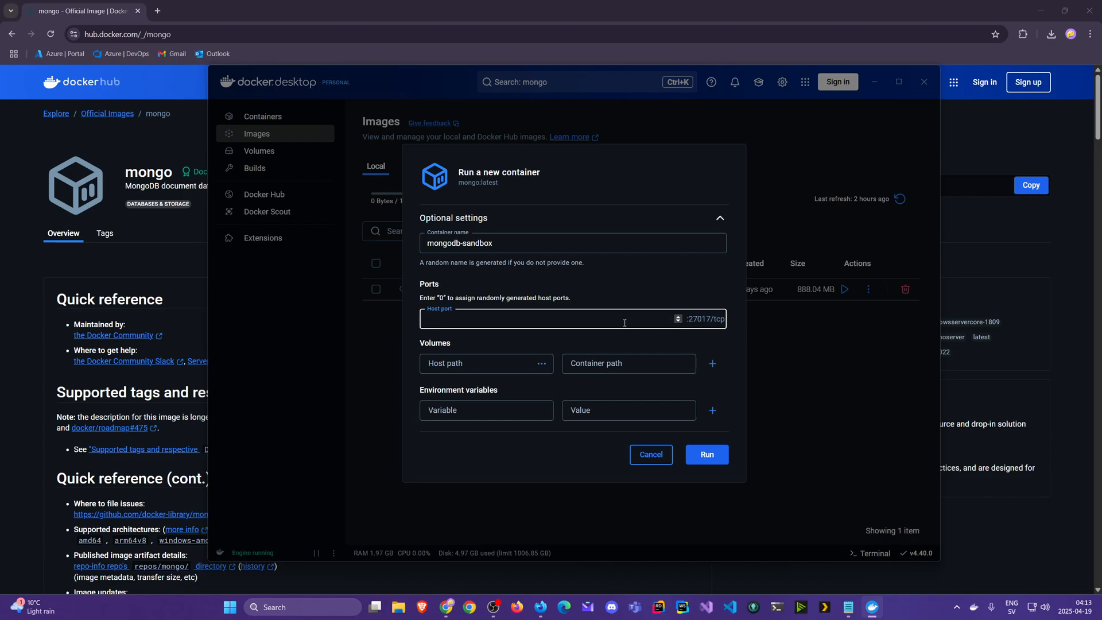
pyautogui.write('27017')
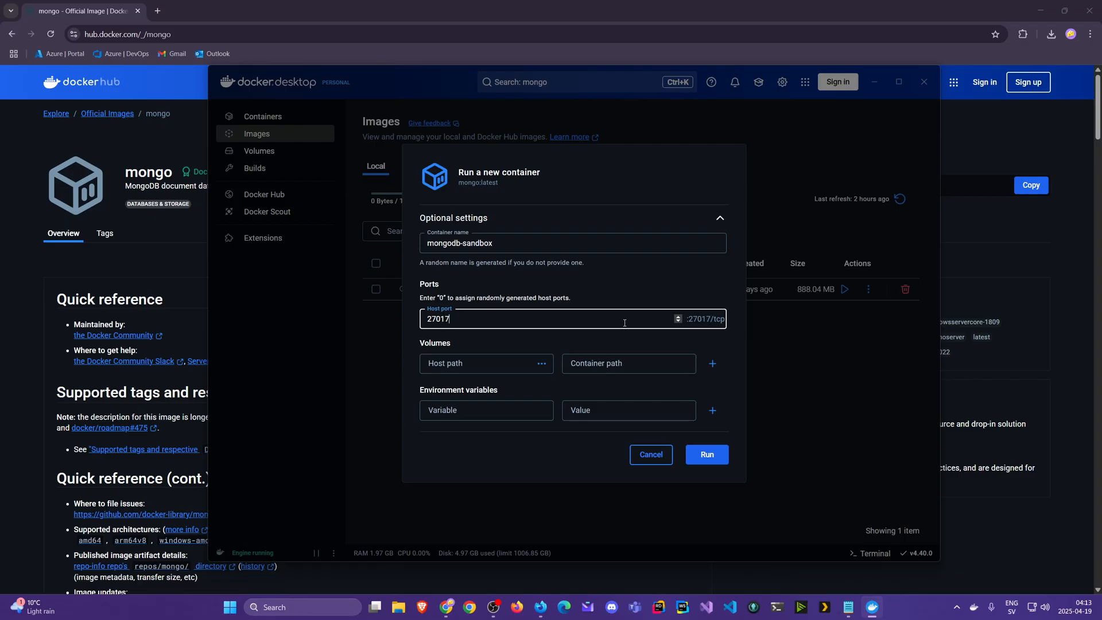
pyautogui.moveTo(667, 353)
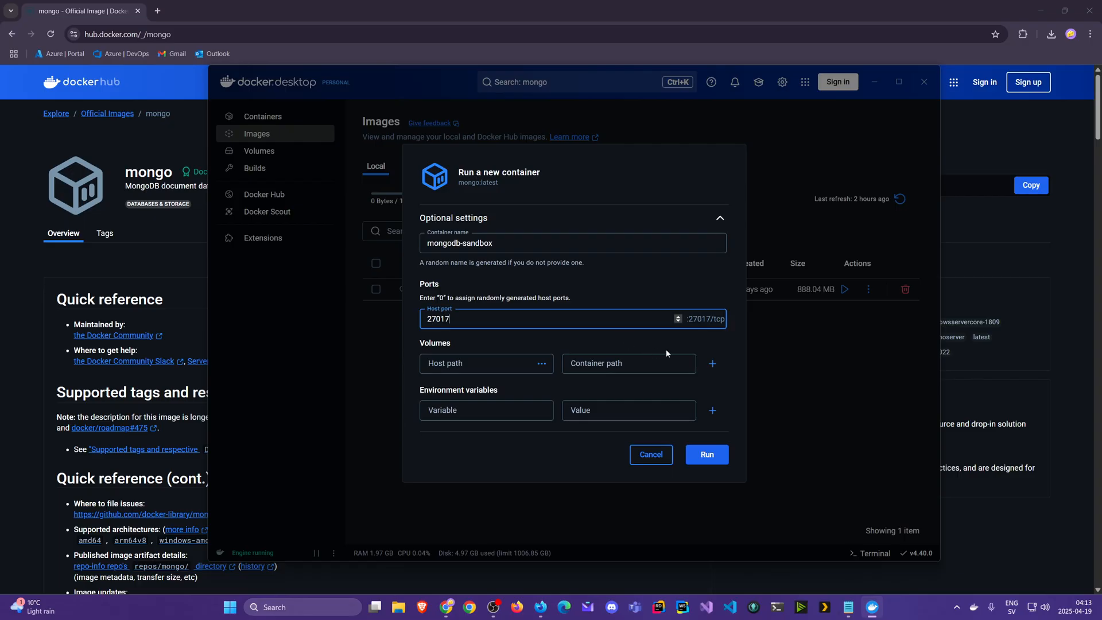
pyautogui.click(707, 454)
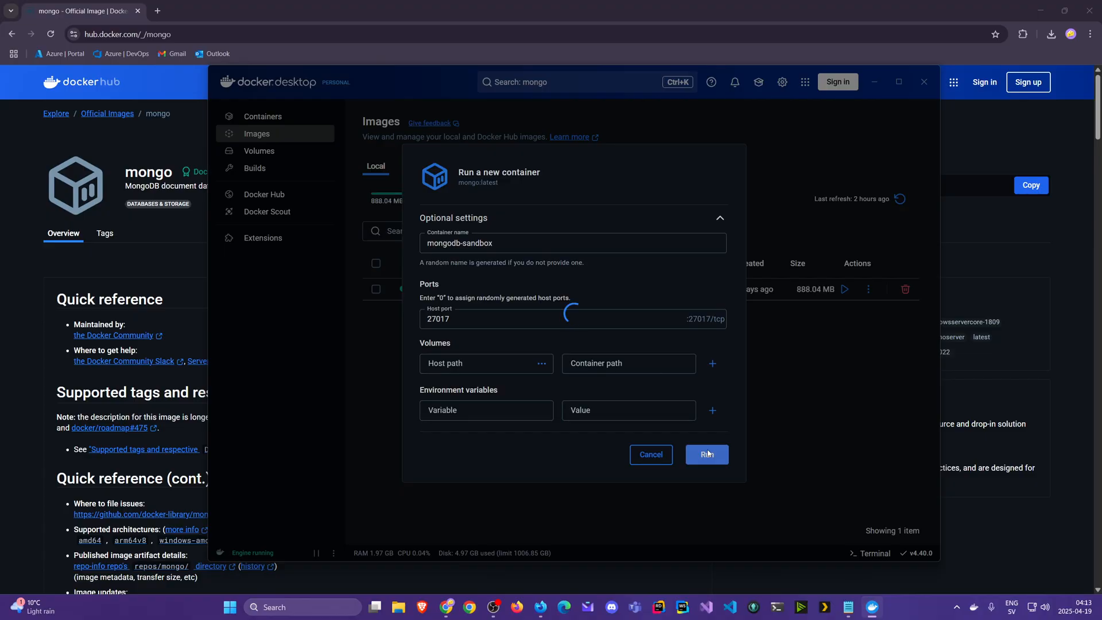
pyautogui.click(706, 454)
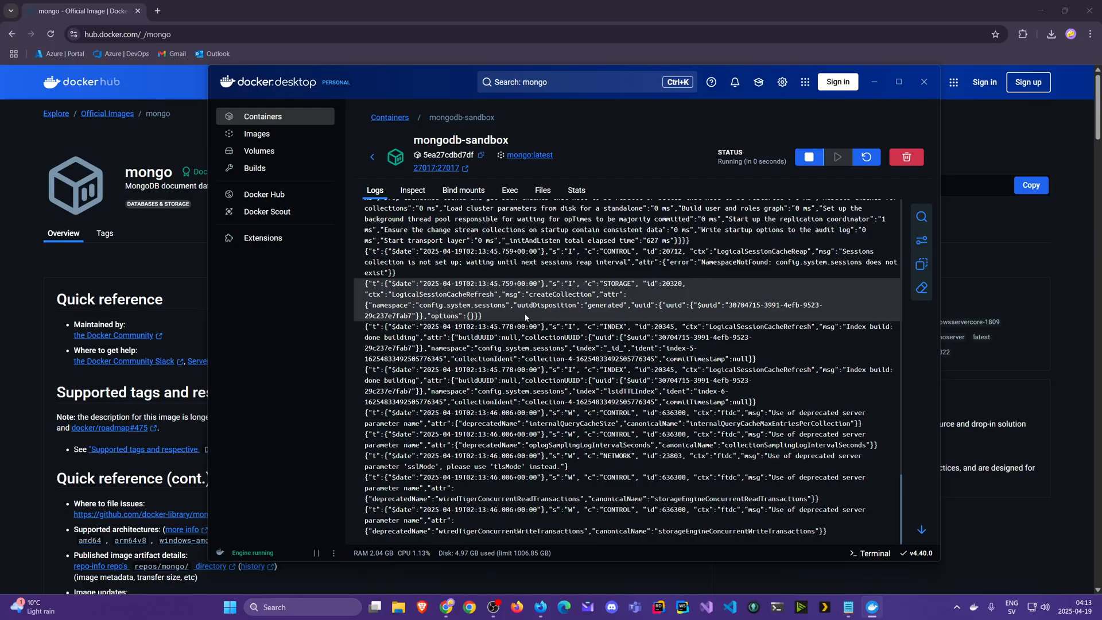
# Step: Confirm mongodb-sandbox is running on 27017:27017, then launch MongoDB Compass
pyautogui.click(257, 134)
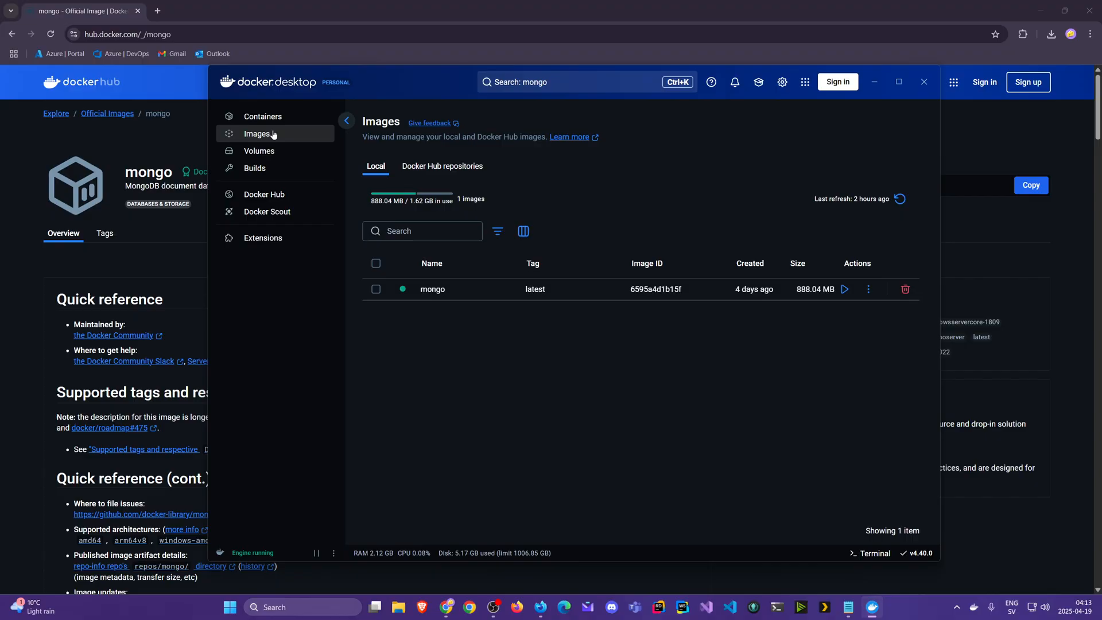
pyautogui.click(263, 116)
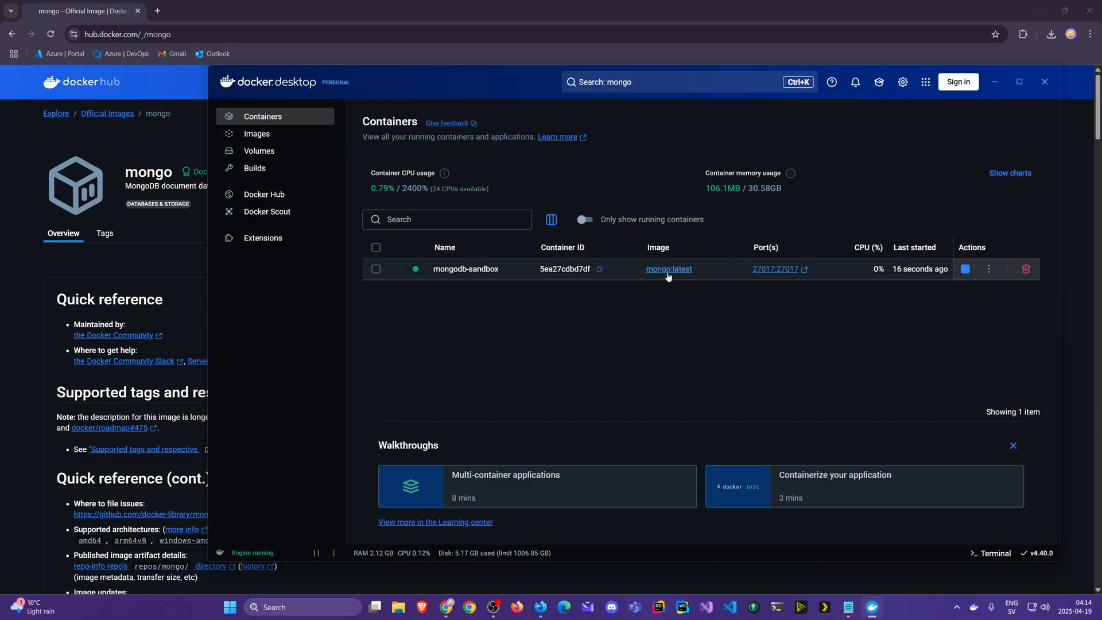
pyautogui.moveTo(701, 317)
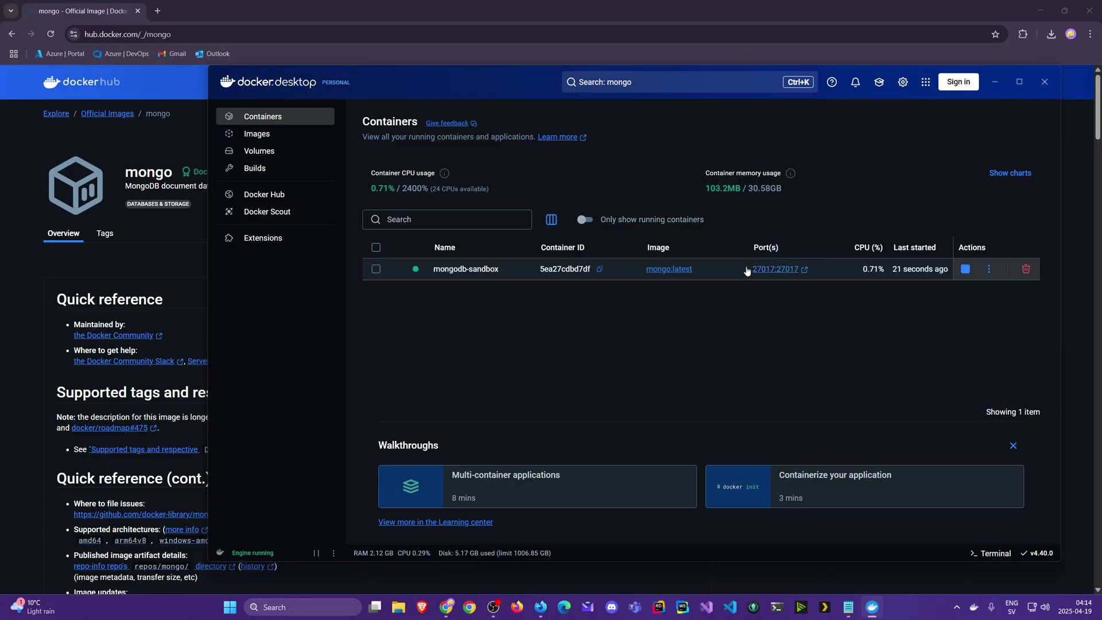
pyautogui.moveTo(728, 309)
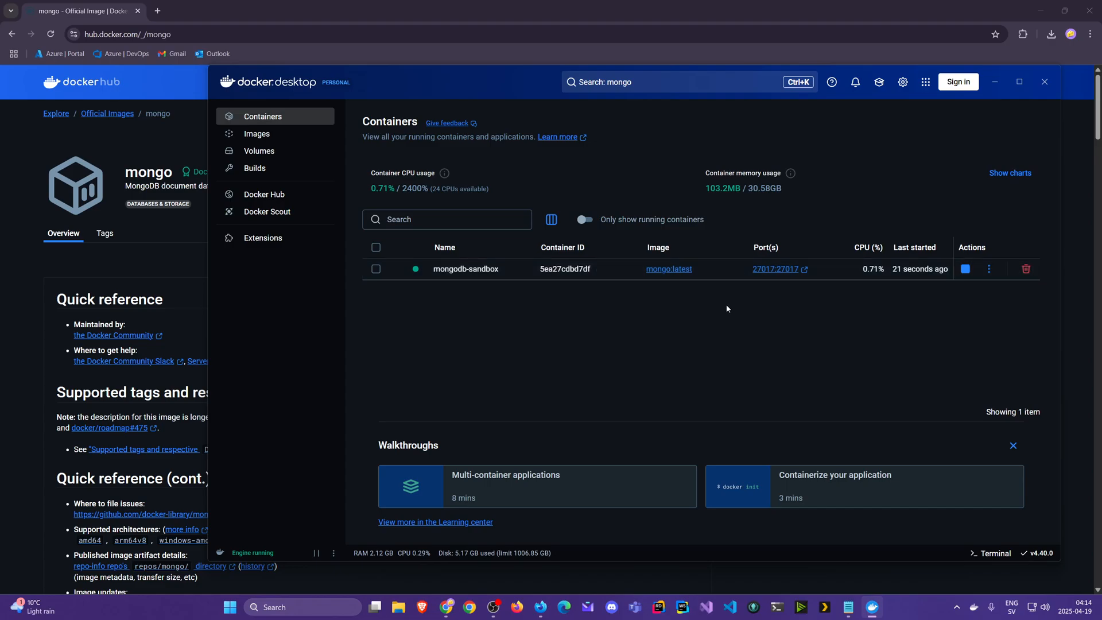
pyautogui.click(229, 607)
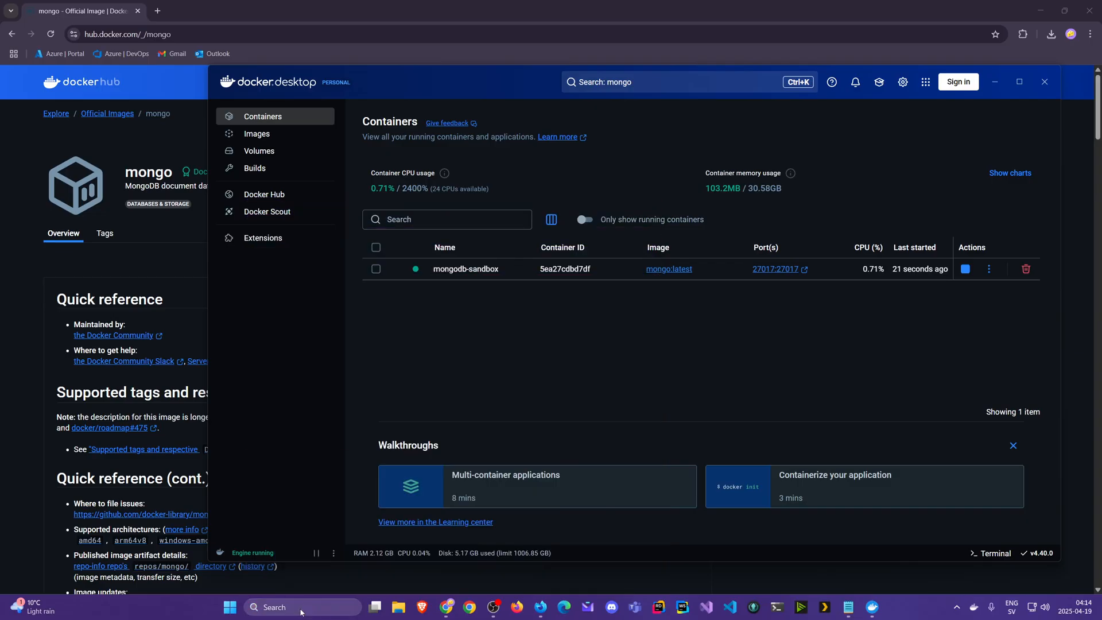
pyautogui.click(884, 607)
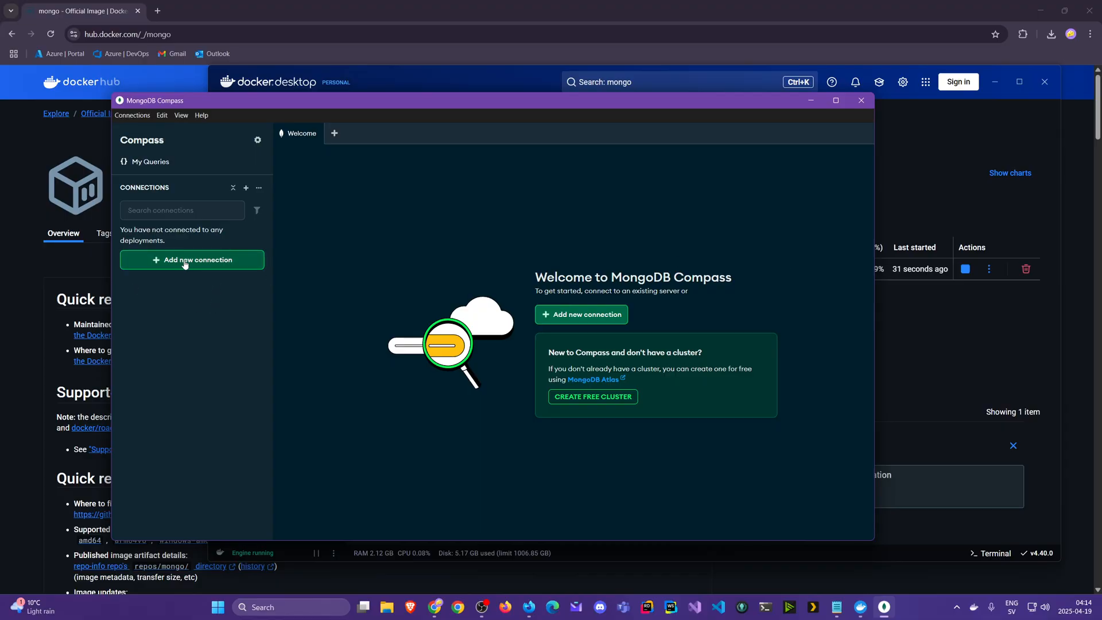
# Step: Add a new Compass connection, keeping the mongodb://localhost:27017/ connection string
pyautogui.click(192, 260)
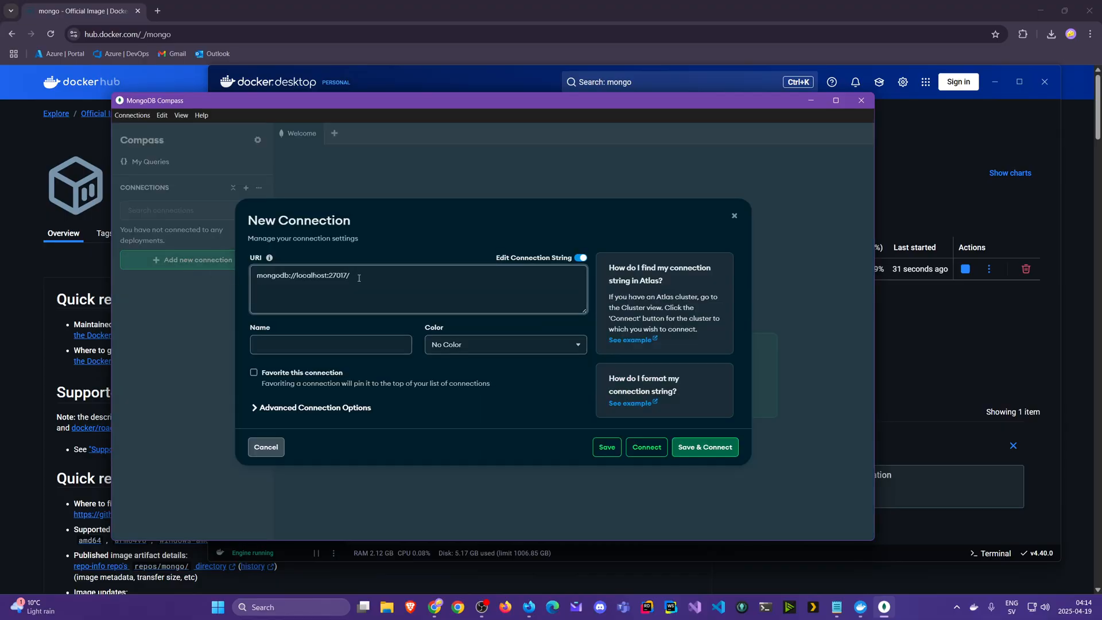
pyautogui.tripleClick(303, 276)
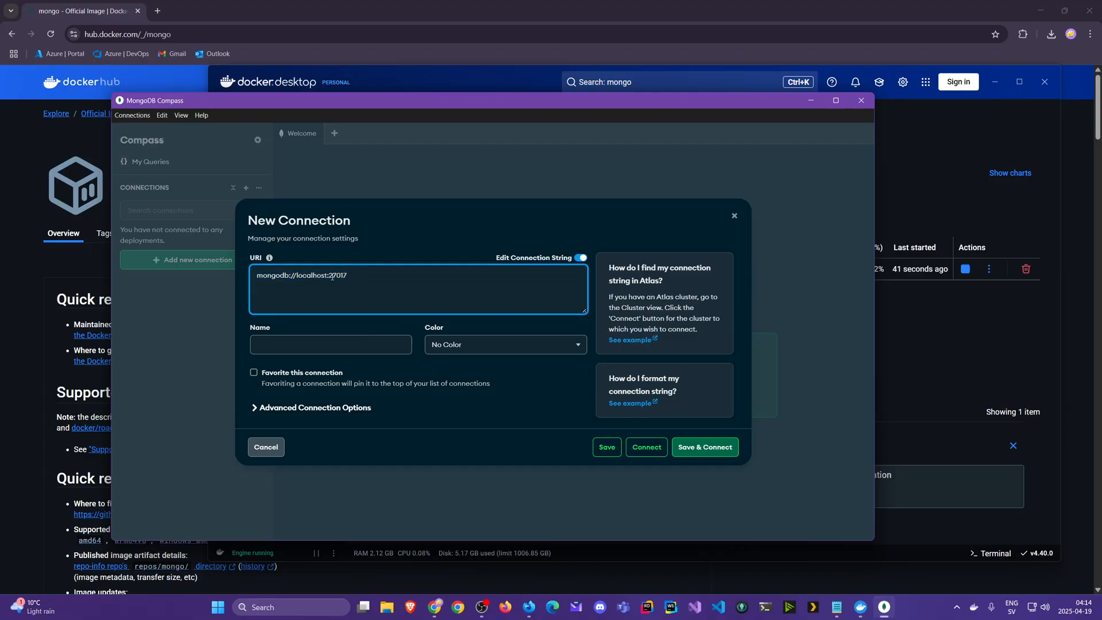
pyautogui.doubleClick(311, 275)
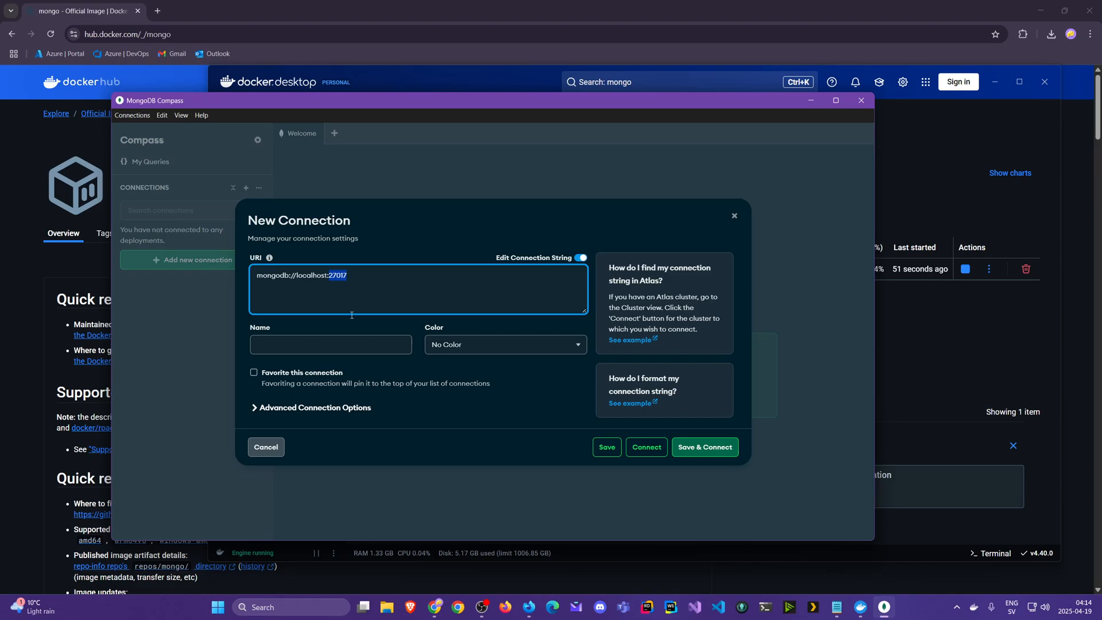
# Step: Name the connection 'MongoDB - Localhost', colour it green, and mark it favourite
pyautogui.click(331, 345)
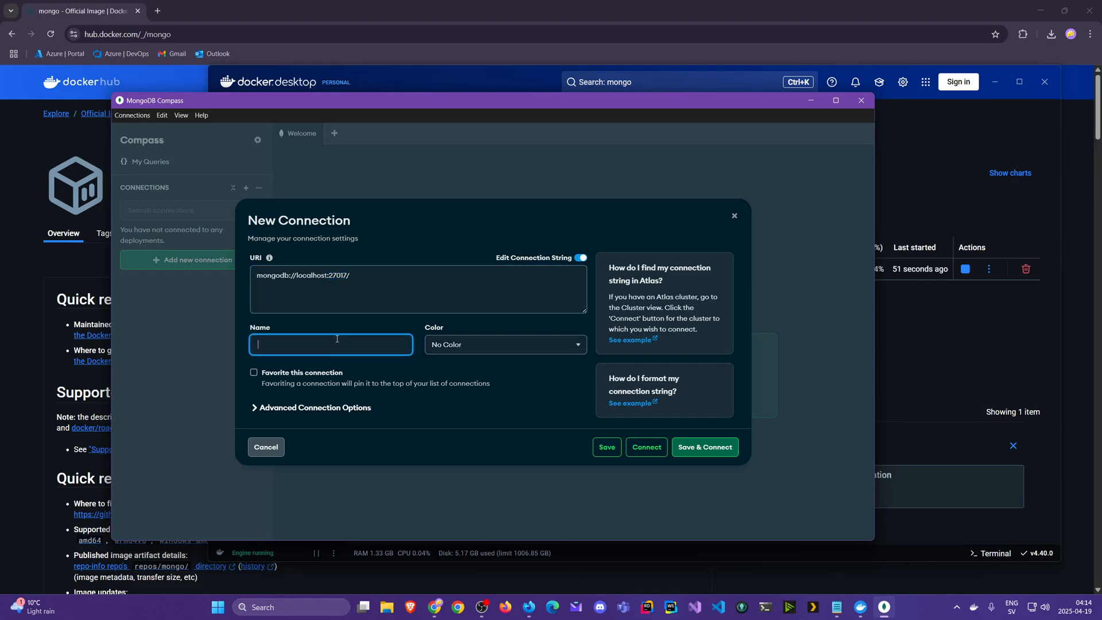
pyautogui.write('MongoDB')
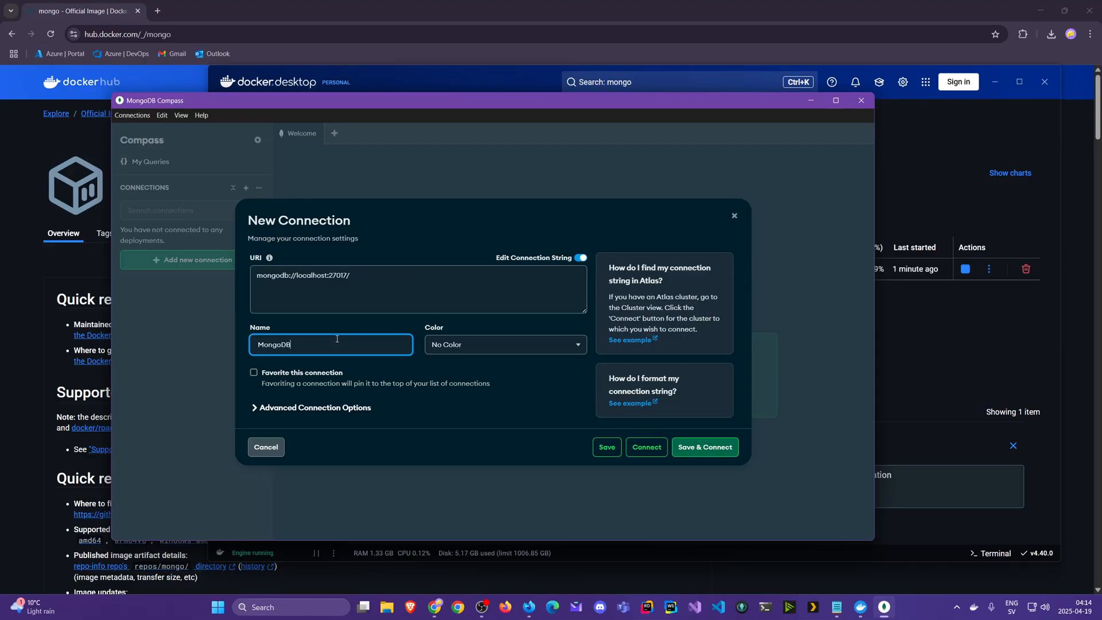
pyautogui.write('- Localhost')
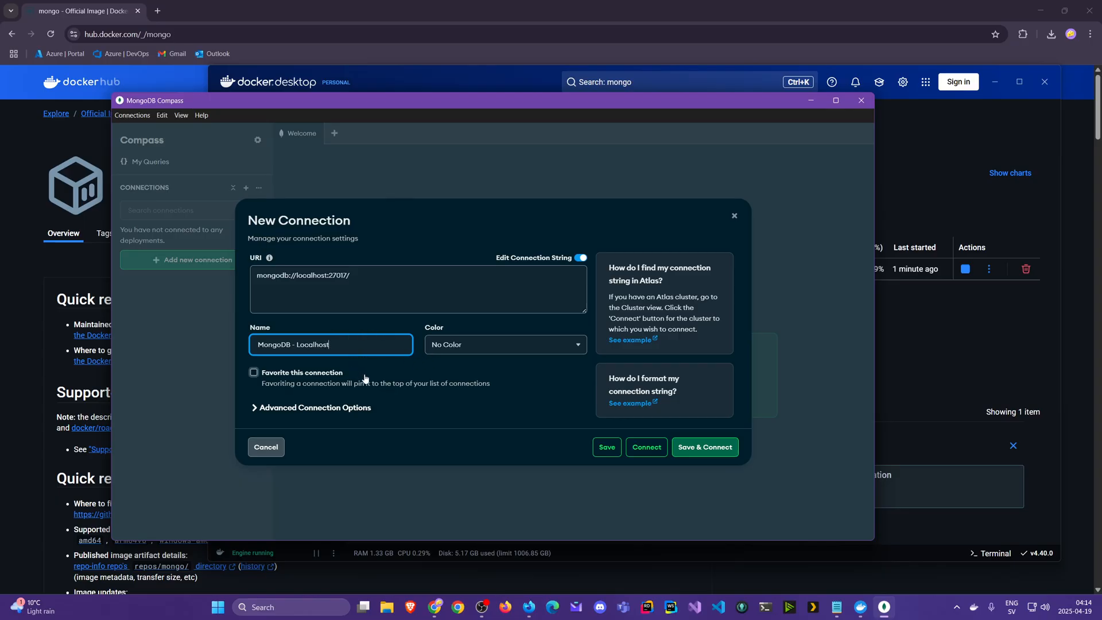
pyautogui.click(504, 345)
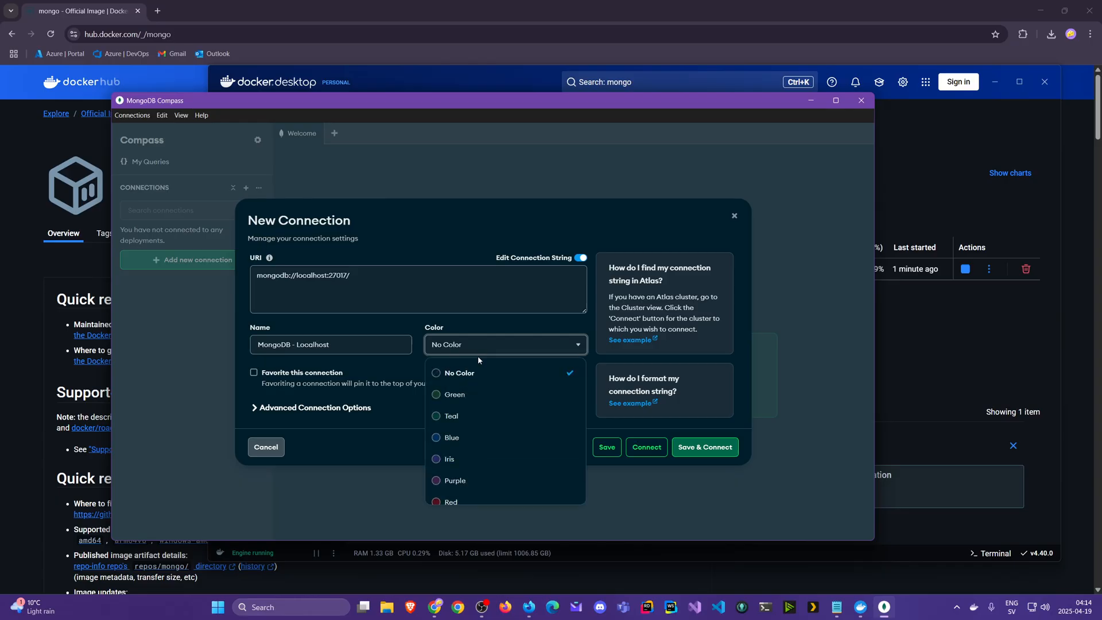
pyautogui.scroll(-3)
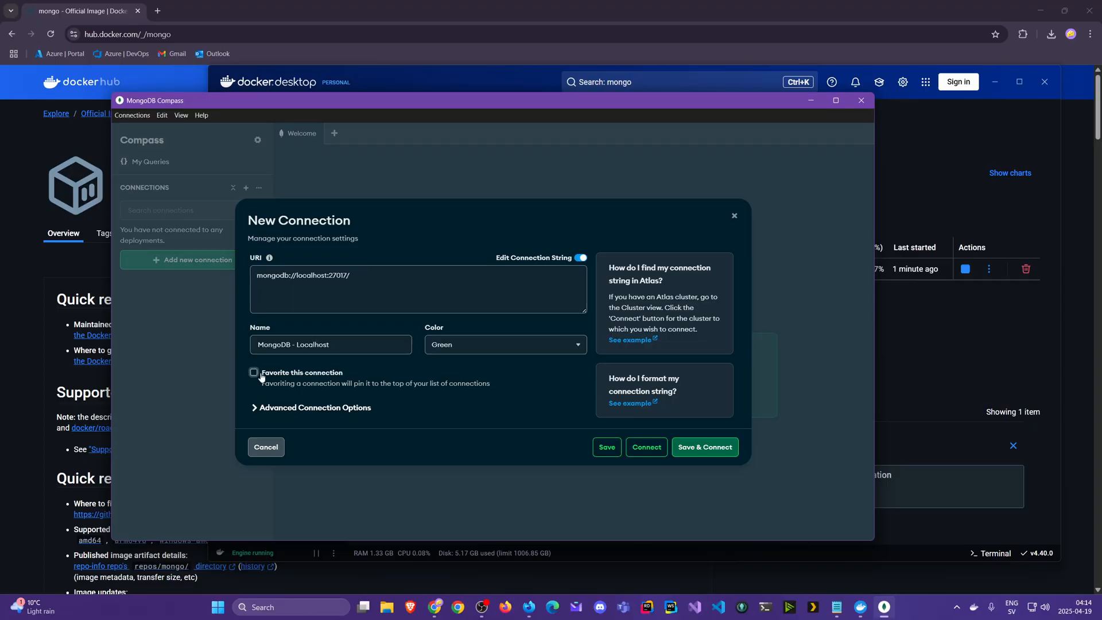
pyautogui.click(254, 372)
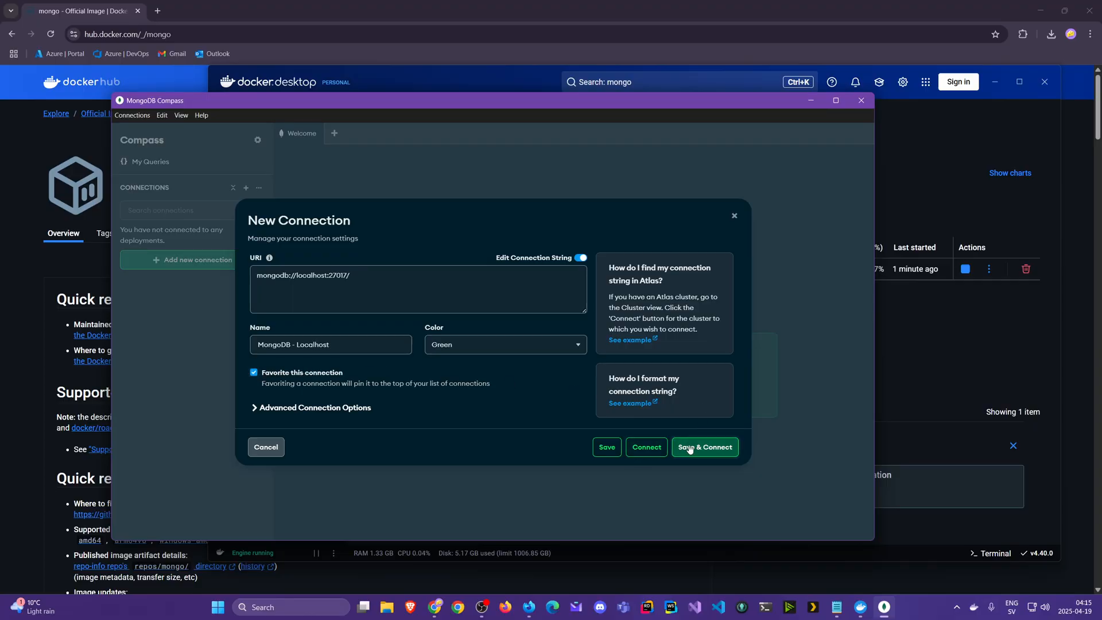
# Step: Save and connect to MongoDB - Localhost
pyautogui.click(704, 447)
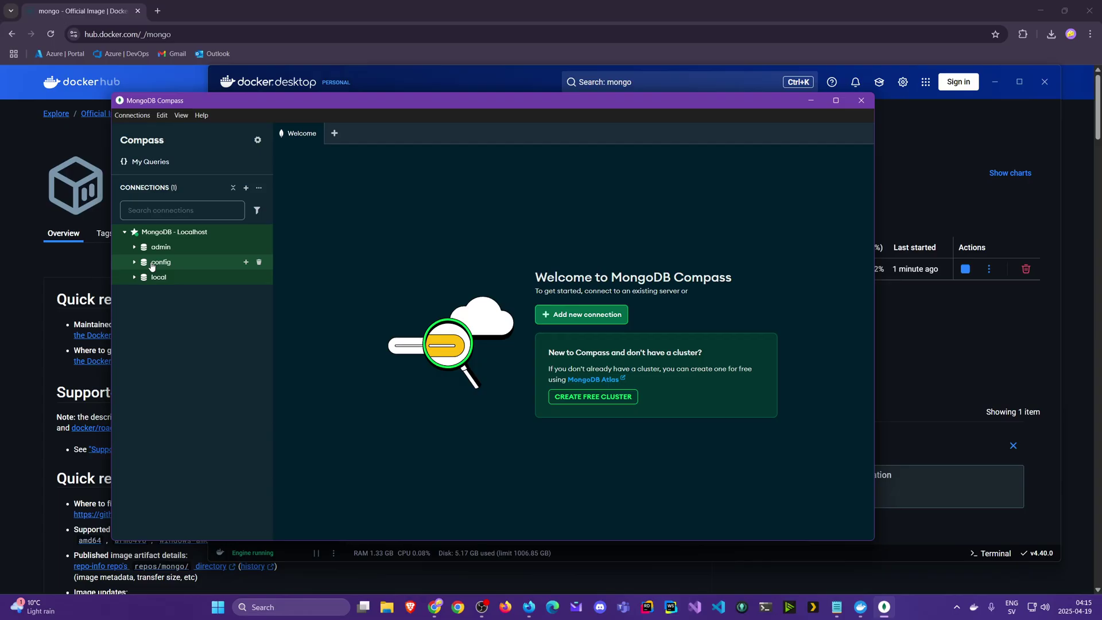
pyautogui.moveTo(158, 277)
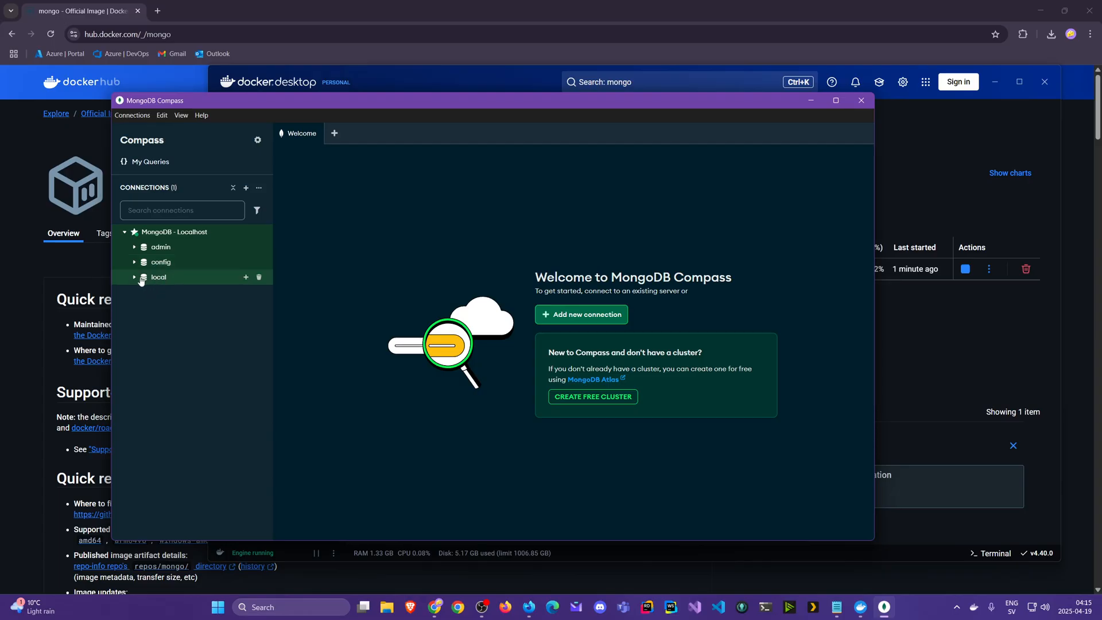
pyautogui.moveTo(222, 260)
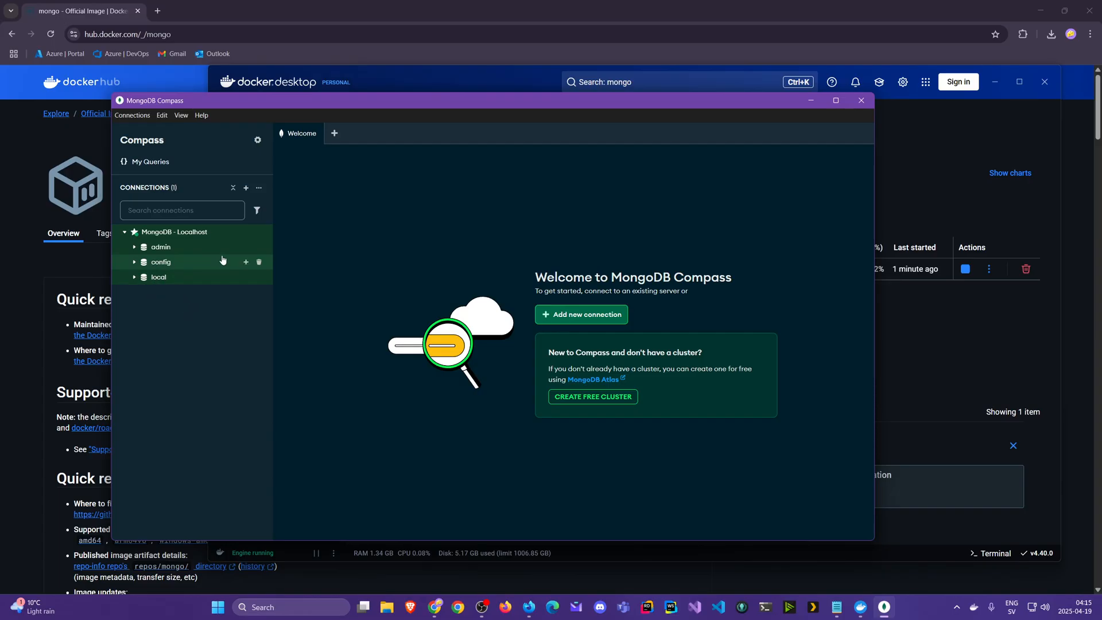
pyautogui.moveTo(174, 232)
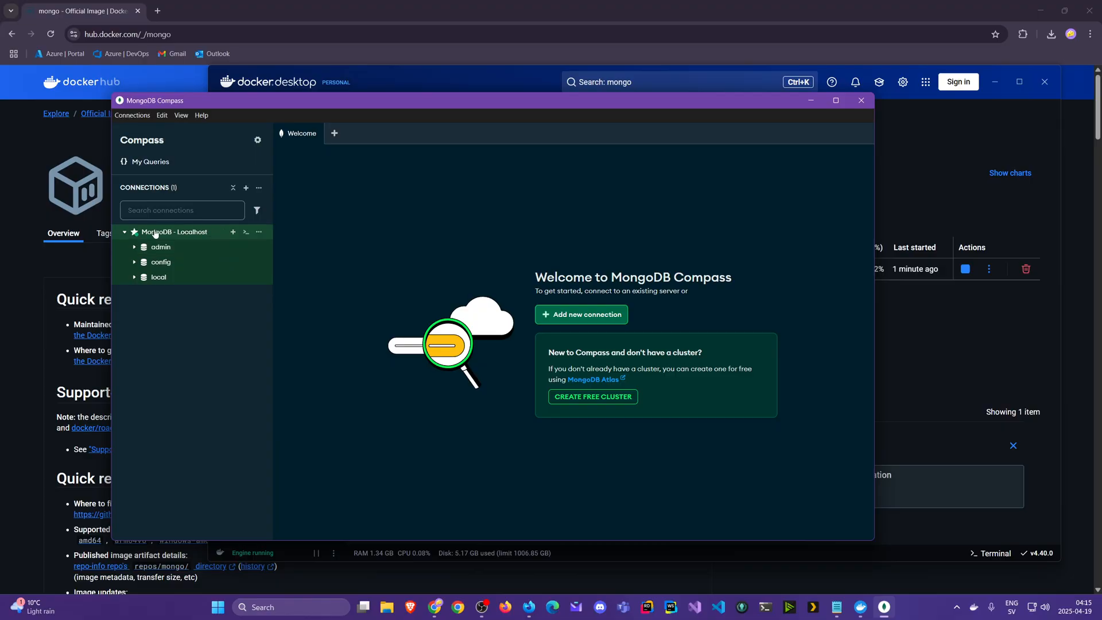
pyautogui.moveTo(221, 235)
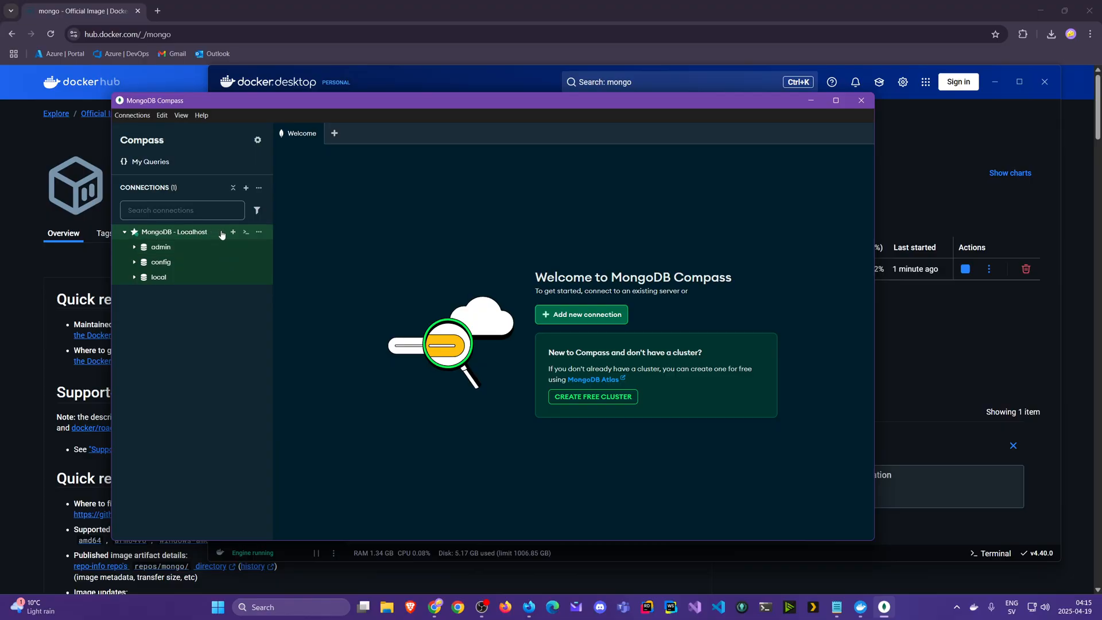
pyautogui.moveTo(234, 235)
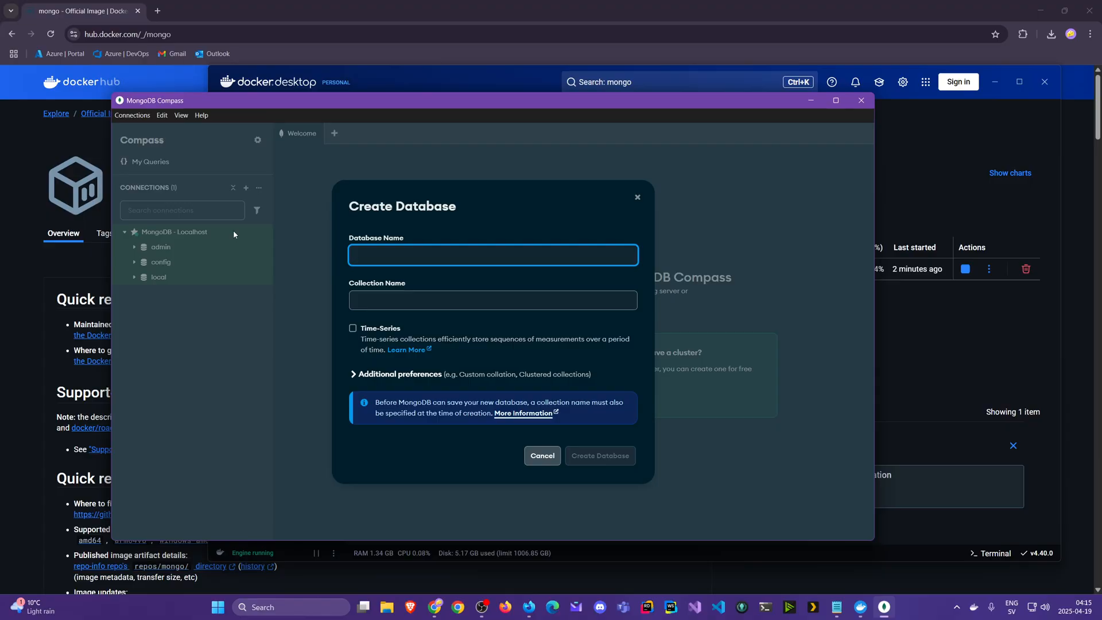
# Step: Enter database name DontDeleteMeDatabase and collection name PotatoCollection in the Create Database form
pyautogui.write('Do')
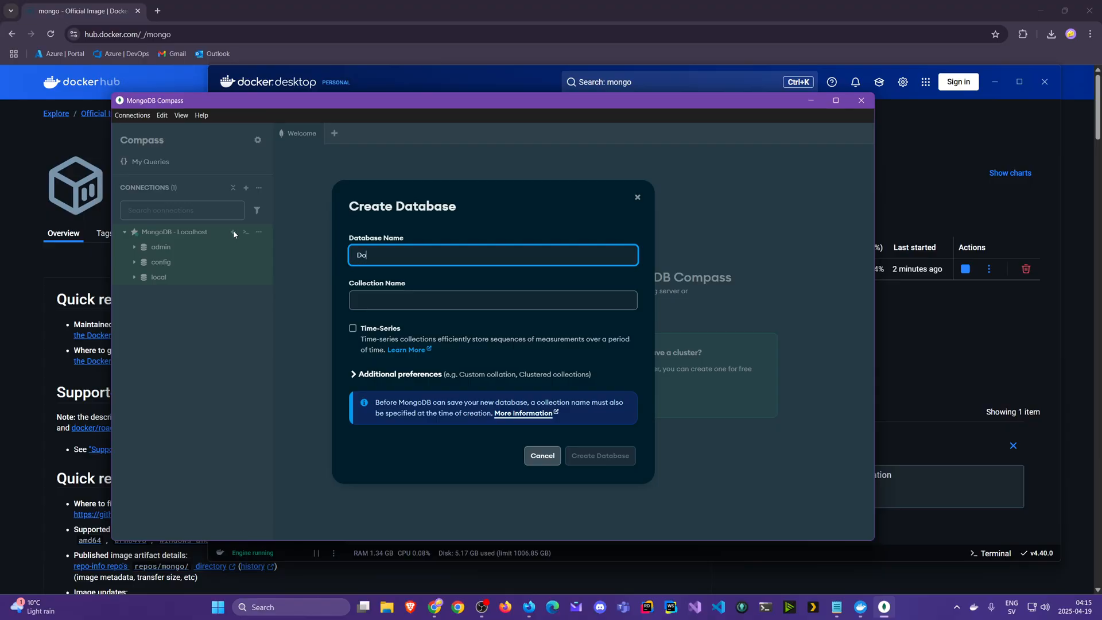
pyautogui.write('ntDeleteMeDatabase')
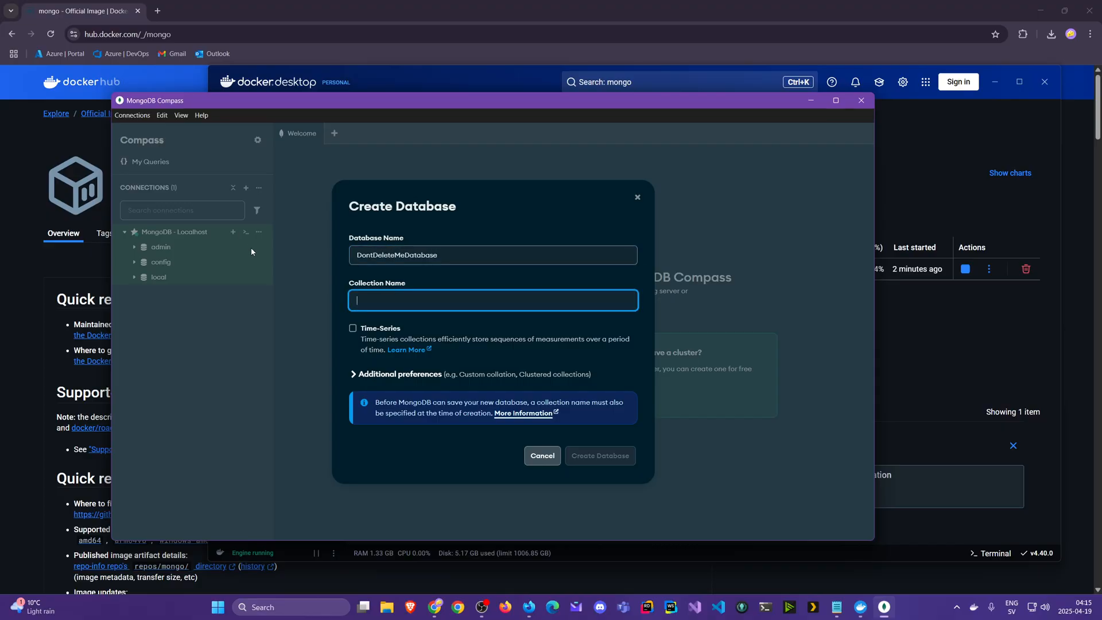
pyautogui.moveTo(288, 257)
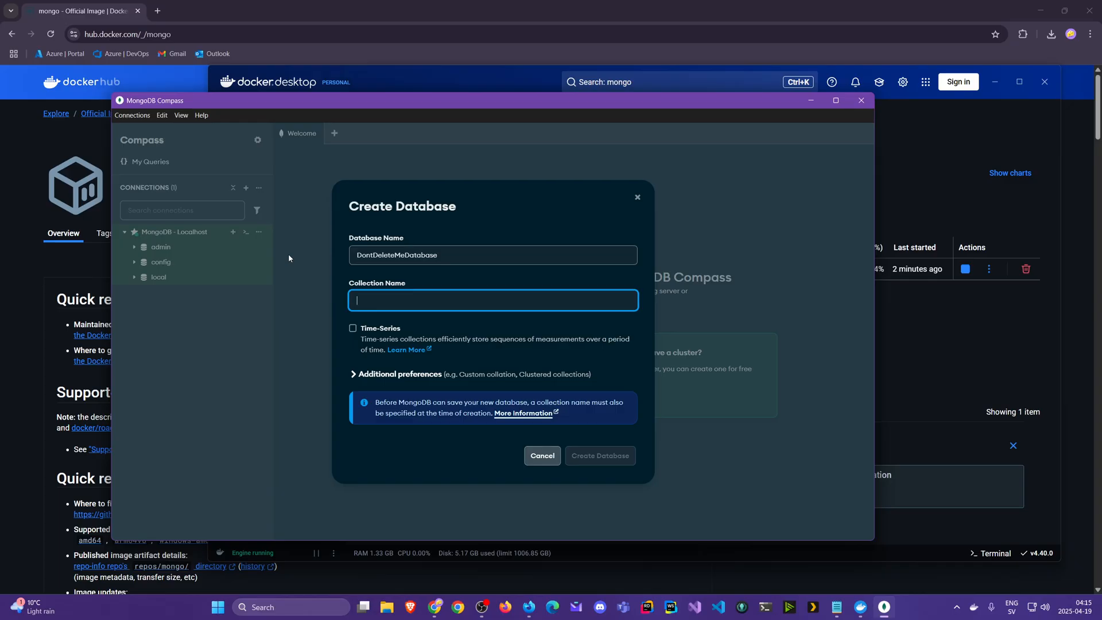
pyautogui.write('Pota')
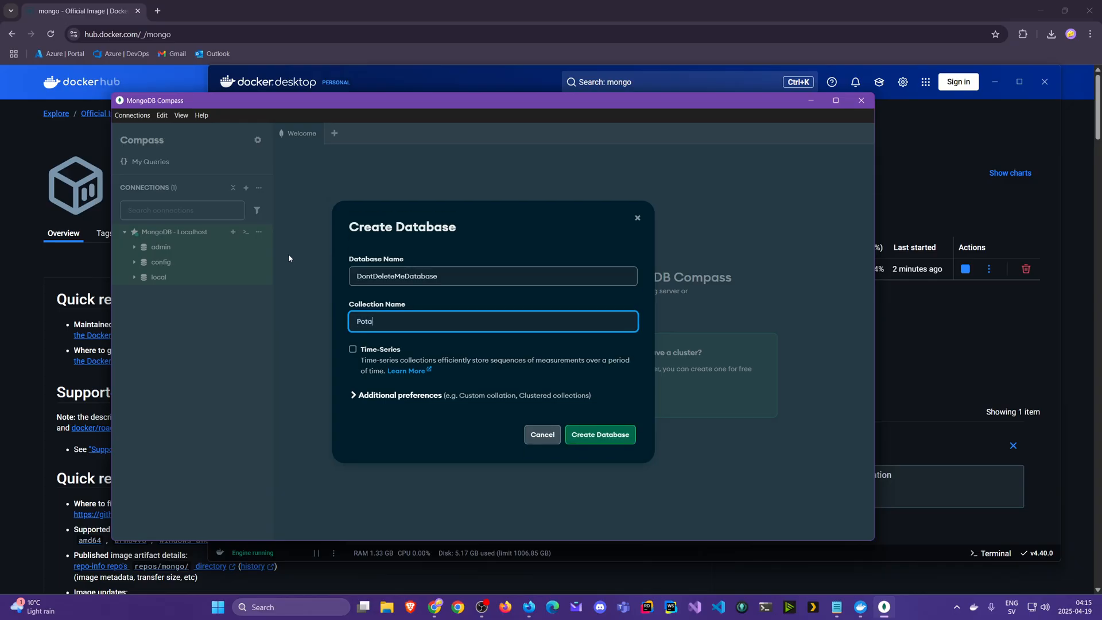
pyautogui.write('toCollection')
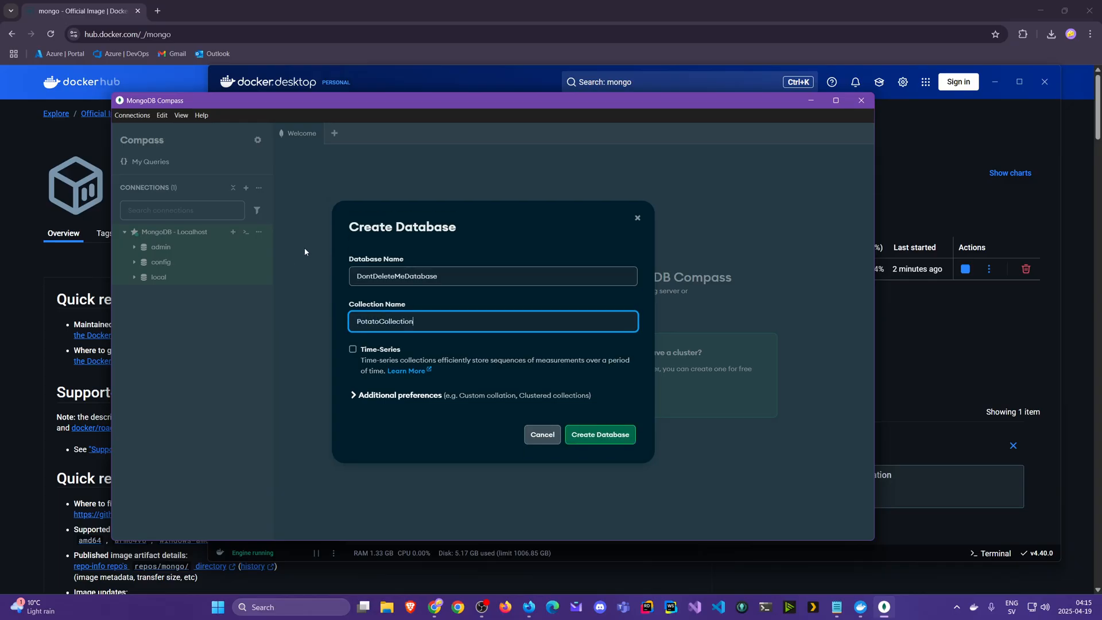
pyautogui.moveTo(600, 435)
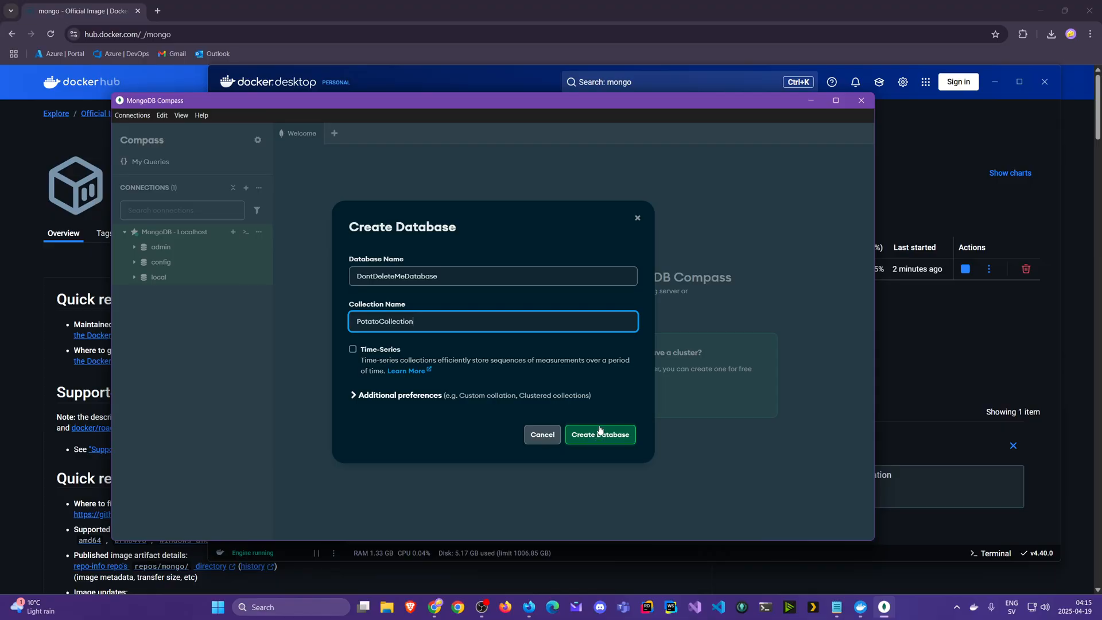
pyautogui.moveTo(602, 440)
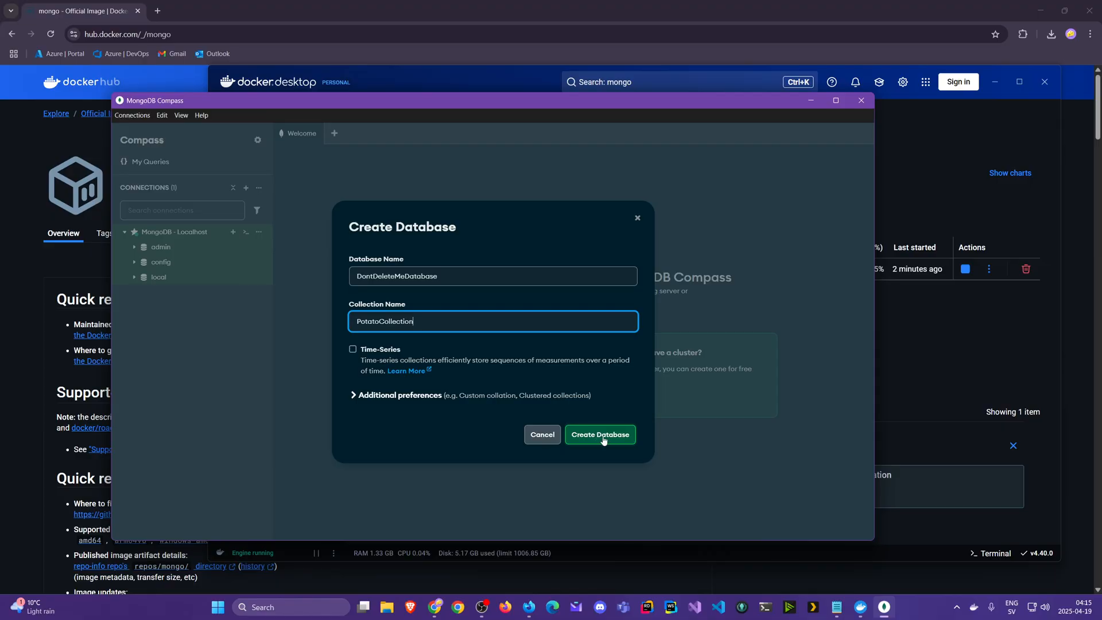
# Step: Create DontDeleteMeDatabase with PotatoCollection, then drop PotatoCollection by confirming its name
pyautogui.click(599, 434)
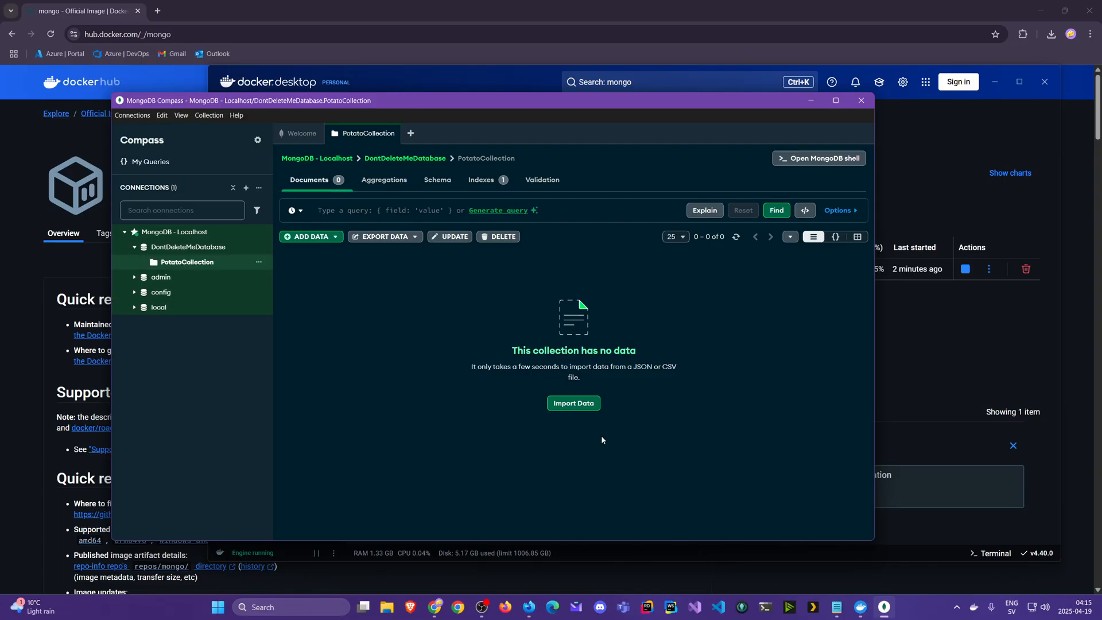
pyautogui.moveTo(573, 403)
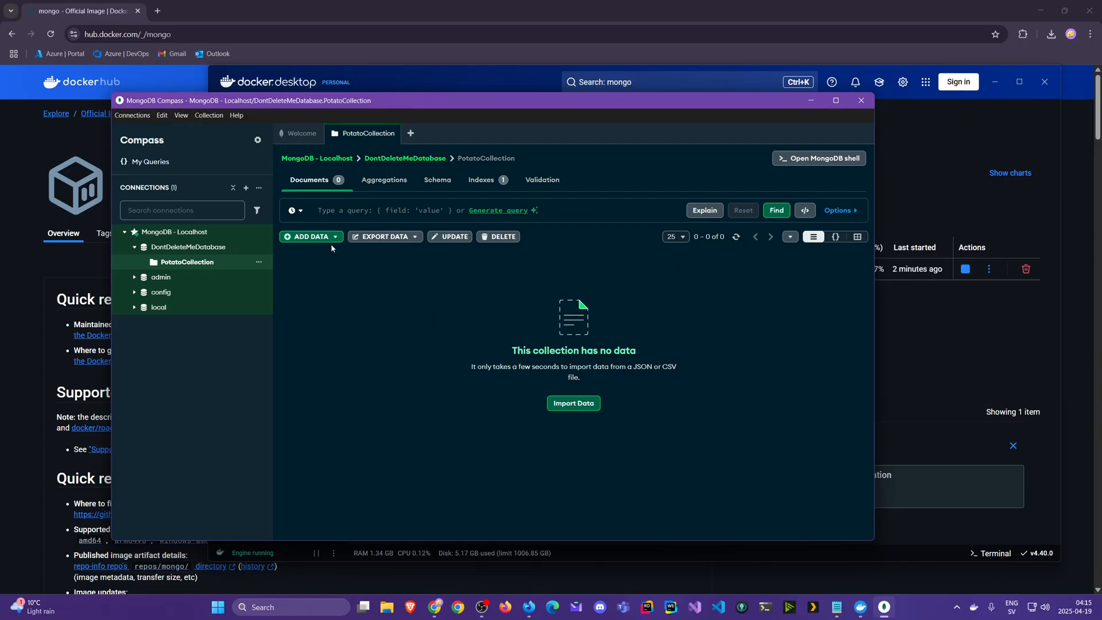
pyautogui.moveTo(445, 281)
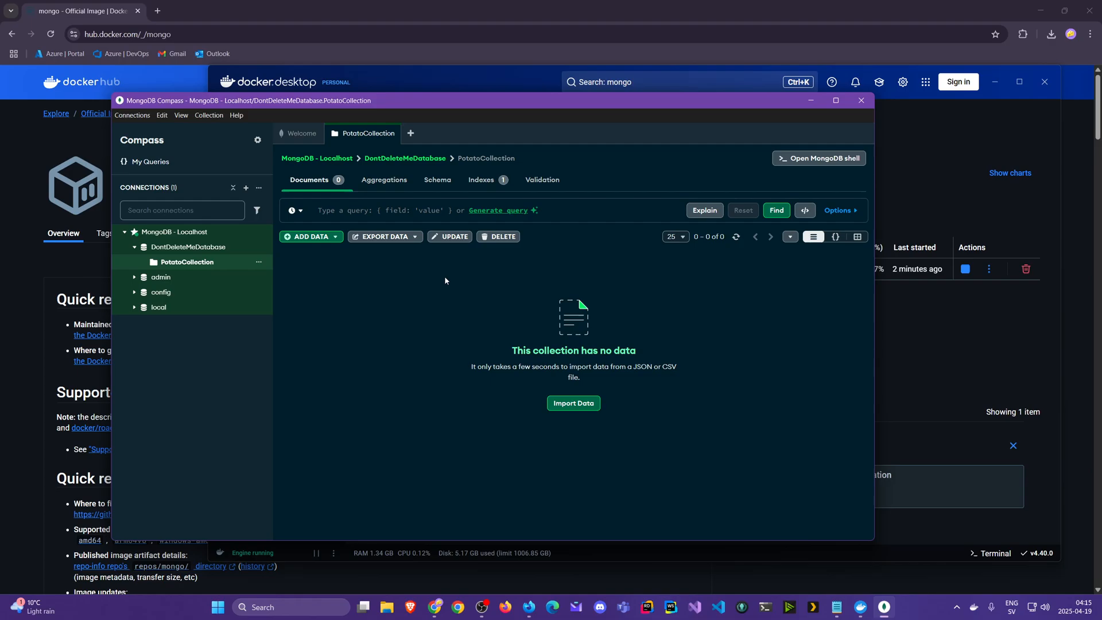
pyautogui.moveTo(280, 268)
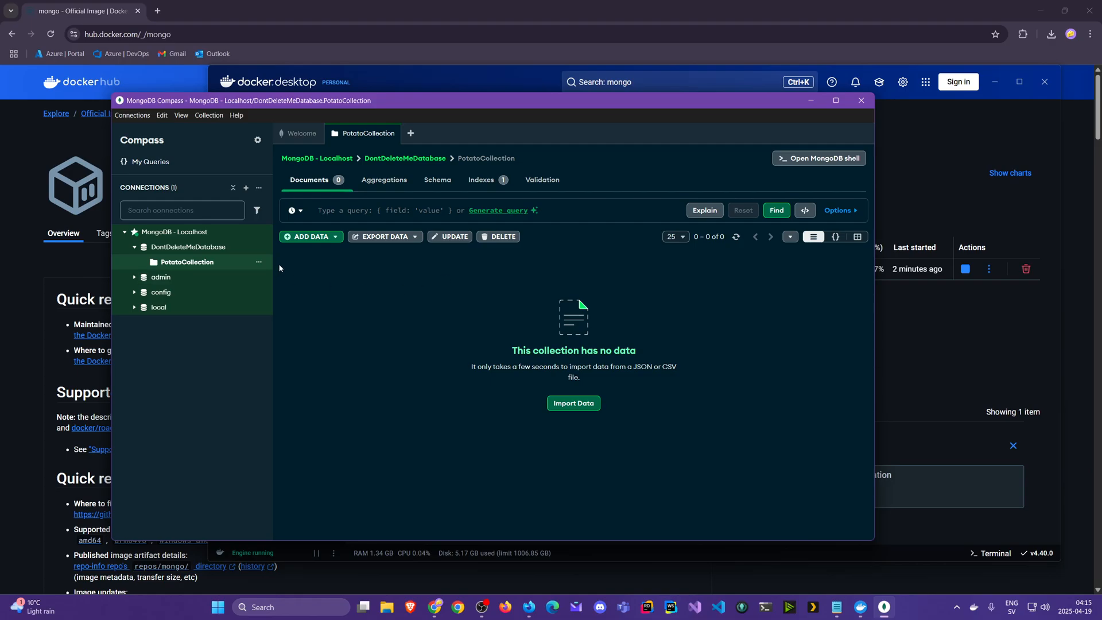
pyautogui.moveTo(247, 247)
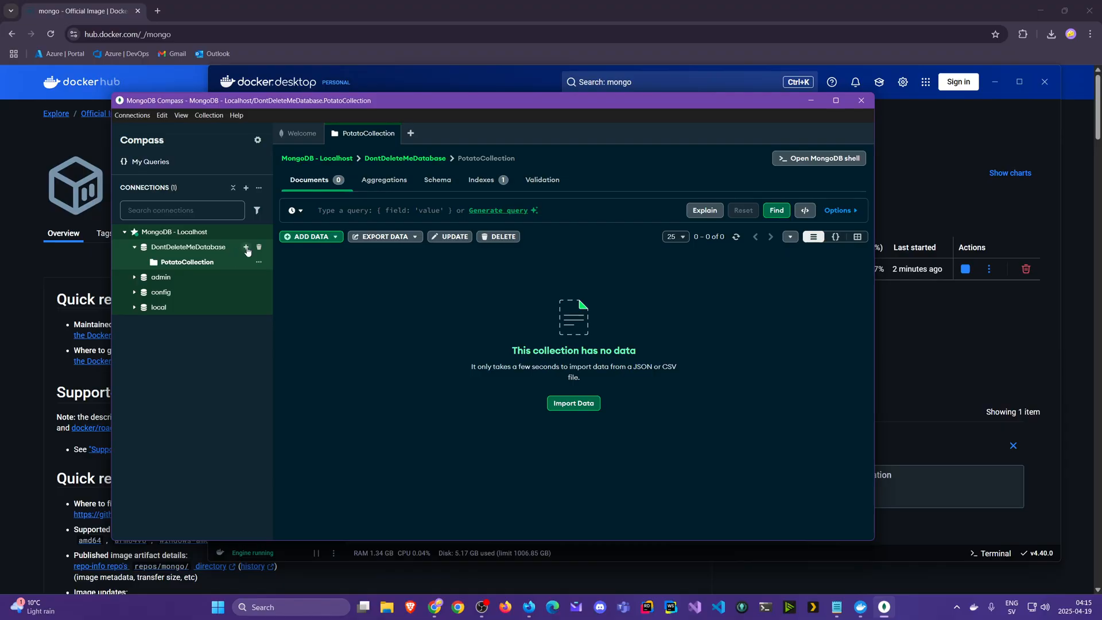
pyautogui.moveTo(225, 252)
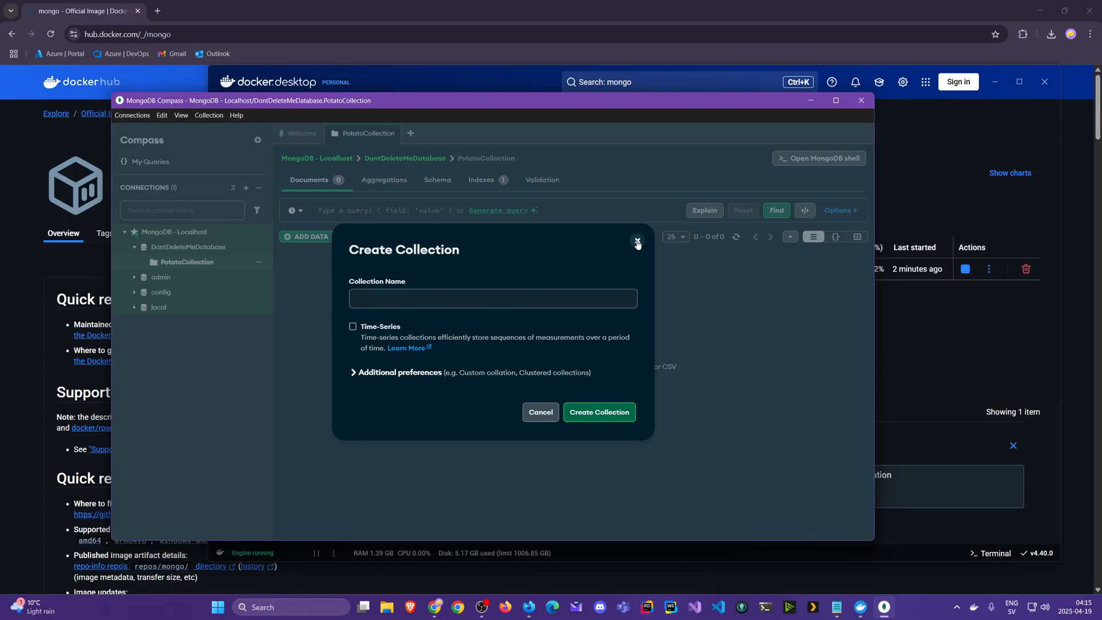
pyautogui.click(637, 244)
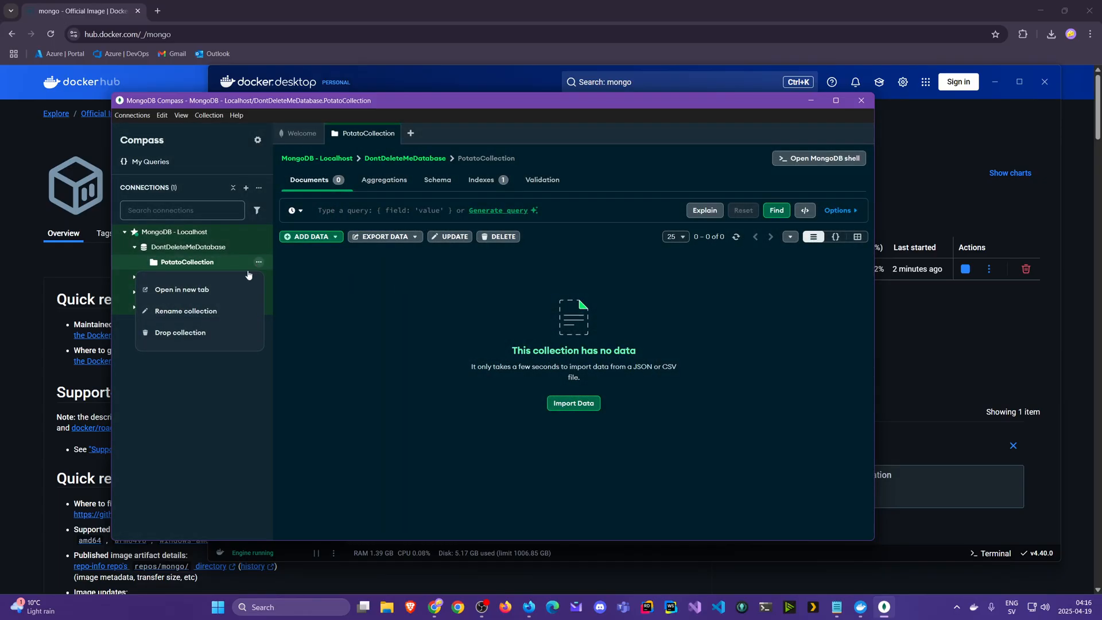
pyautogui.click(180, 333)
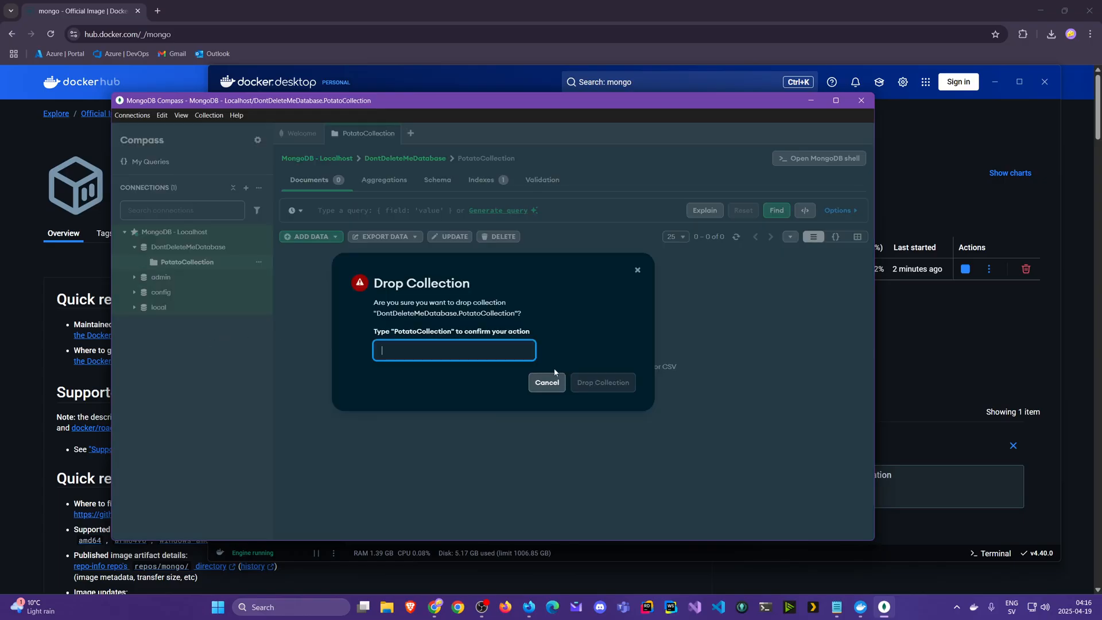
pyautogui.write('PotatoCollec')
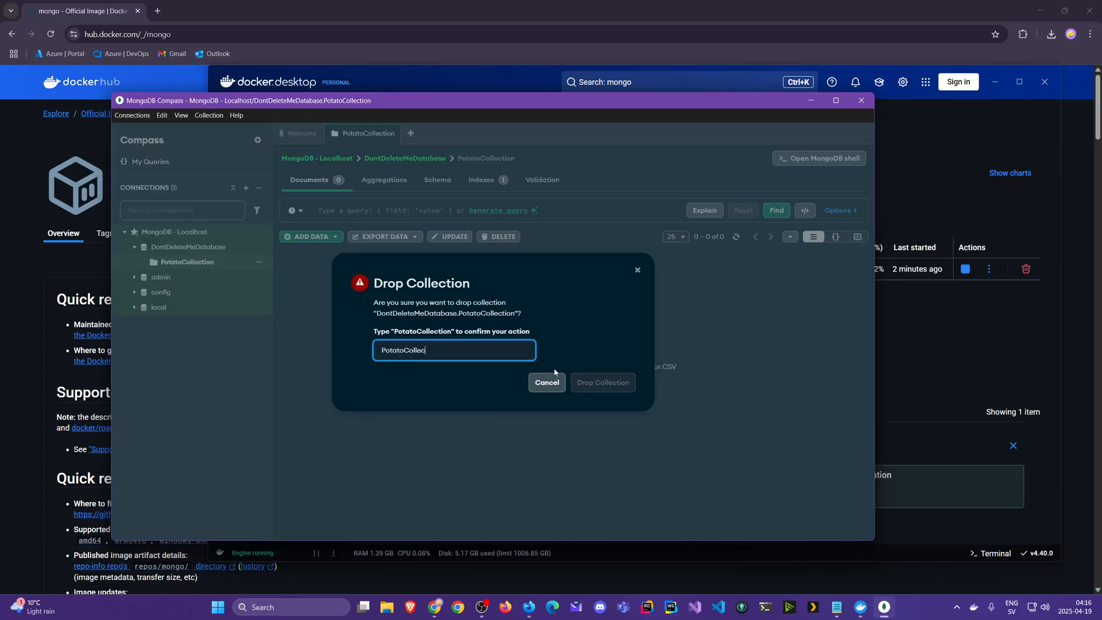
pyautogui.click(602, 382)
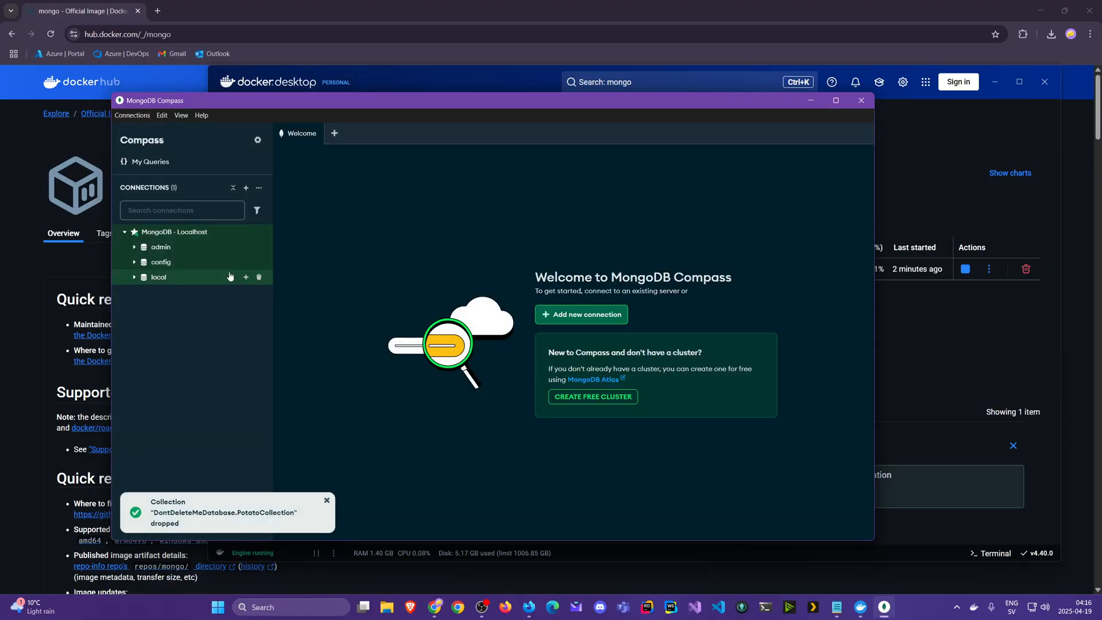
pyautogui.moveTo(211, 235)
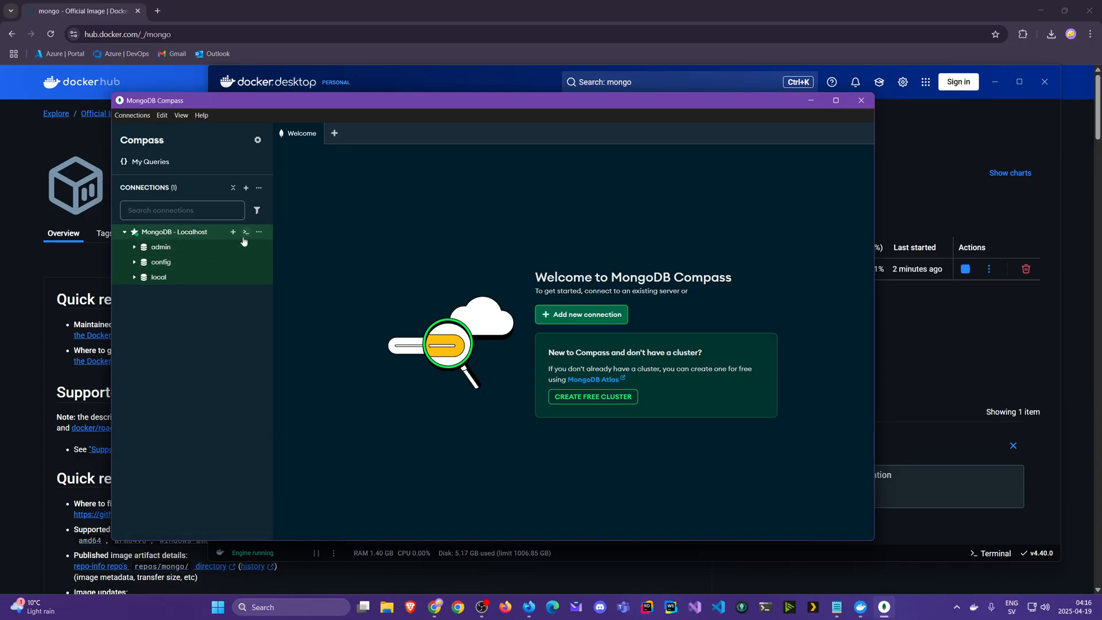
# Step: Open the MongoDB - Localhost databases overview listing admin, config and local
pyautogui.click(259, 232)
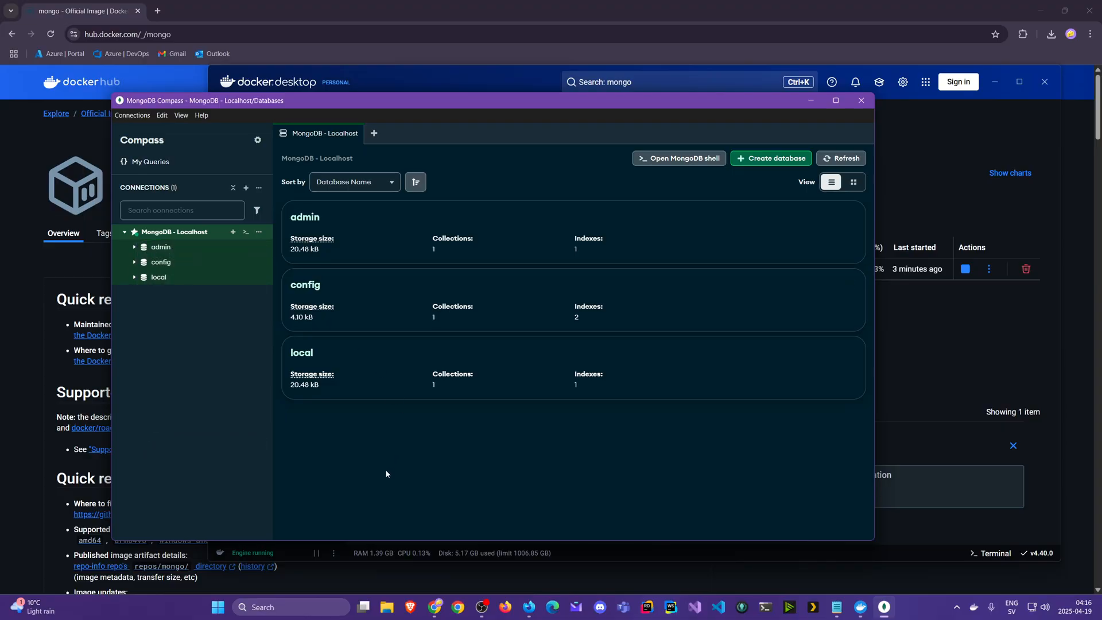
pyautogui.moveTo(260, 232)
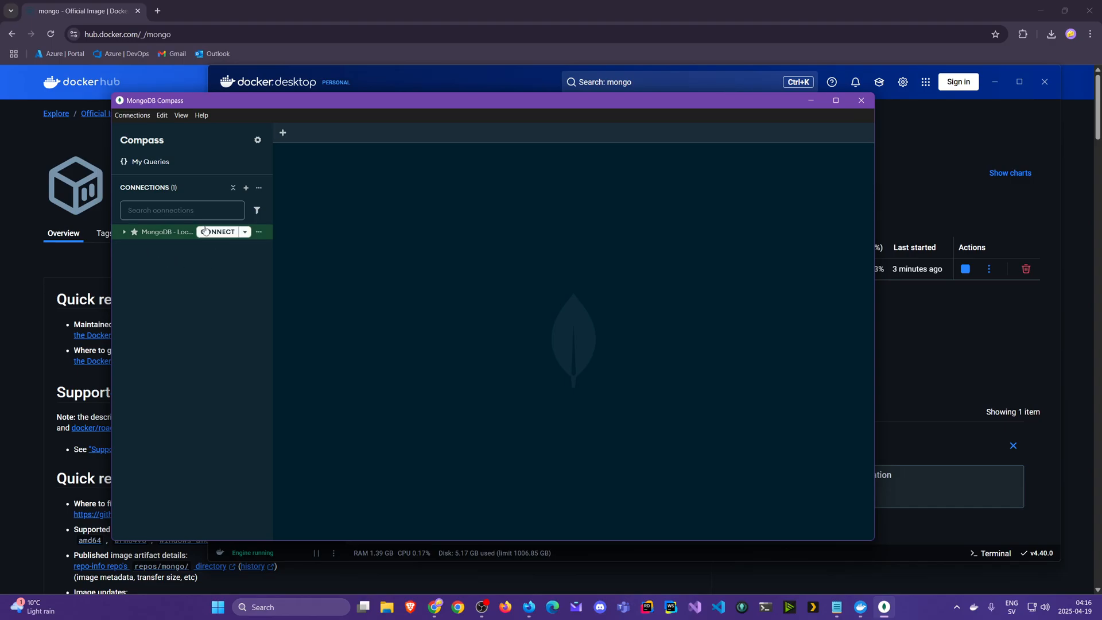
pyautogui.moveTo(253, 375)
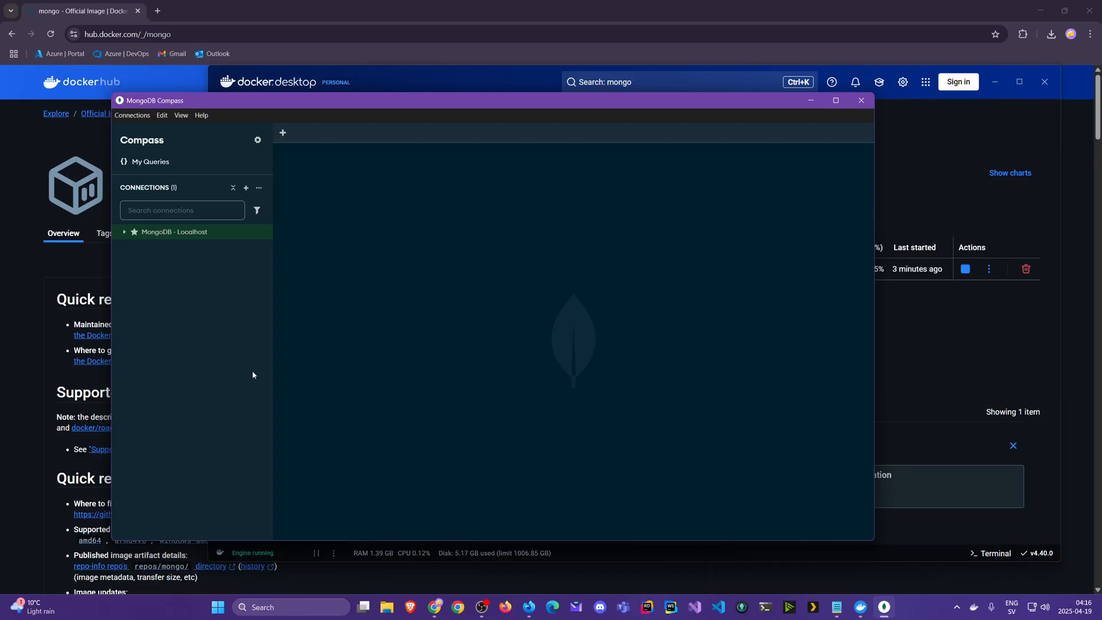
pyautogui.moveTo(598, 14)
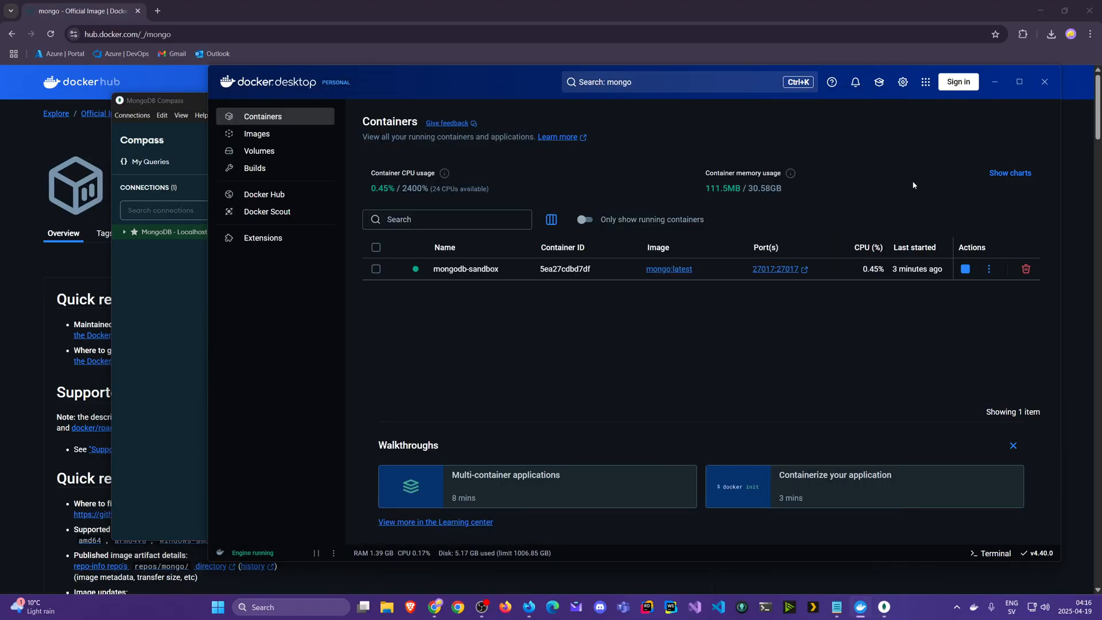
pyautogui.moveTo(853, 206)
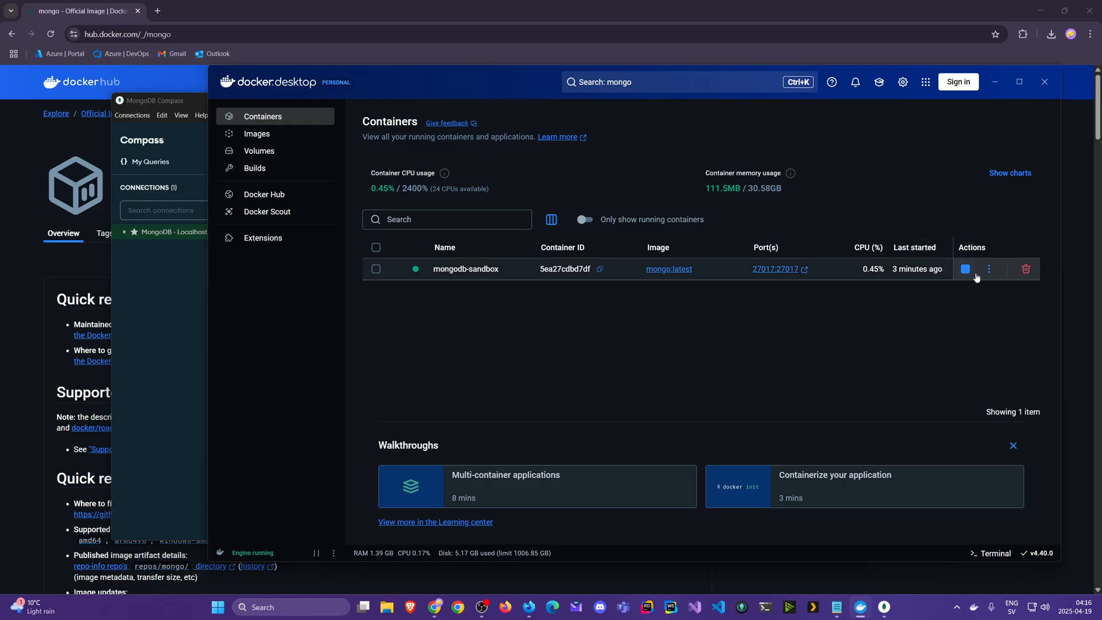
# Step: Stop the mongodb-sandbox container, start it again, then stop it once more
pyautogui.click(964, 268)
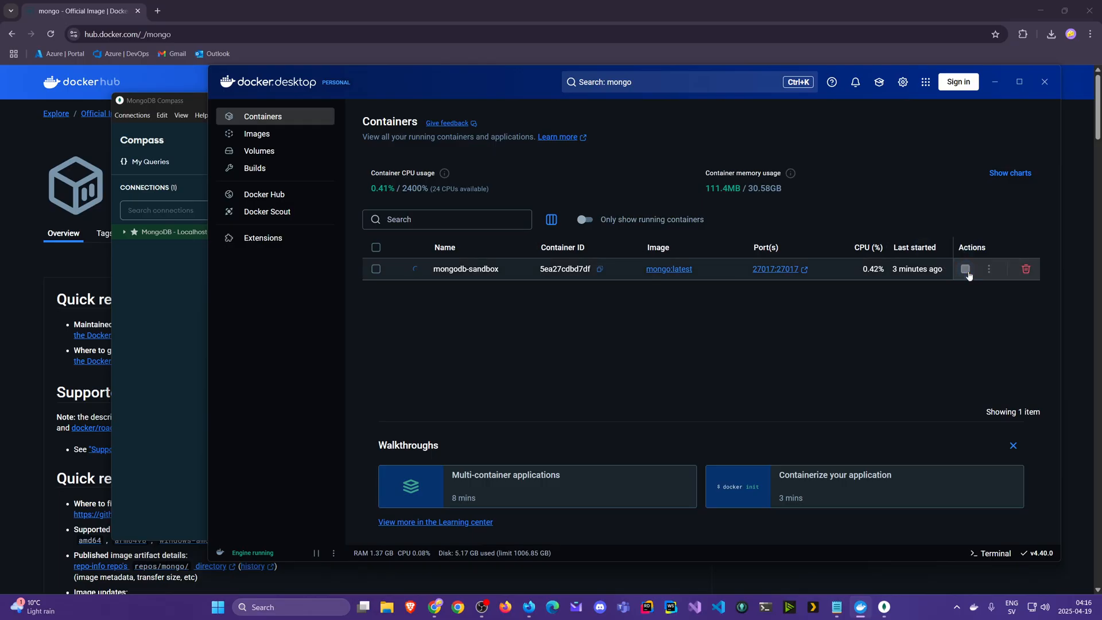
pyautogui.click(965, 269)
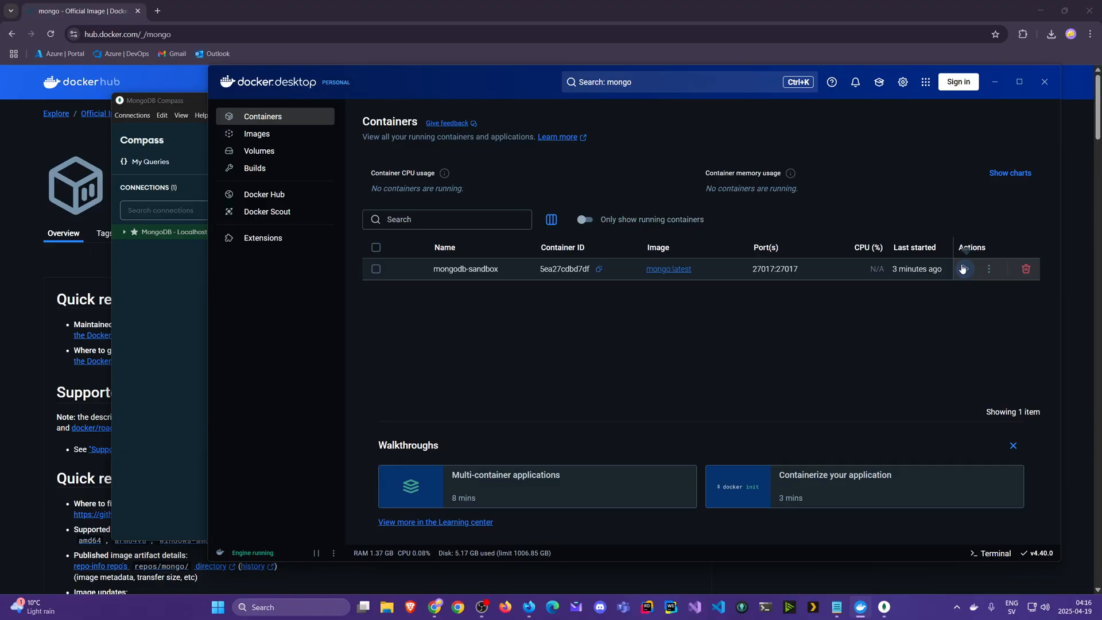
pyautogui.click(965, 269)
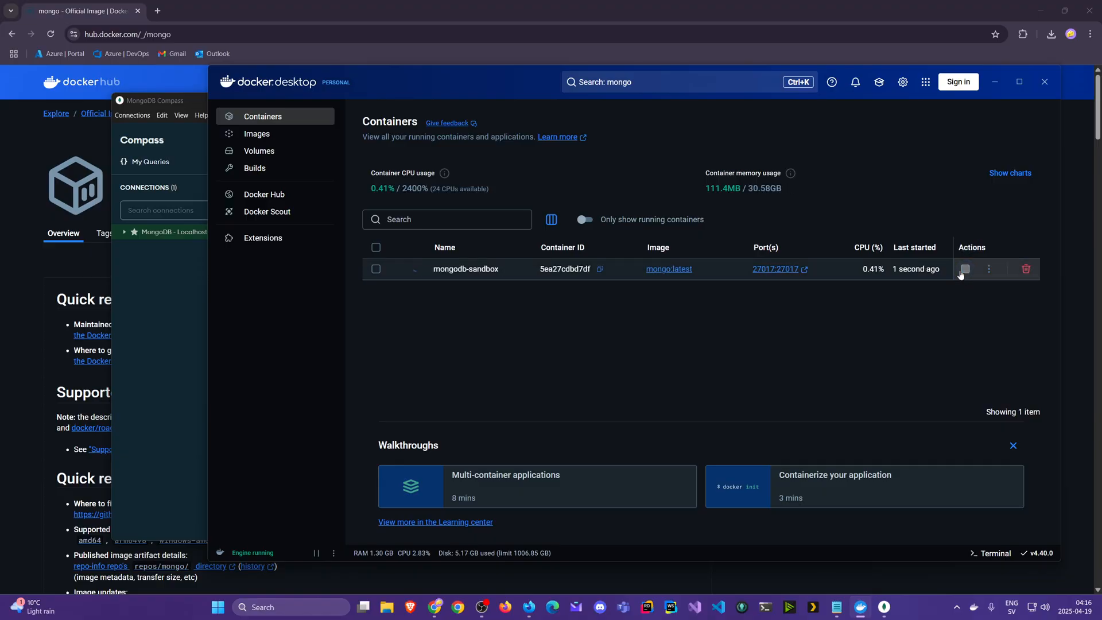
pyautogui.click(965, 269)
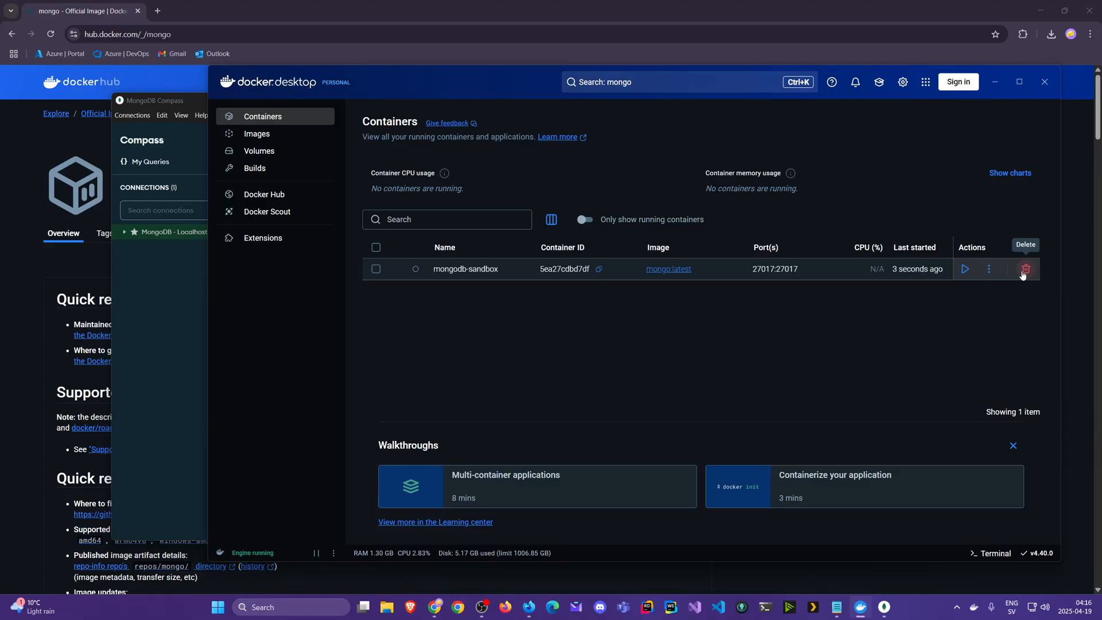
pyautogui.moveTo(989, 269)
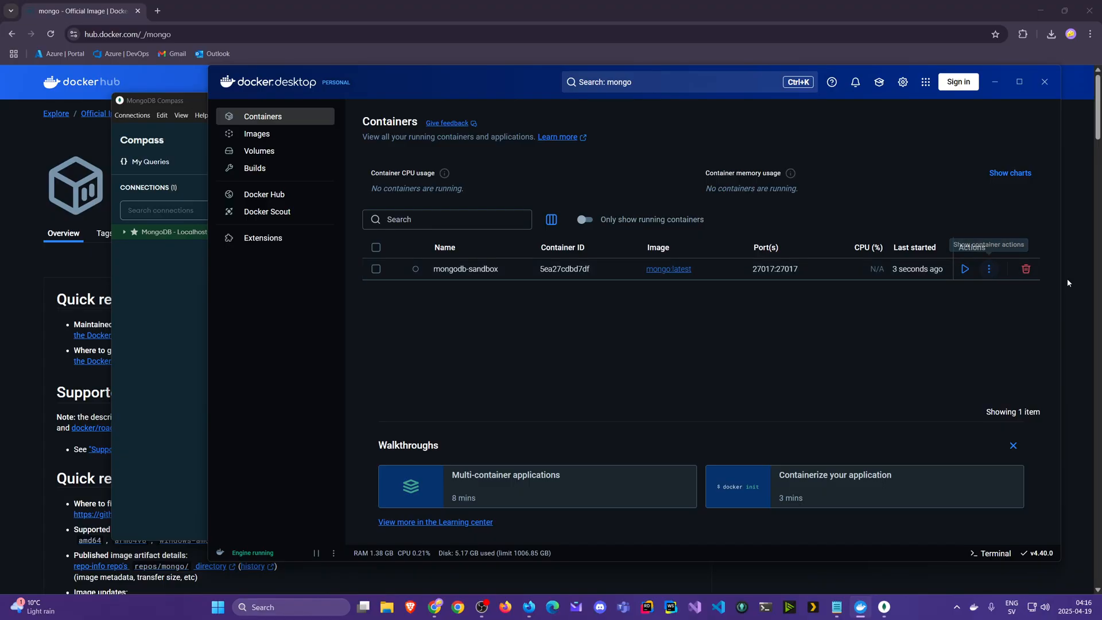
pyautogui.moveTo(849, 365)
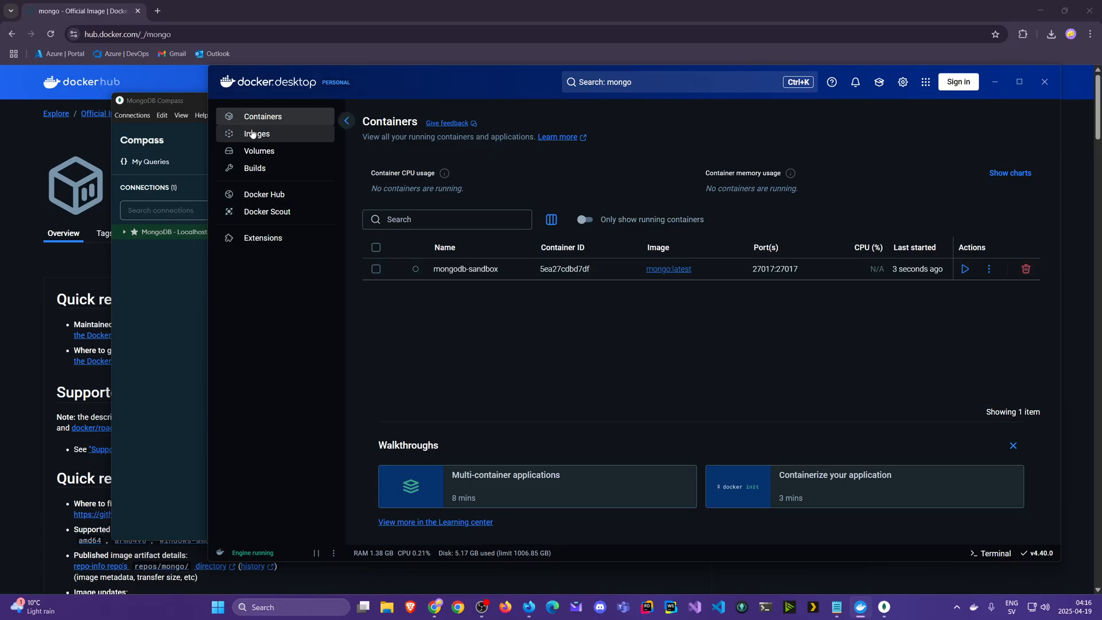
# Step: Browse the Images, Volumes and Containers pages, reviewing the two unnamed 0-byte volumes
pyautogui.click(257, 134)
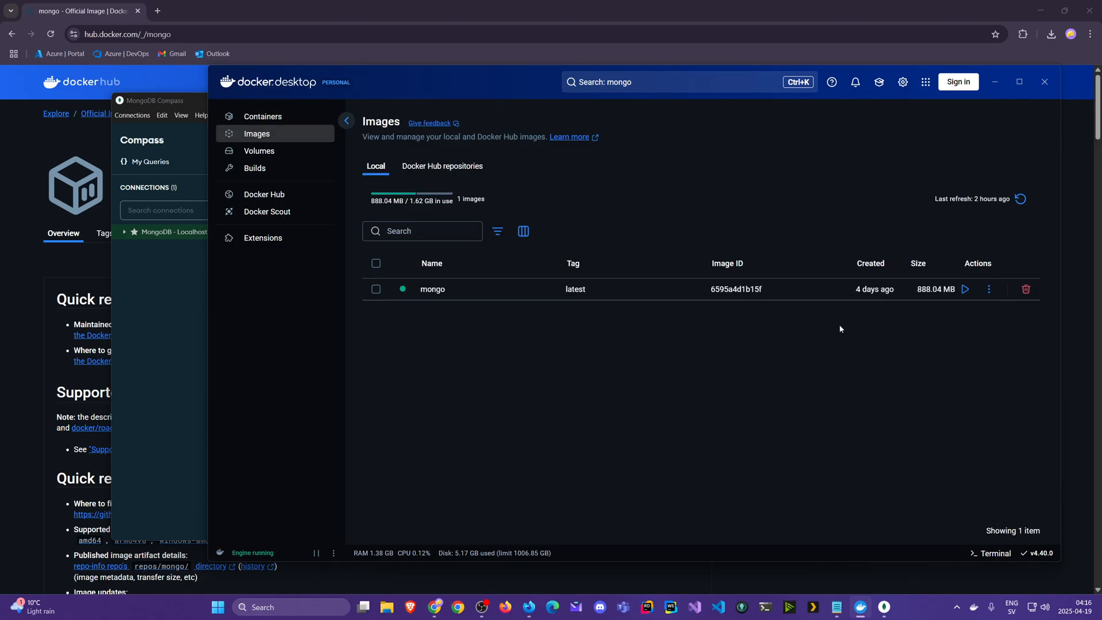
pyautogui.moveTo(965, 288)
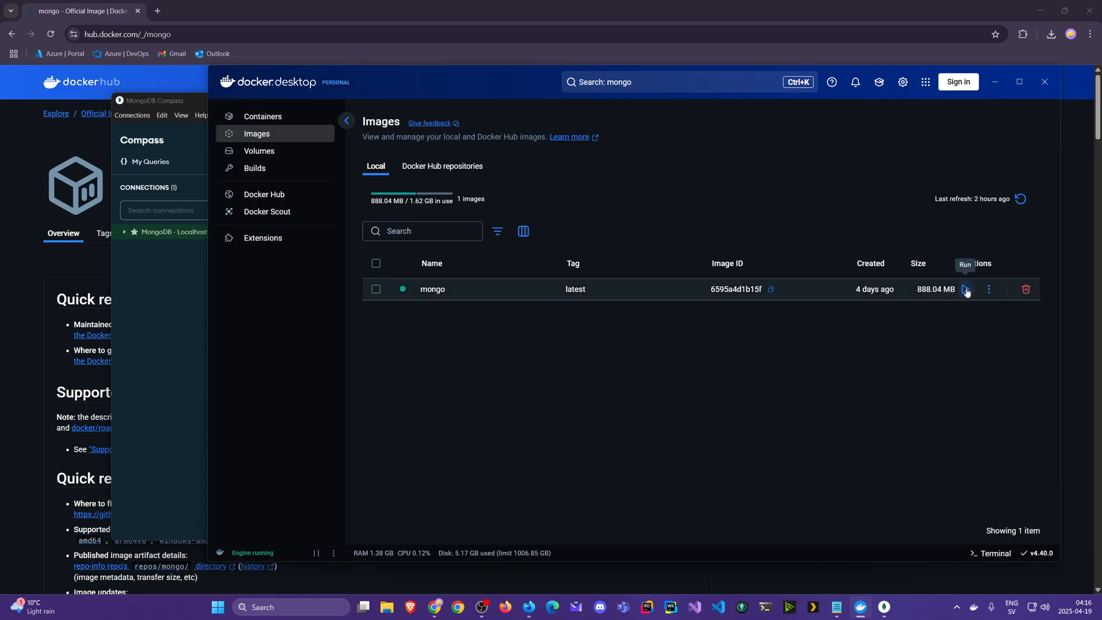
pyautogui.moveTo(259, 151)
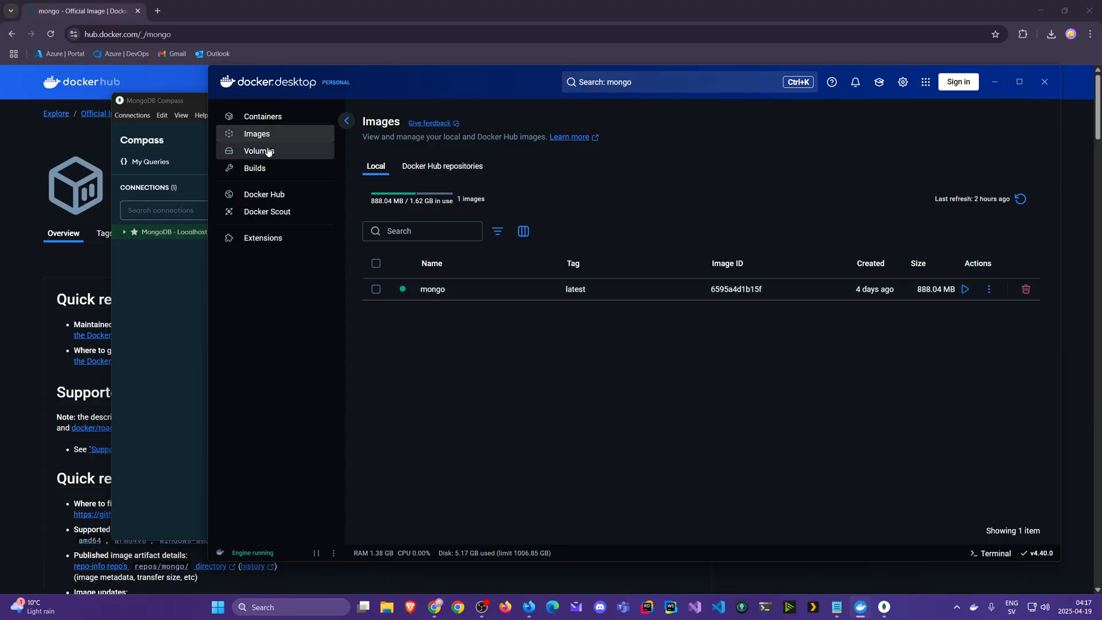
pyautogui.click(259, 150)
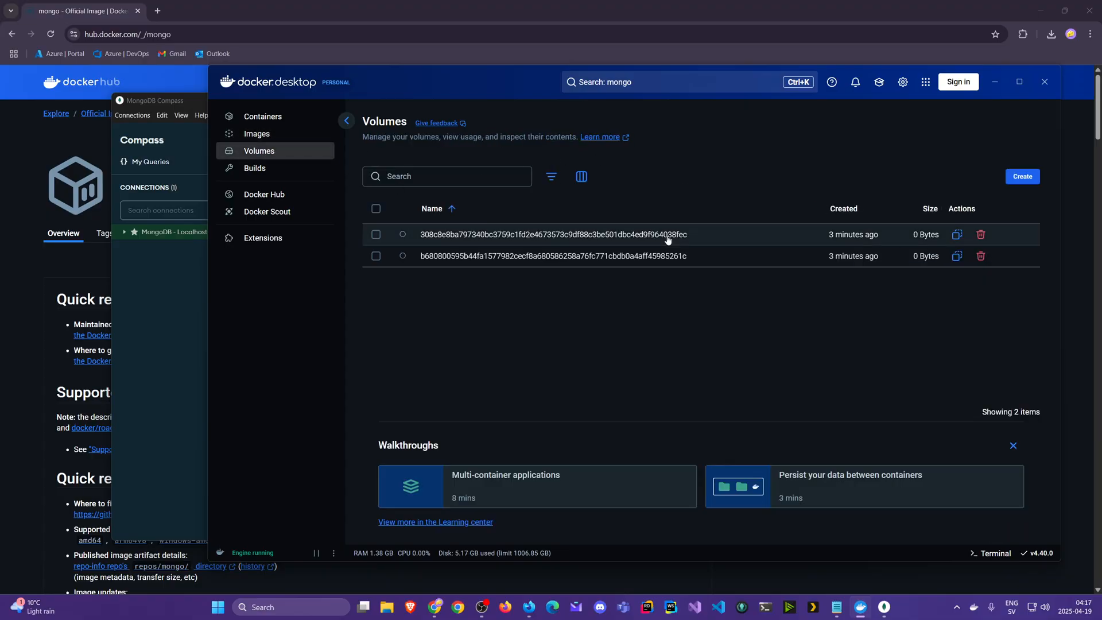
pyautogui.moveTo(660, 256)
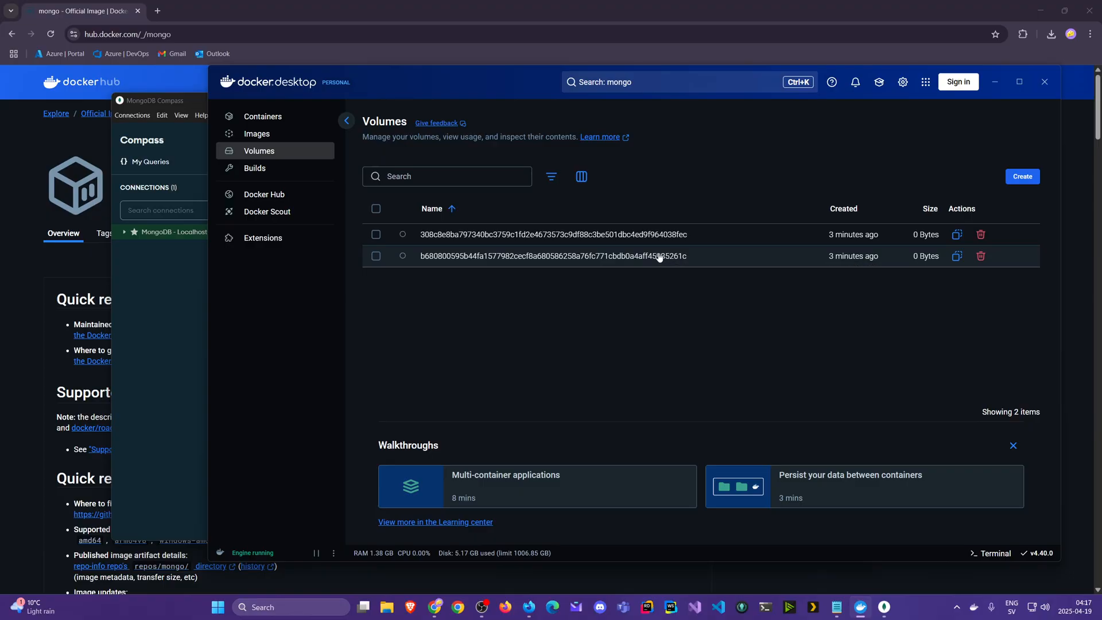
pyautogui.moveTo(660, 256)
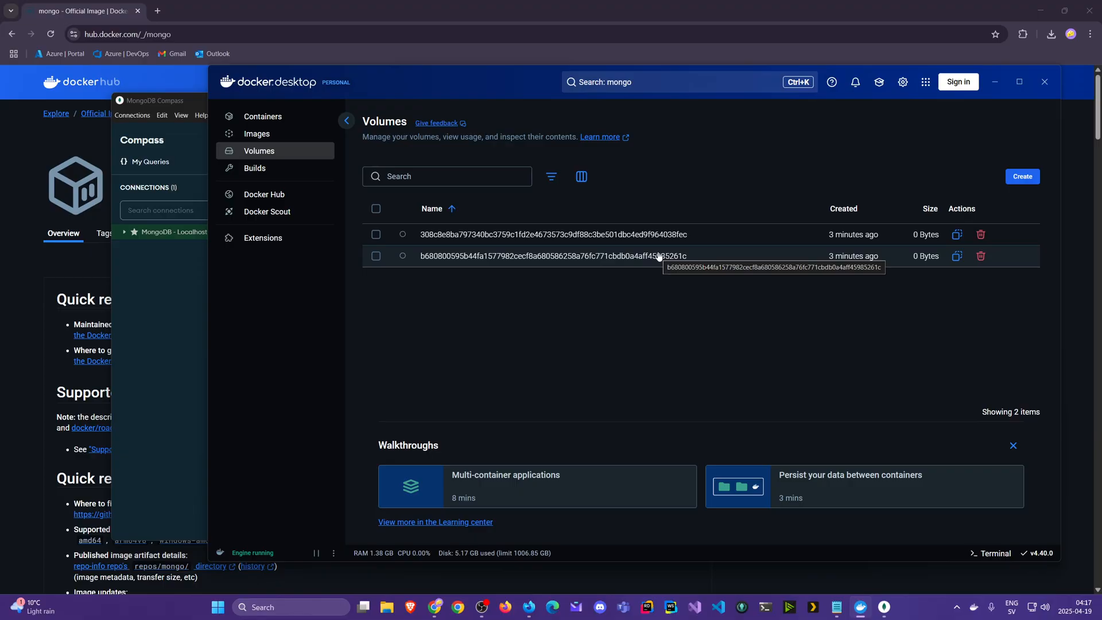
pyautogui.moveTo(659, 254)
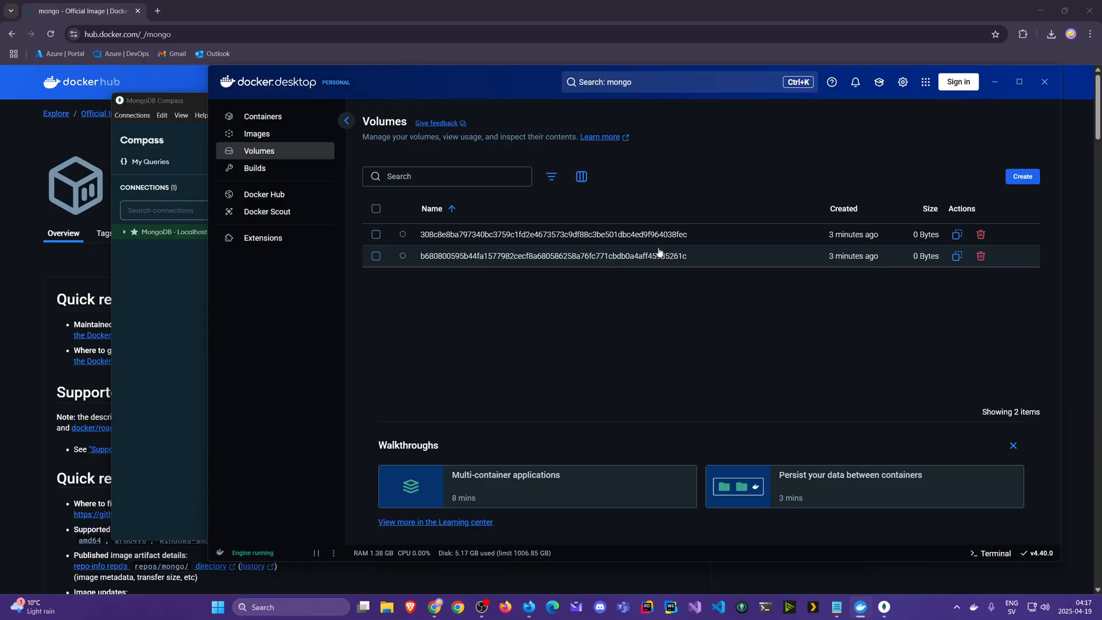
pyautogui.moveTo(307, 134)
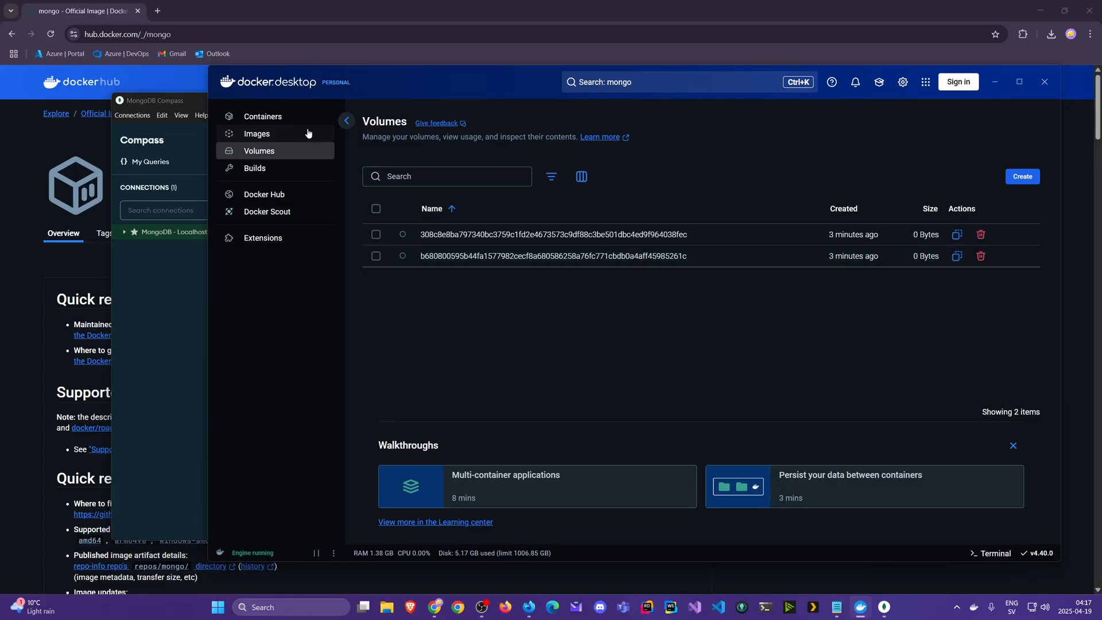
pyautogui.click(263, 116)
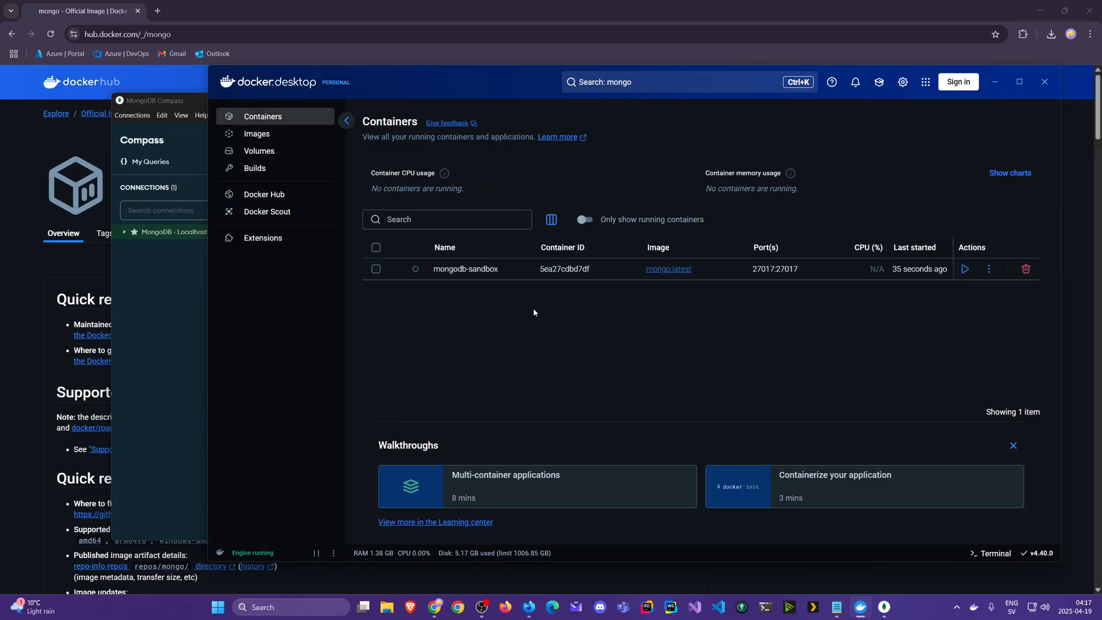
pyautogui.click(259, 150)
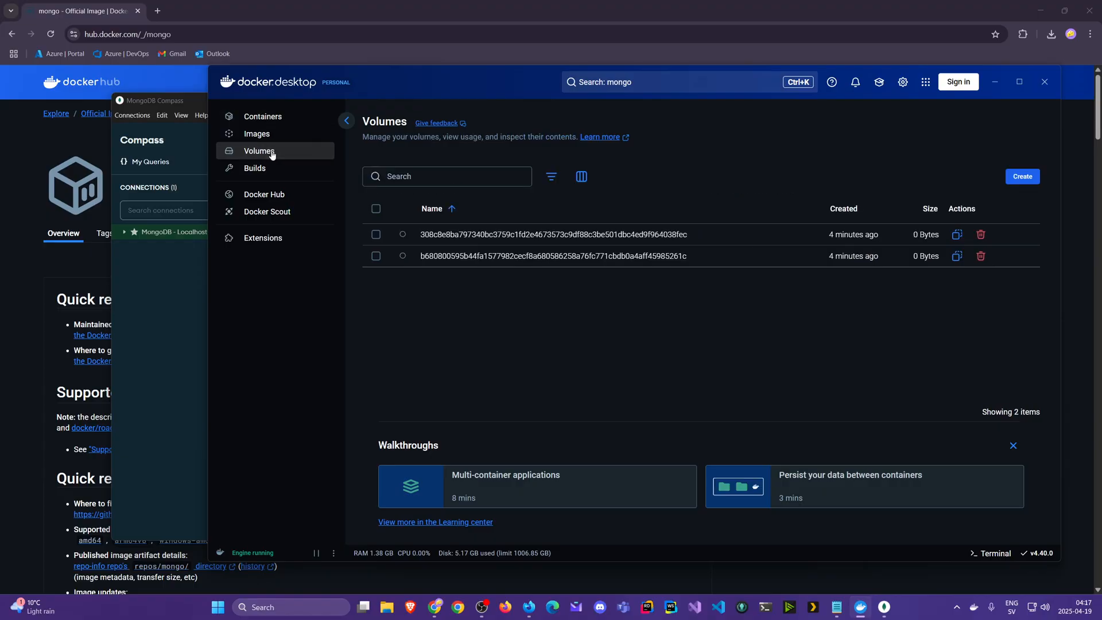
pyautogui.moveTo(286, 154)
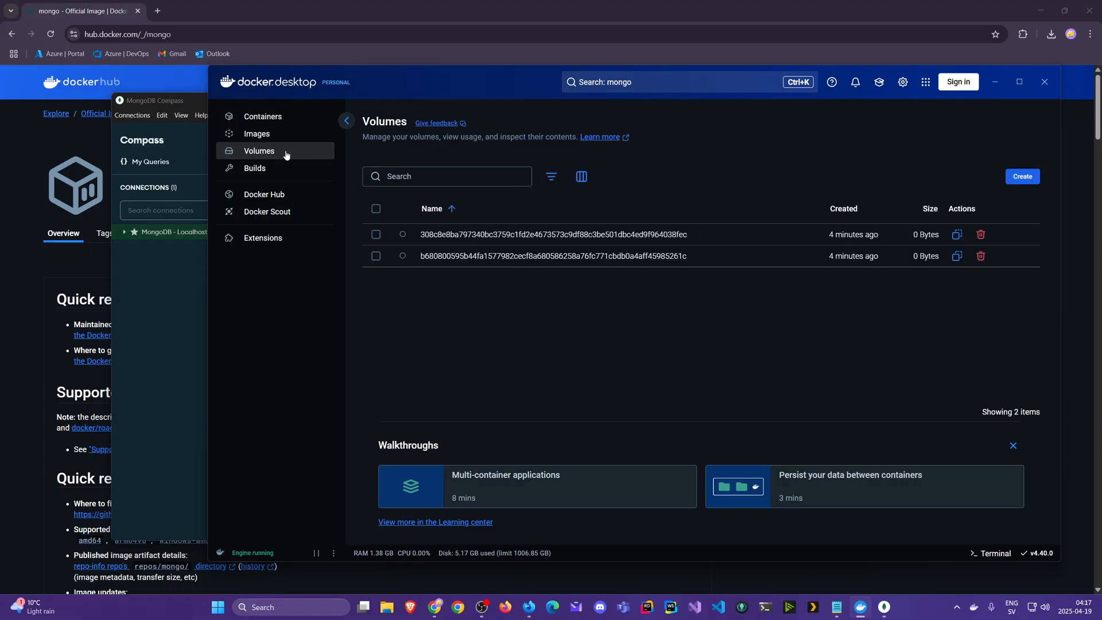
pyautogui.moveTo(562, 255)
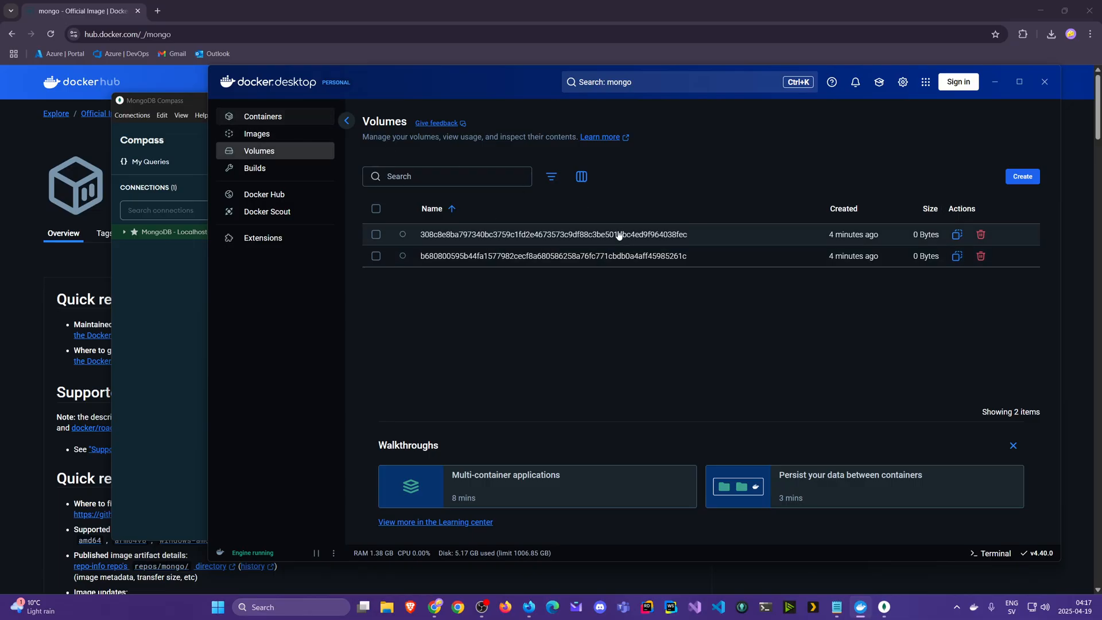
pyautogui.click(263, 116)
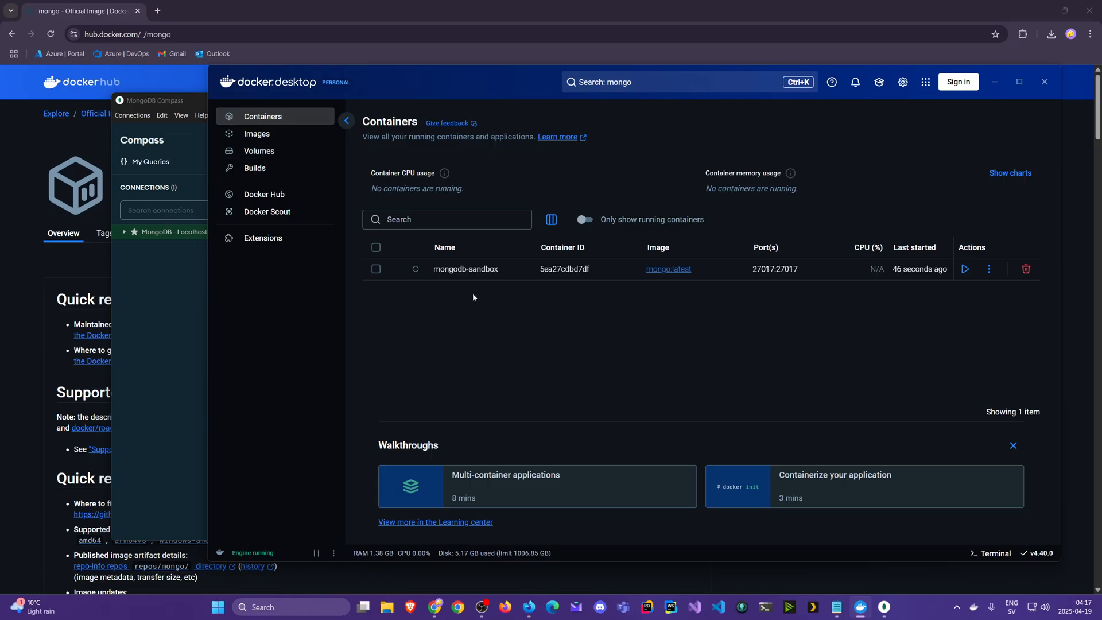
pyautogui.moveTo(1040, 279)
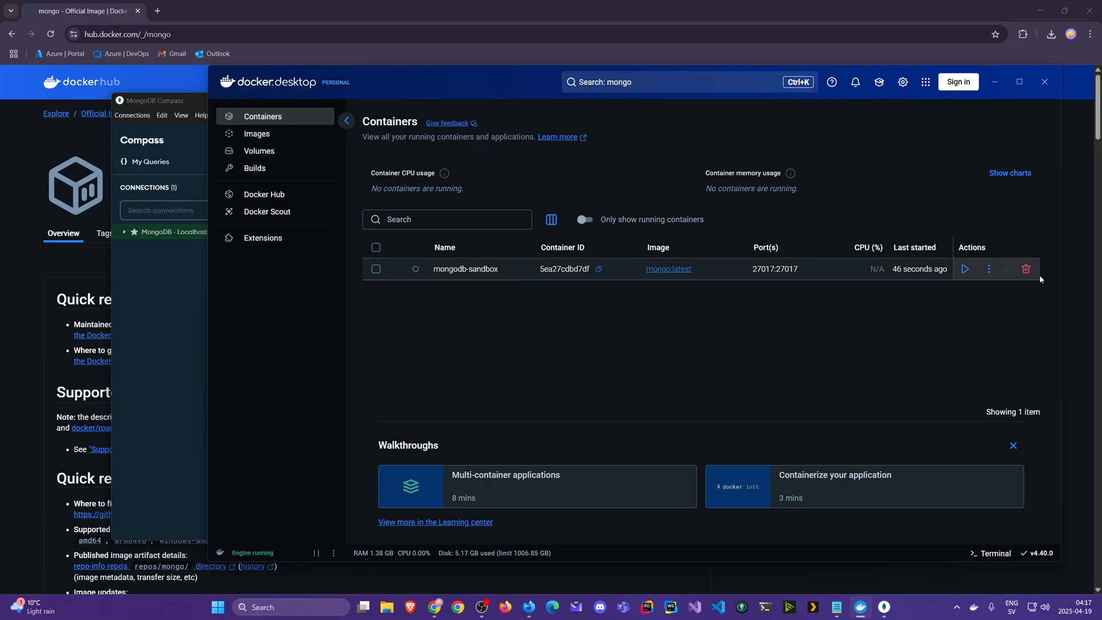
# Step: Delete mongodb-sandbox forever and verify the Volumes and Containers pages are empty
pyautogui.click(1026, 269)
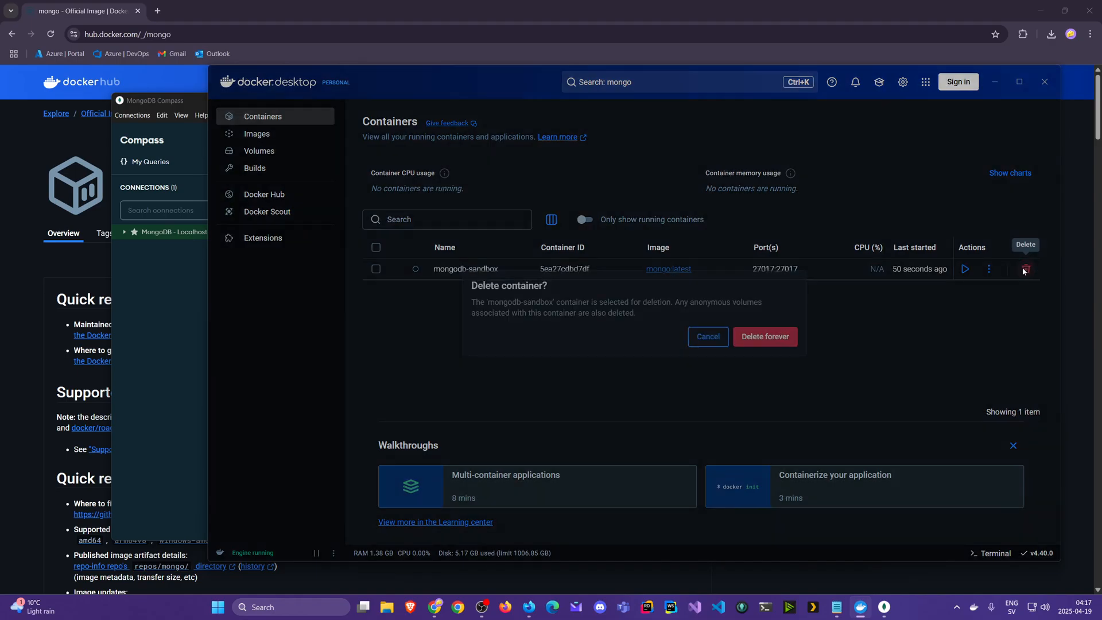
pyautogui.click(764, 336)
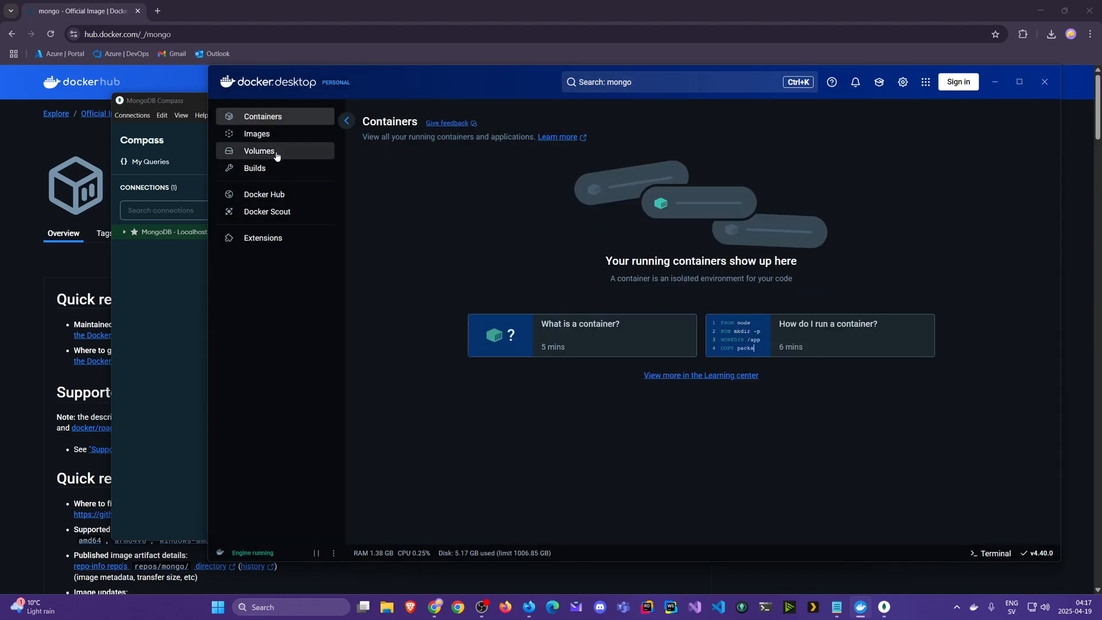
pyautogui.click(260, 151)
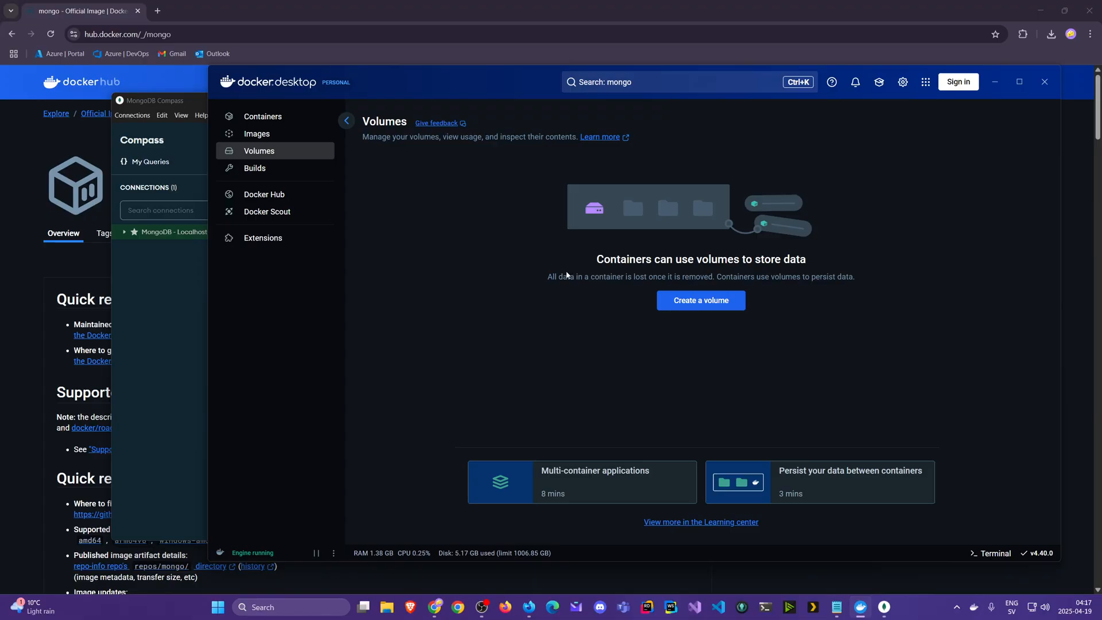
pyautogui.moveTo(281, 116)
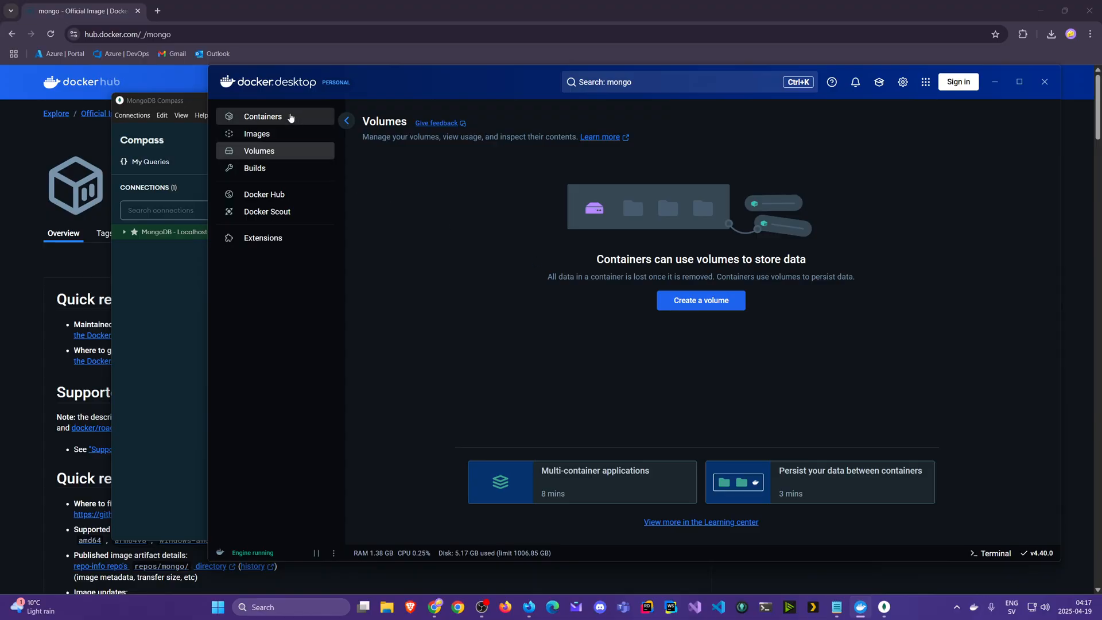
pyautogui.click(263, 116)
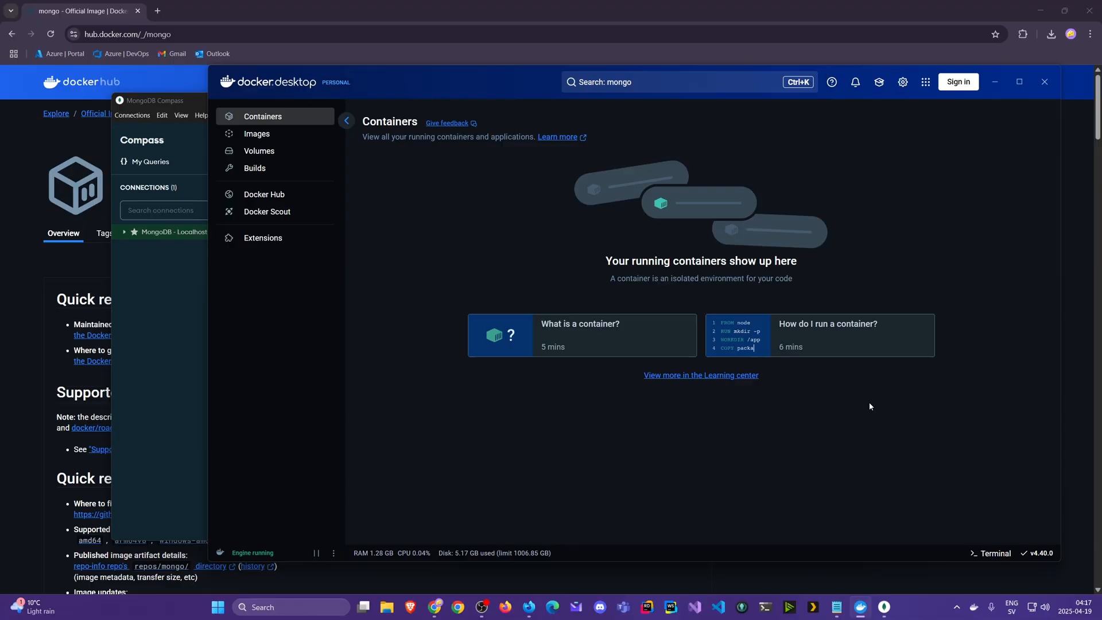
pyautogui.moveTo(275, 134)
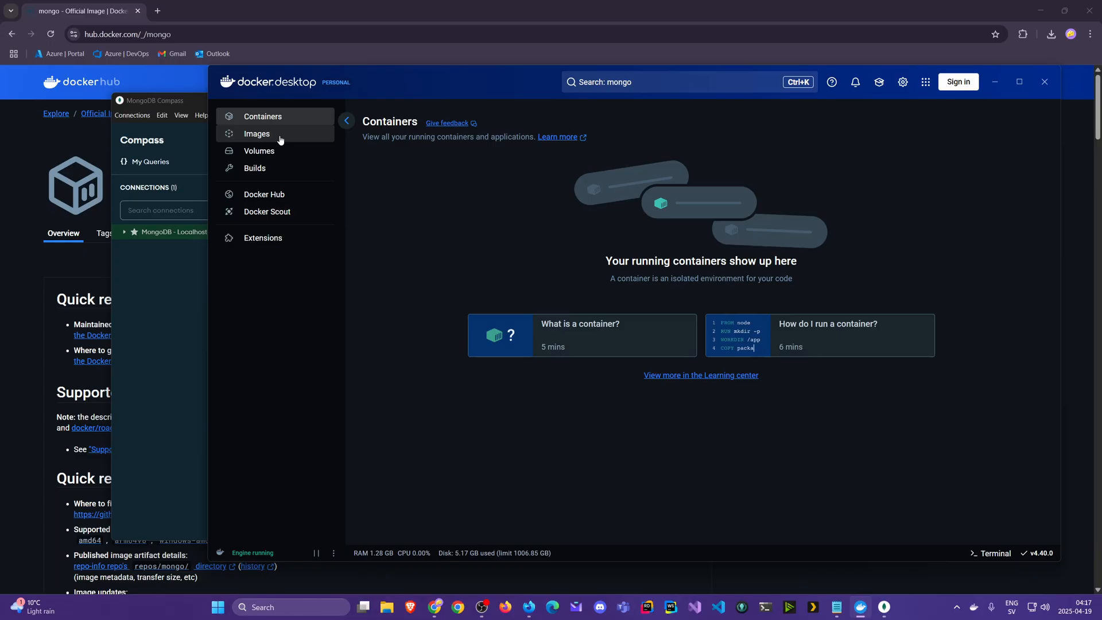
pyautogui.click(257, 134)
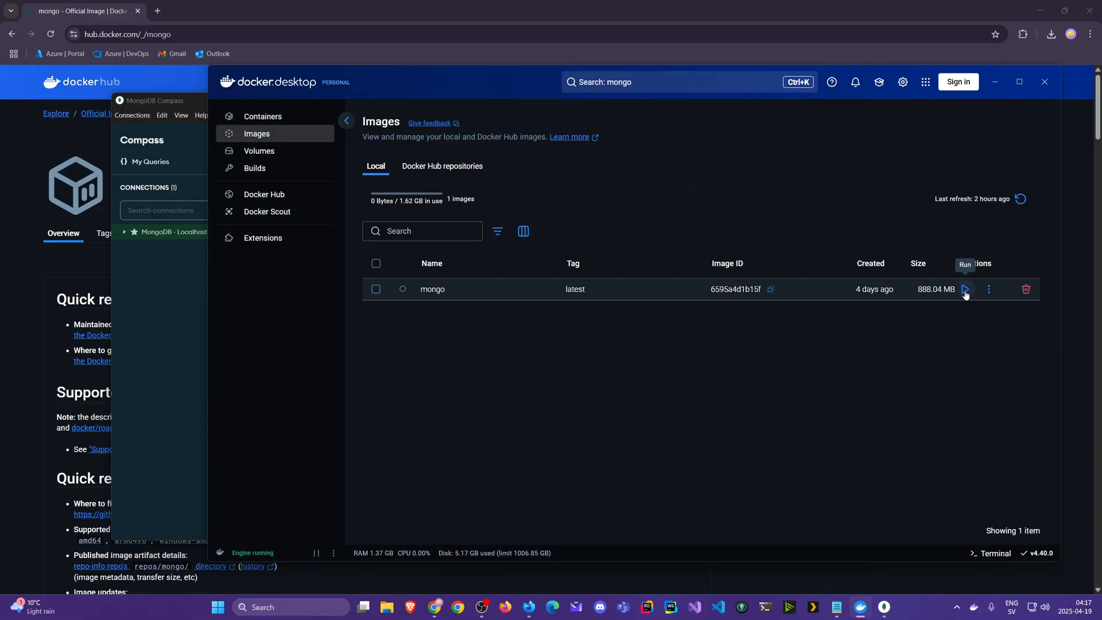
# Step: Run a new container from the mongo image named mongo-sandbox on host port 27017
pyautogui.click(965, 288)
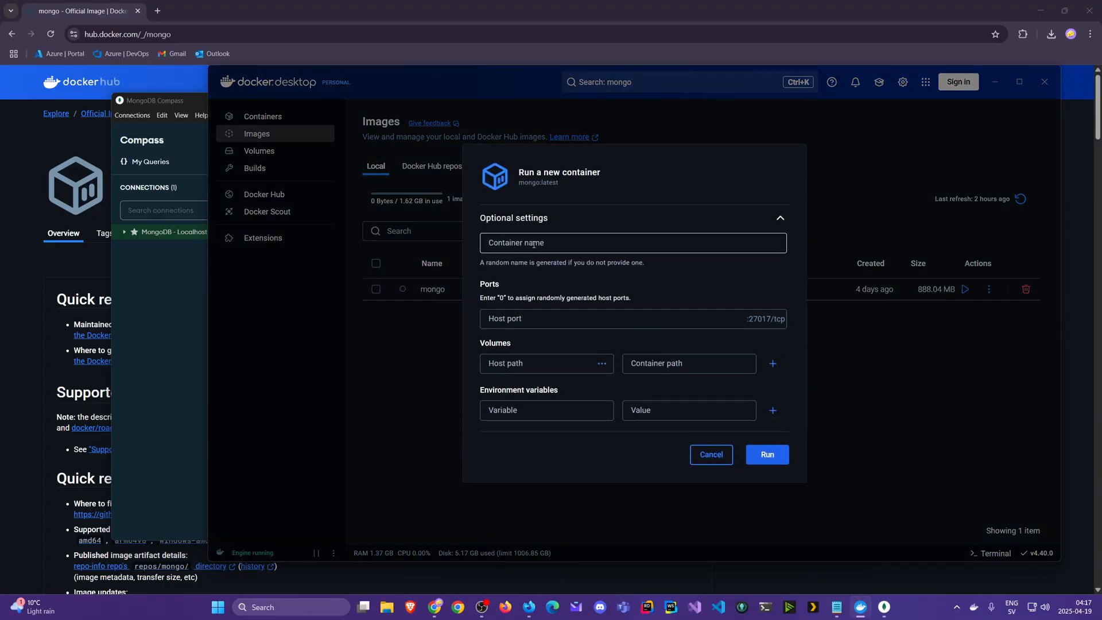
pyautogui.write('mongo')
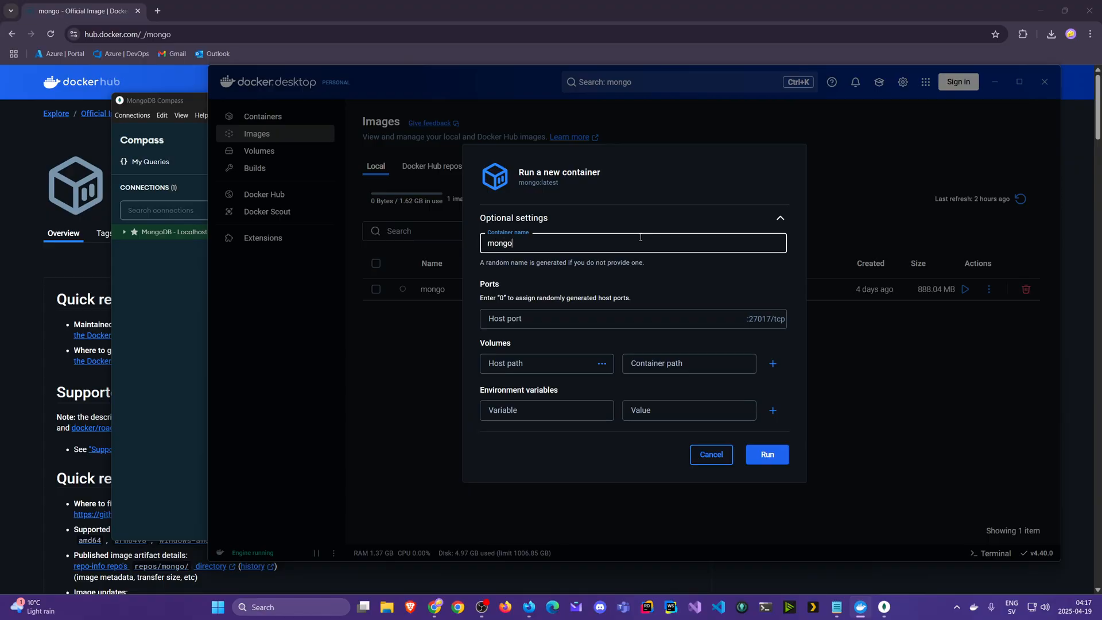
pyautogui.write('-sandbox')
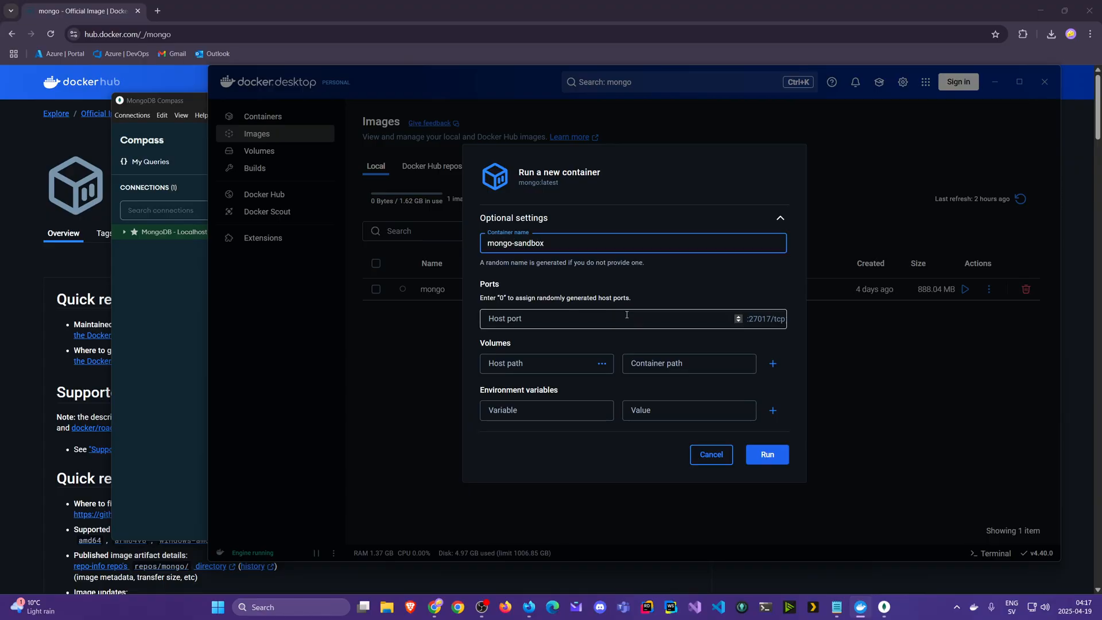
pyautogui.write('2701')
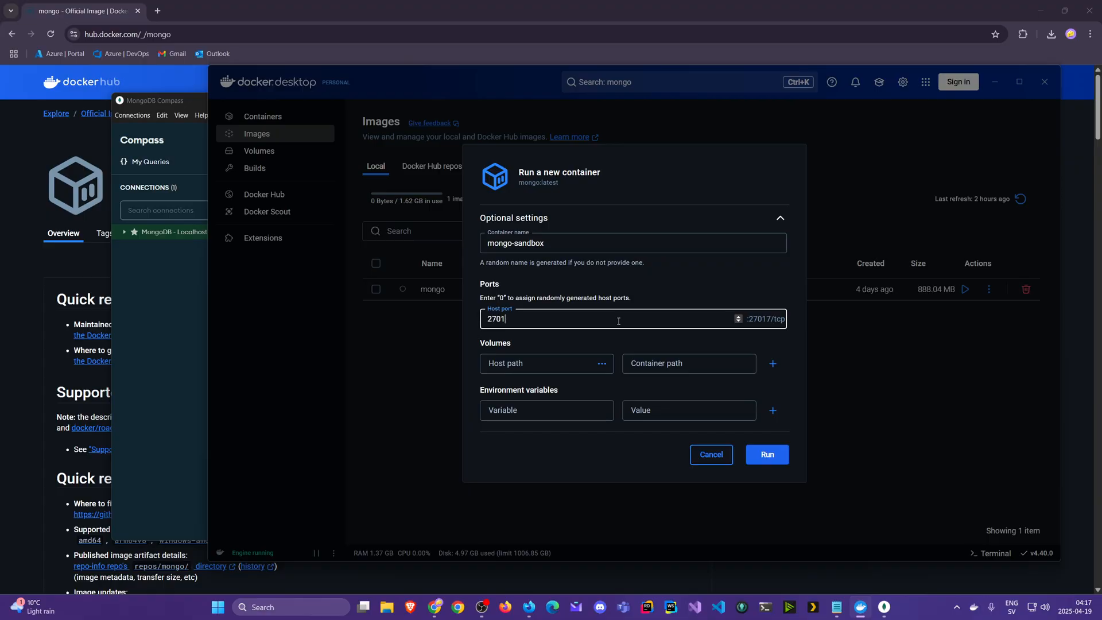
pyautogui.click(766, 454)
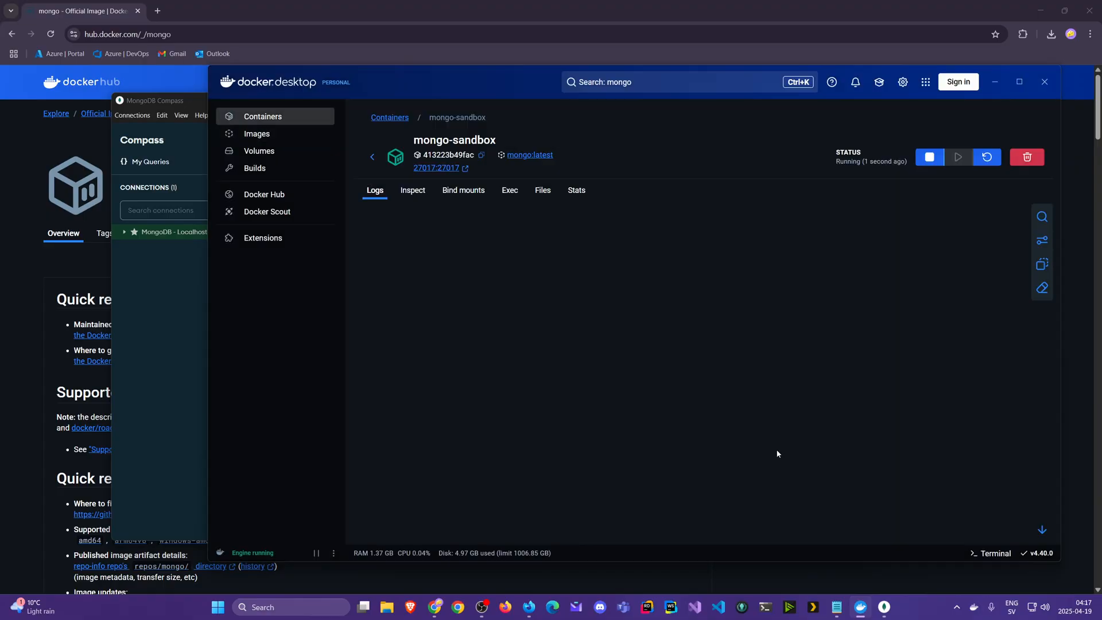
# Step: Stop the running mongo-sandbox container from the Containers list
pyautogui.click(263, 116)
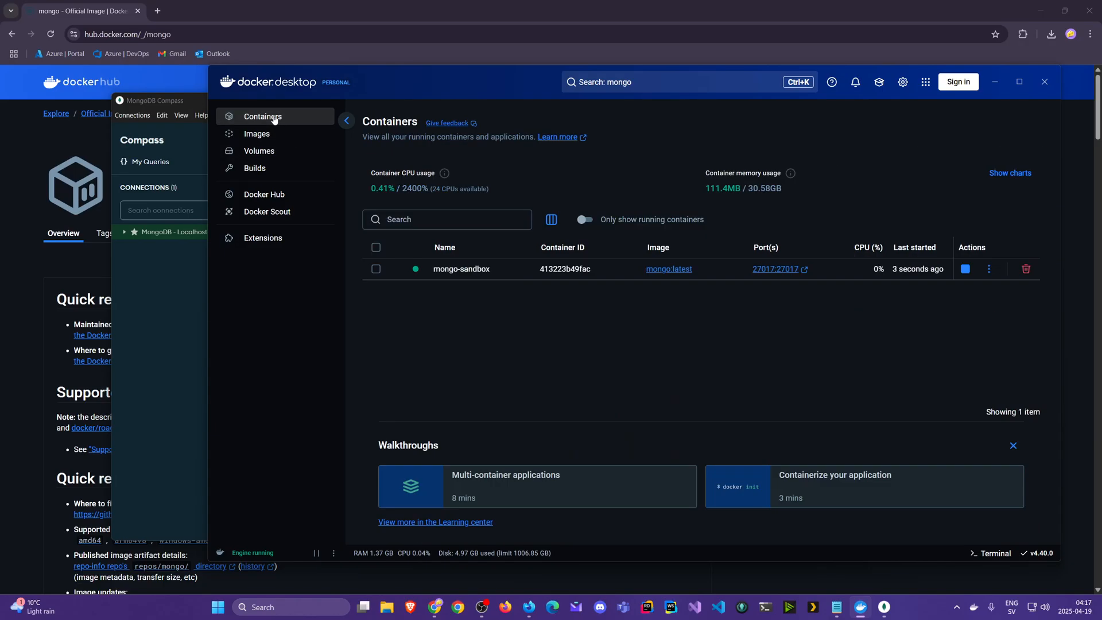
pyautogui.click(965, 269)
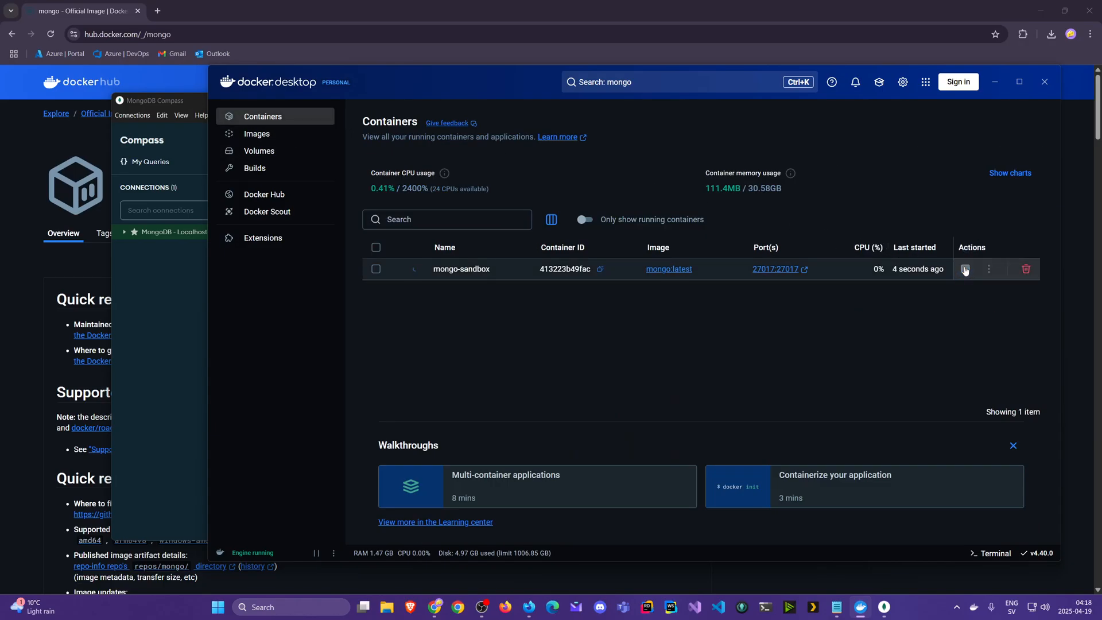
pyautogui.click(965, 269)
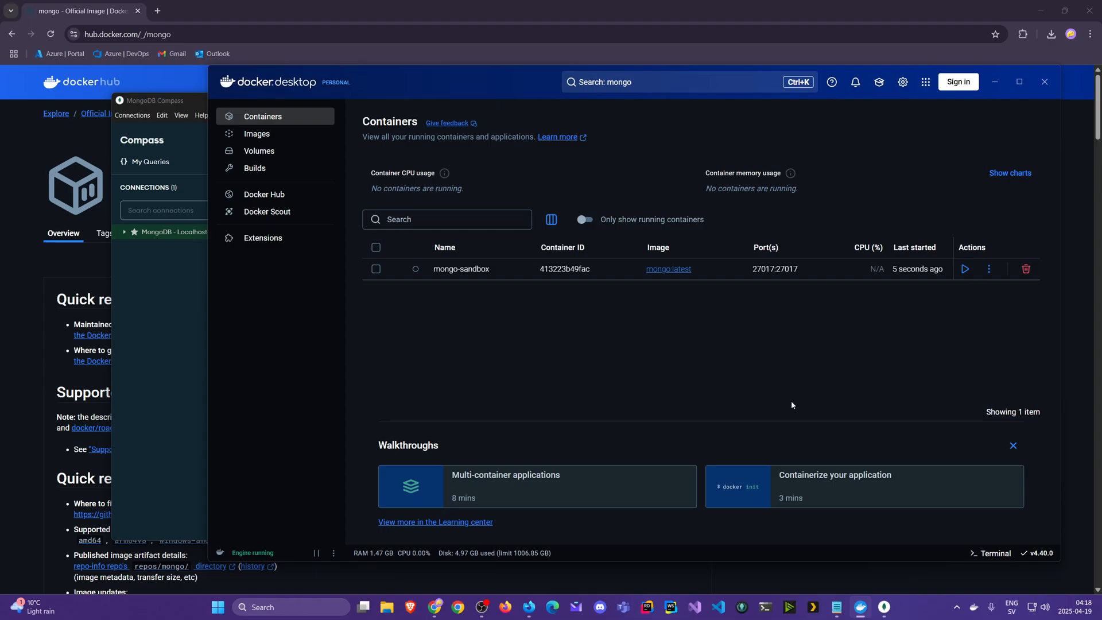
pyautogui.moveTo(892, 364)
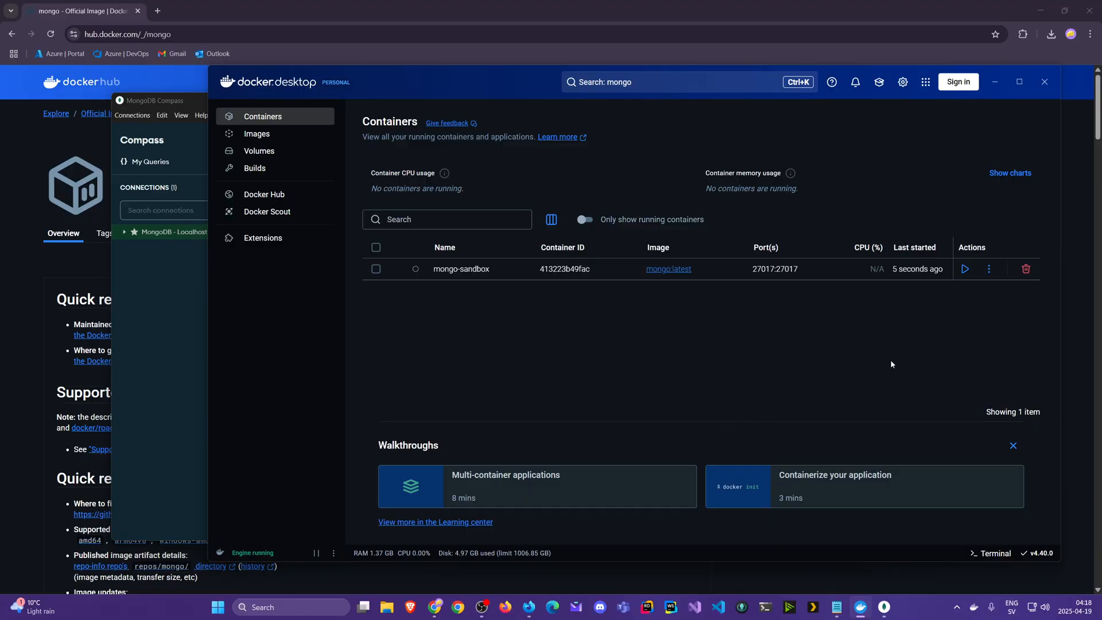